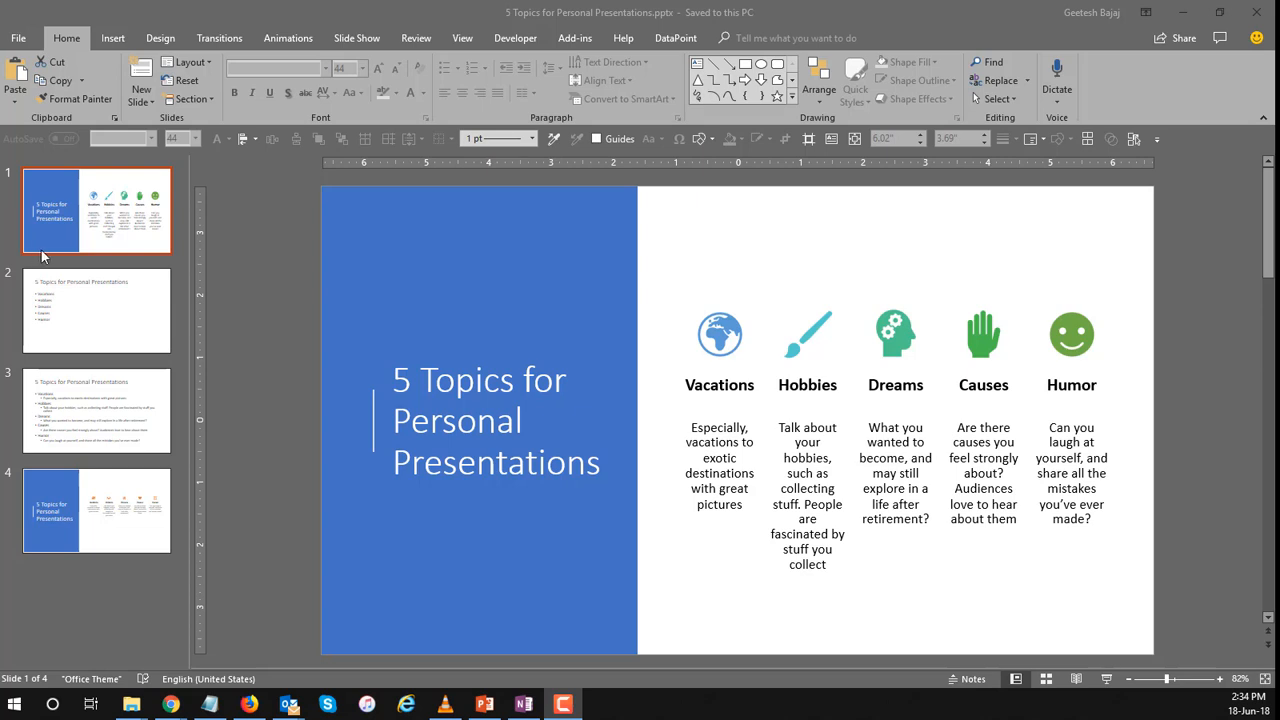
pyautogui.moveTo(72, 304)
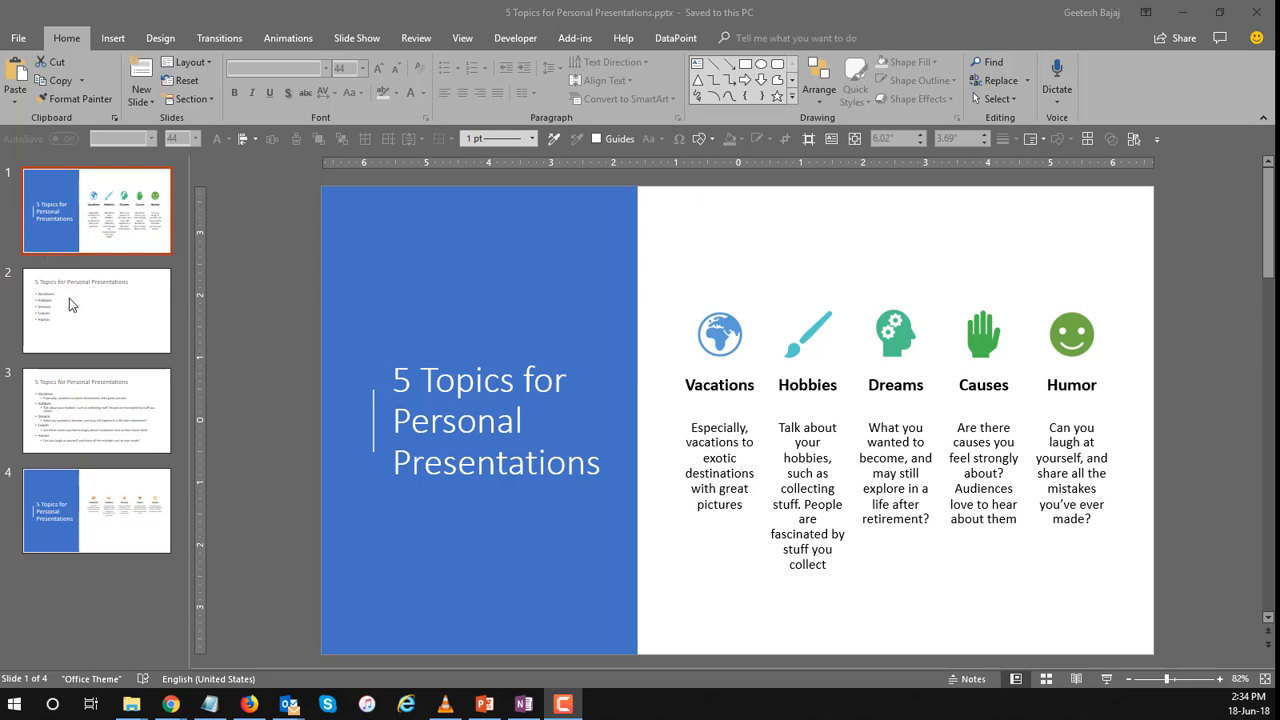
# Go to slide 2 and select the text box holding the five topic bullets.
pyautogui.click(96, 310)
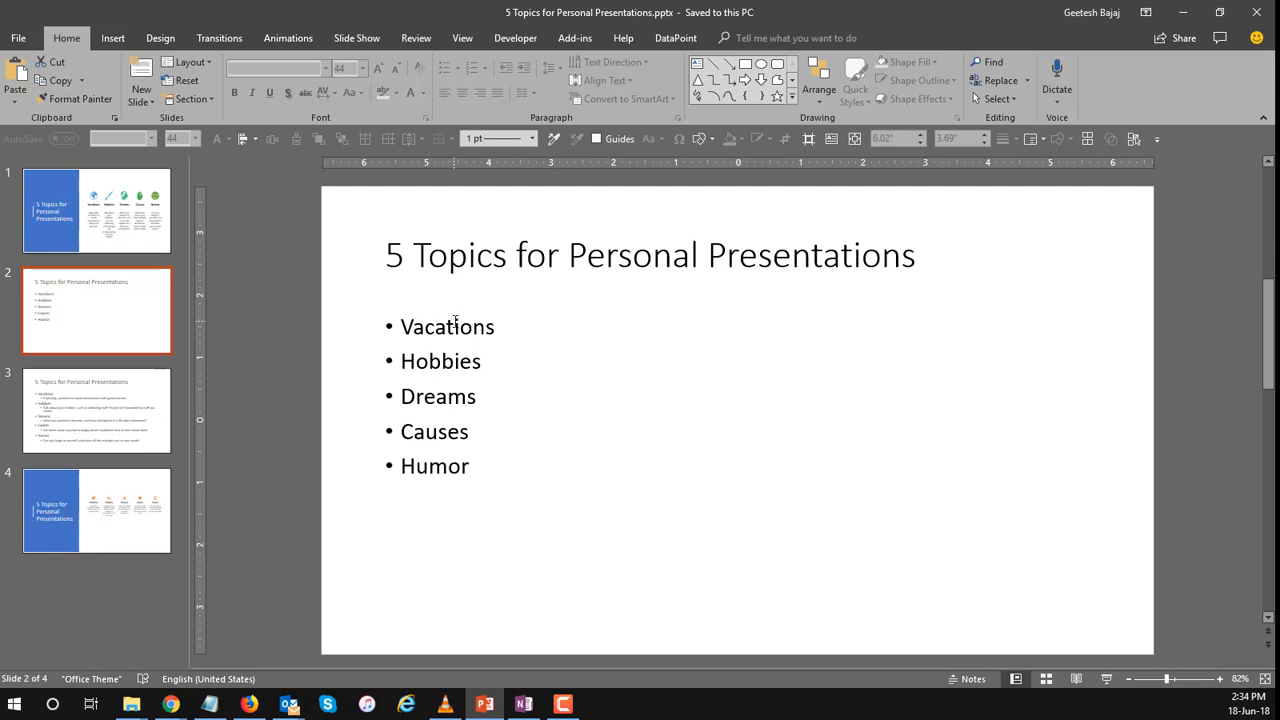
pyautogui.rightClick(448, 326)
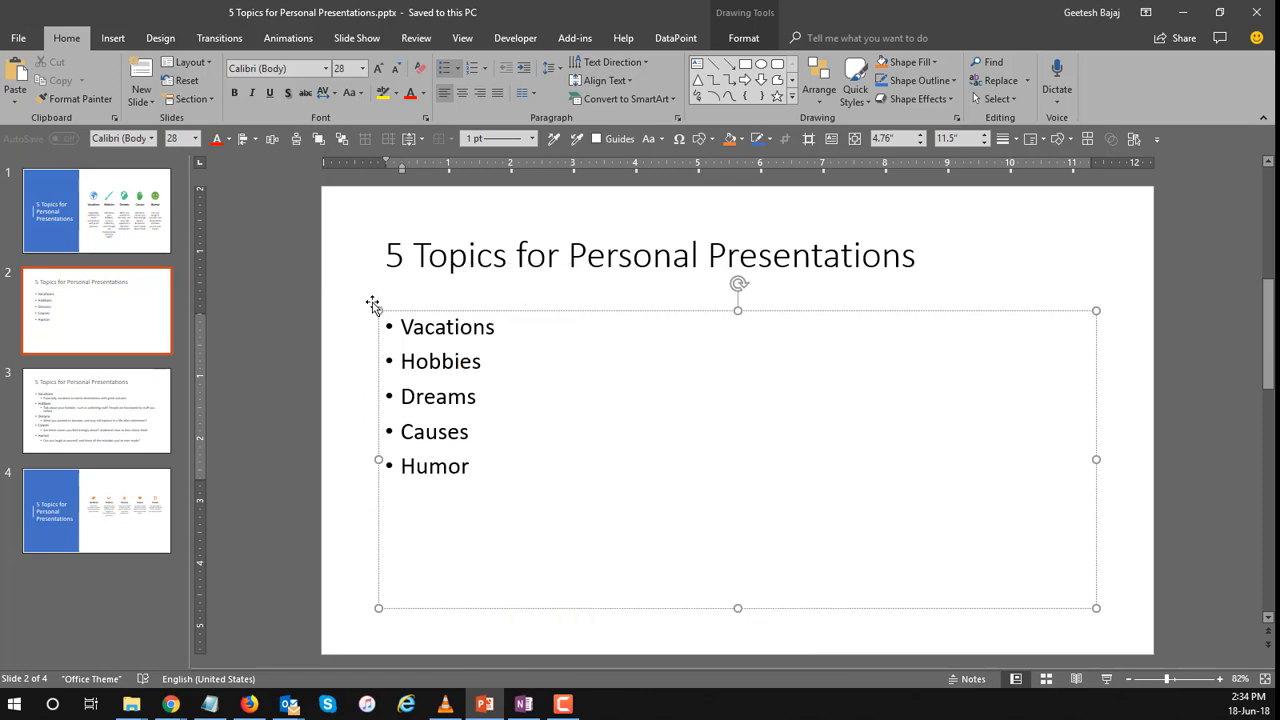
# Show Design Ideas for slide 2 and browse the suggested diagram layouts.
pyautogui.click(160, 38)
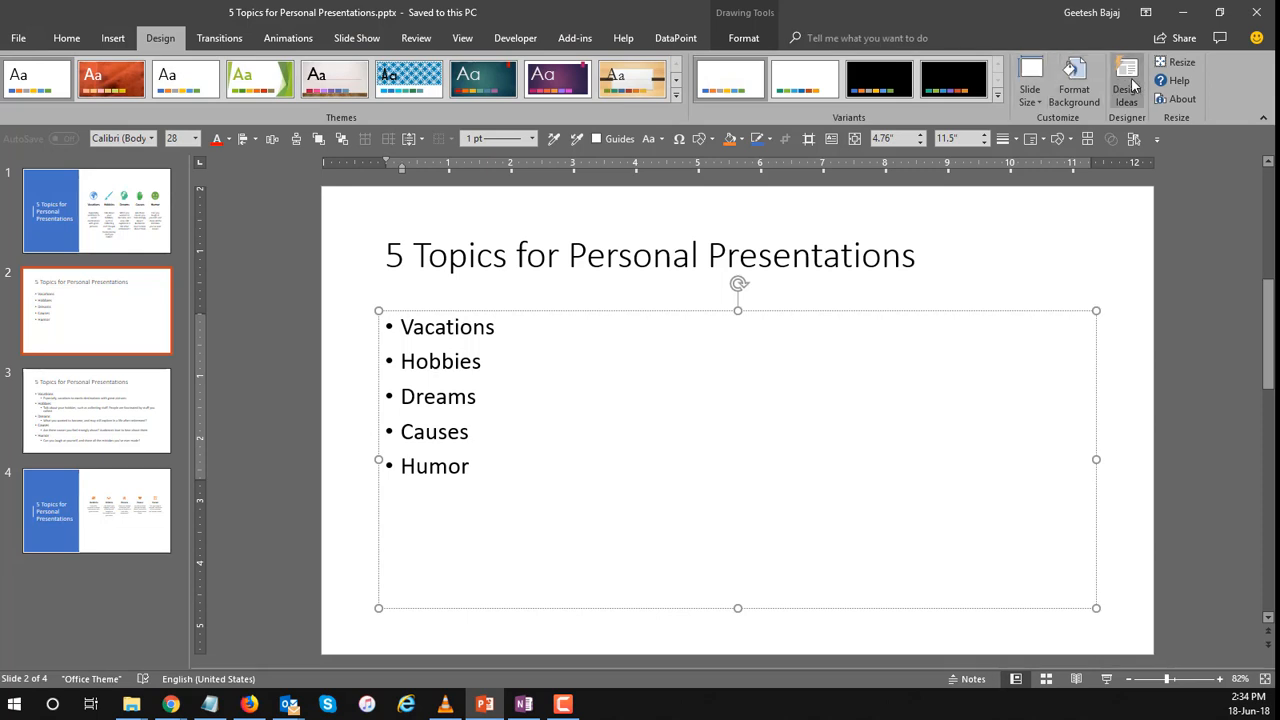
pyautogui.click(1128, 84)
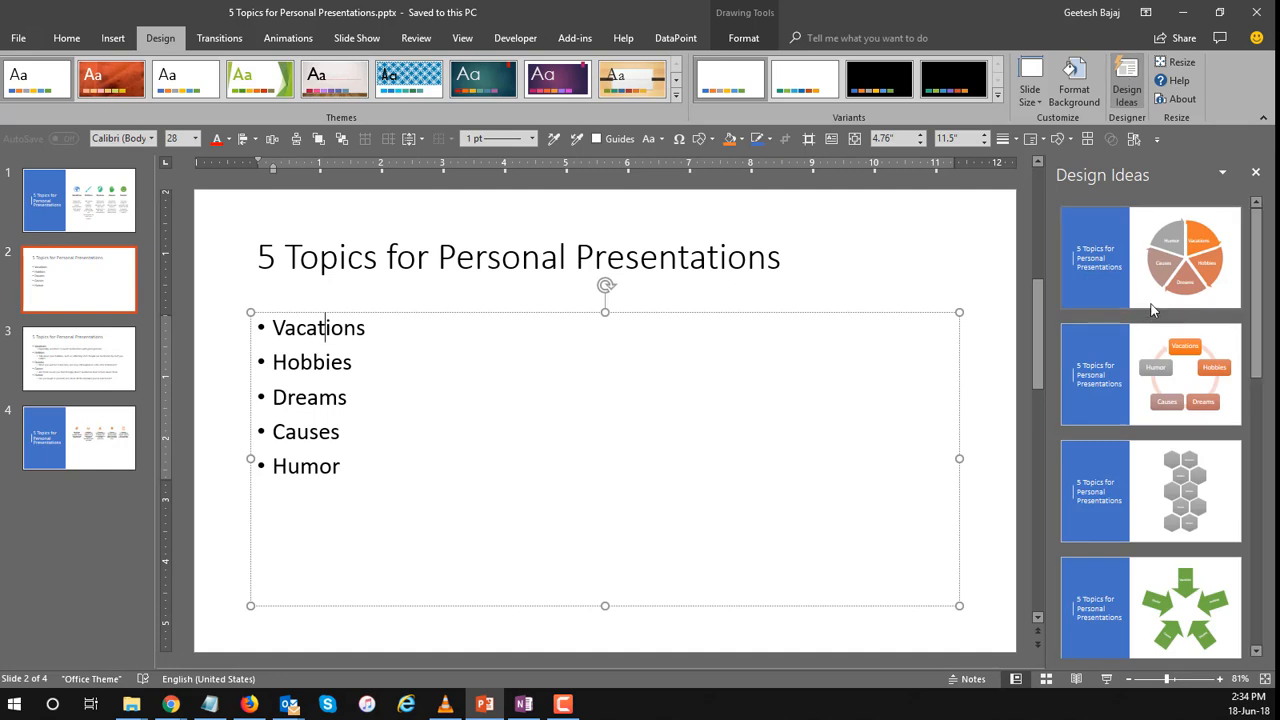
pyautogui.scroll(-3)
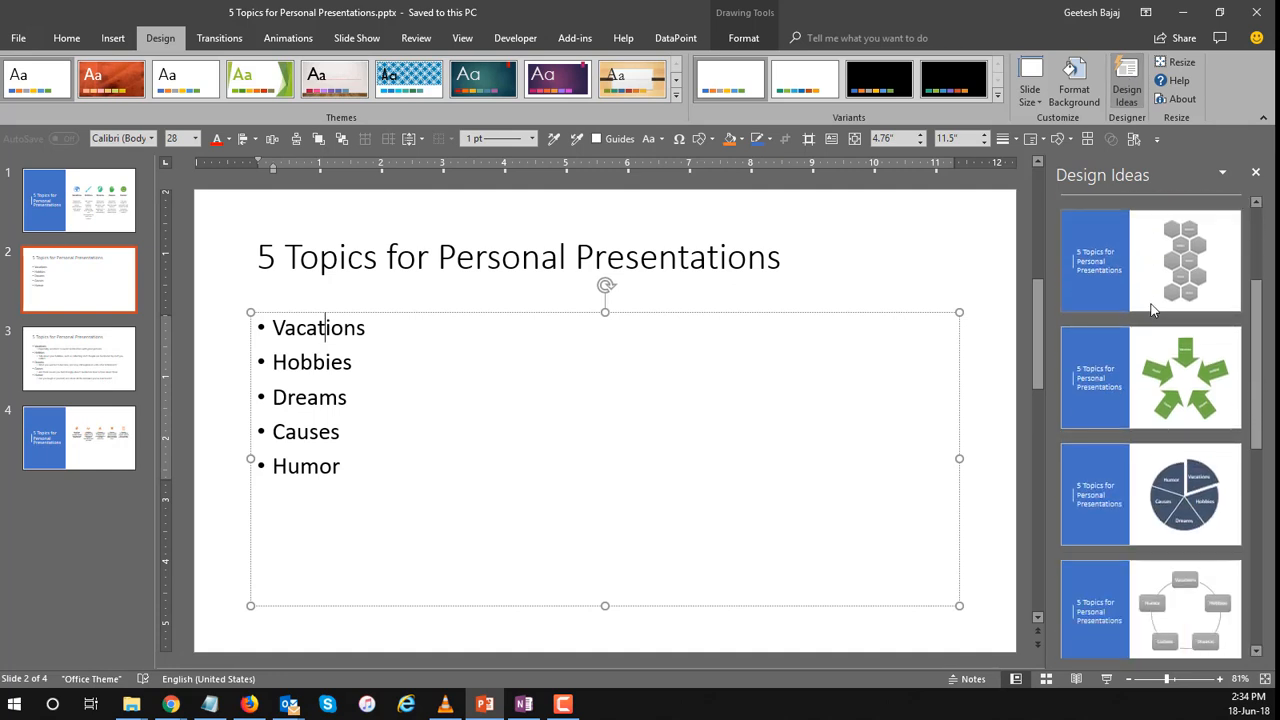
pyautogui.scroll(-3)
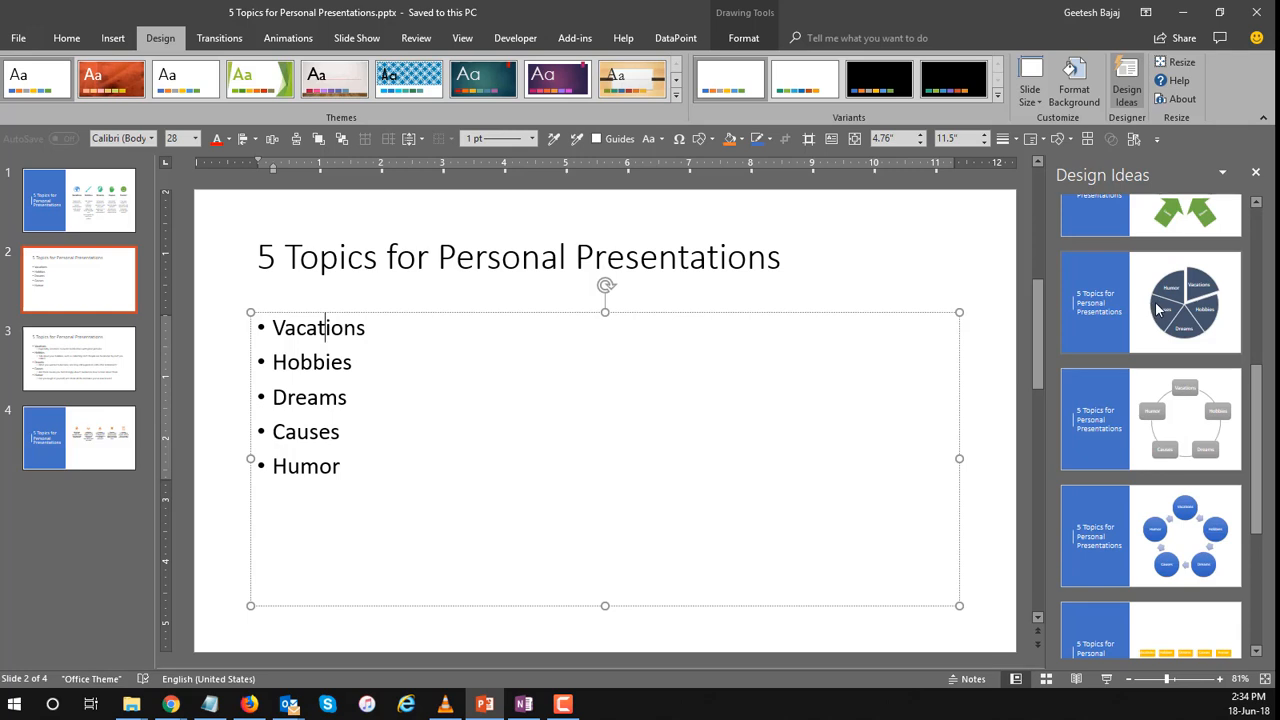
pyautogui.scroll(-3)
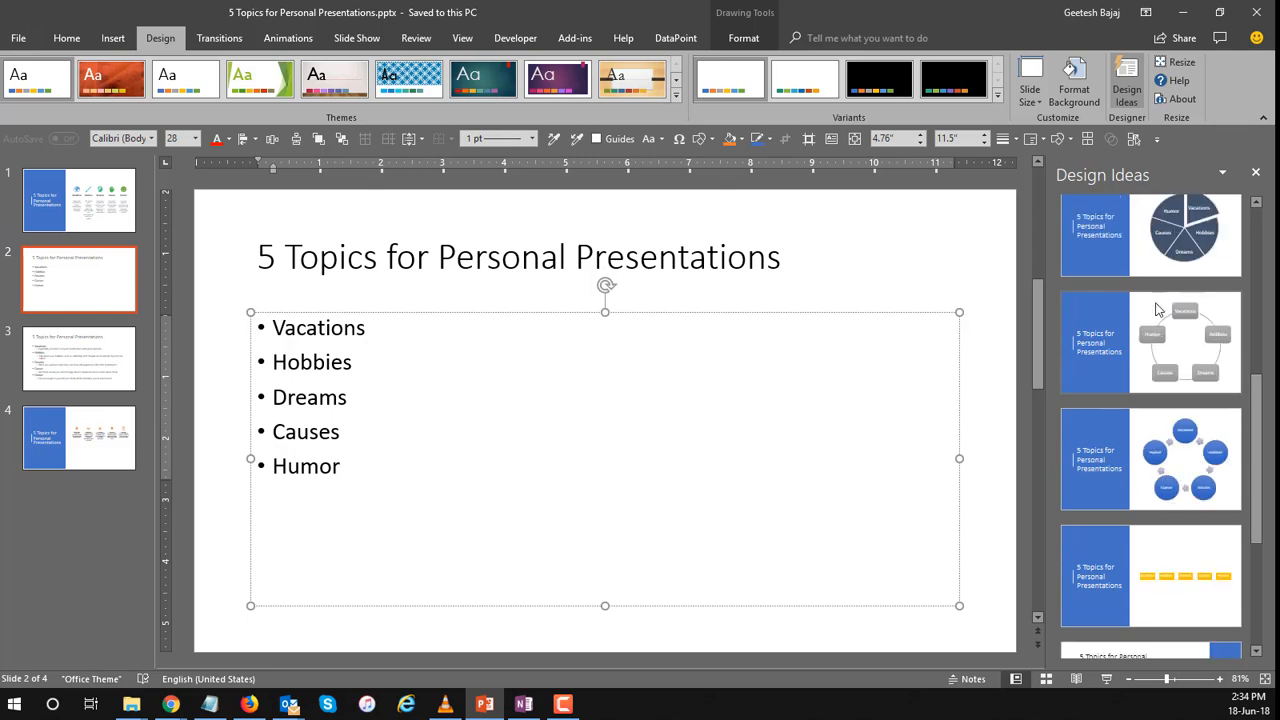
pyautogui.scroll(-3)
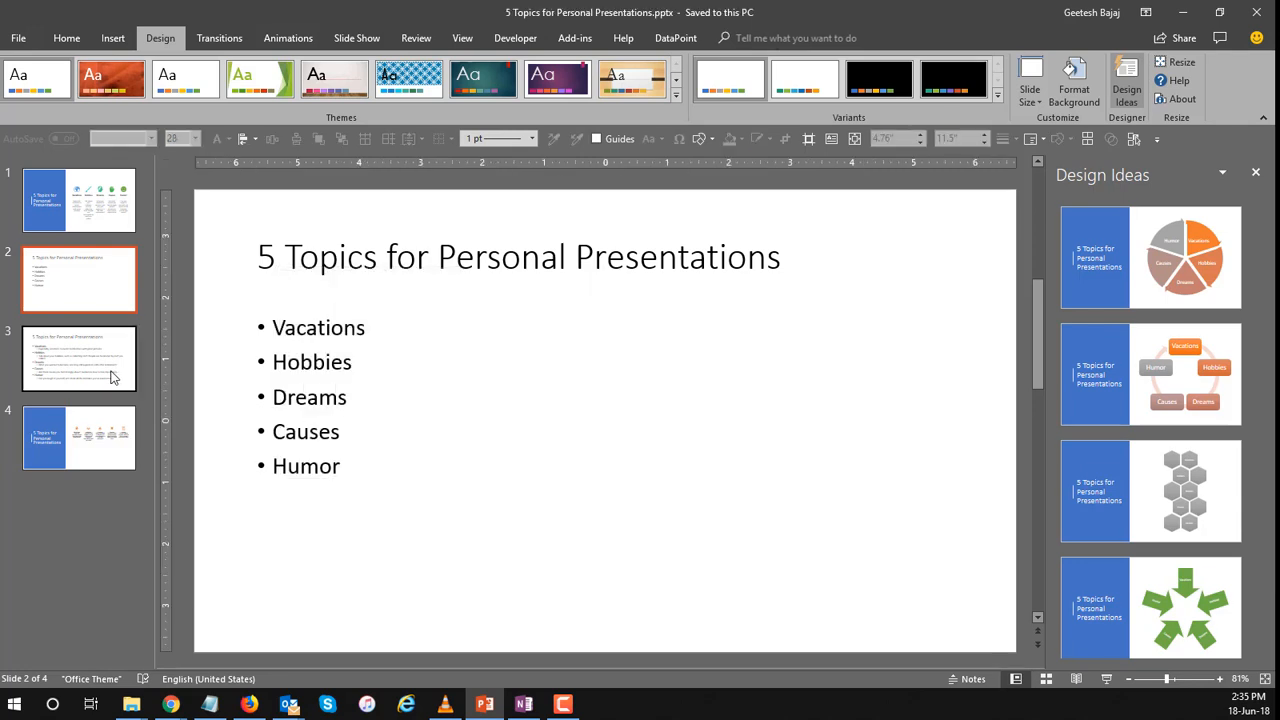
# Apply the icon-list Design Ideas layout to slide 3 with the topic descriptions.
pyautogui.click(80, 358)
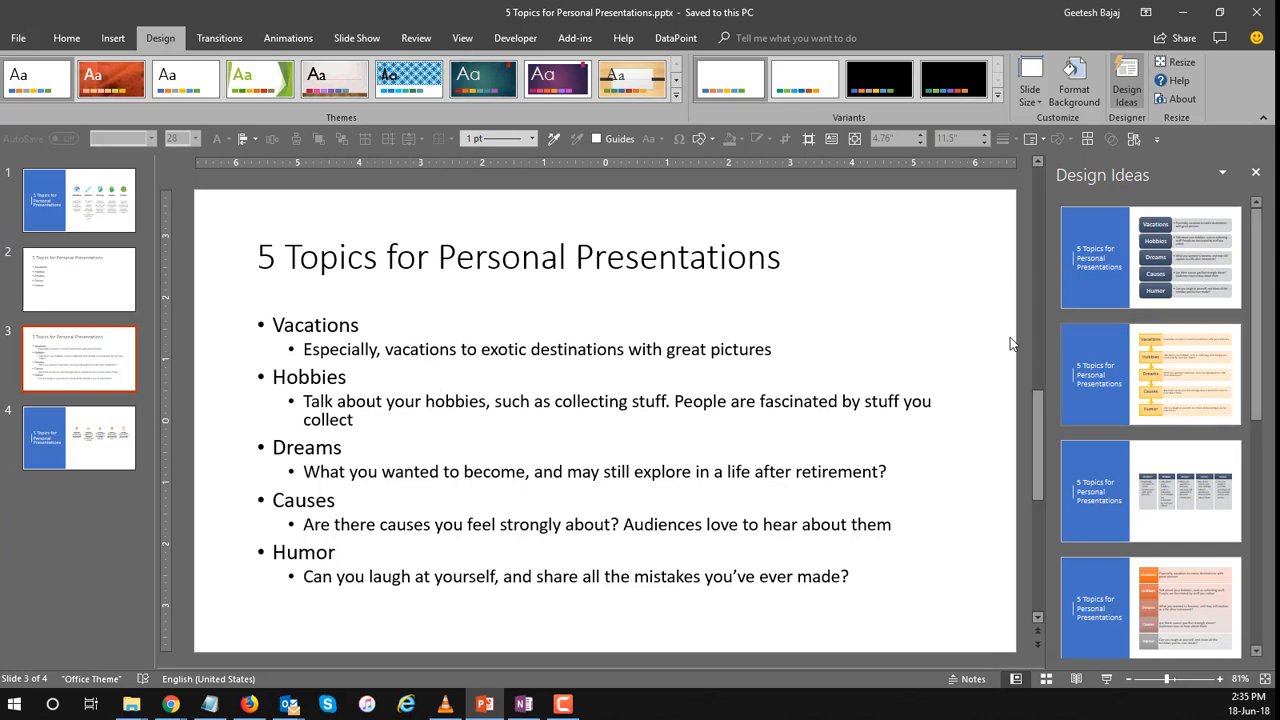
pyautogui.scroll(-3)
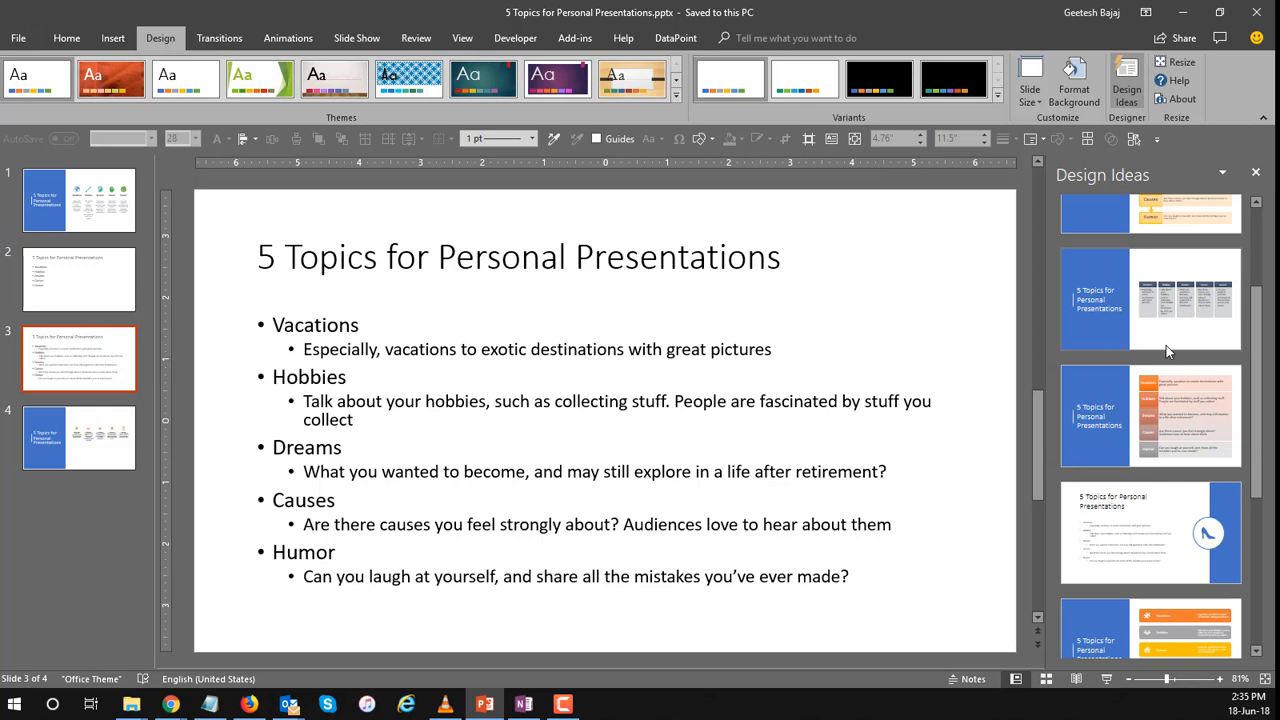
pyautogui.scroll(-3)
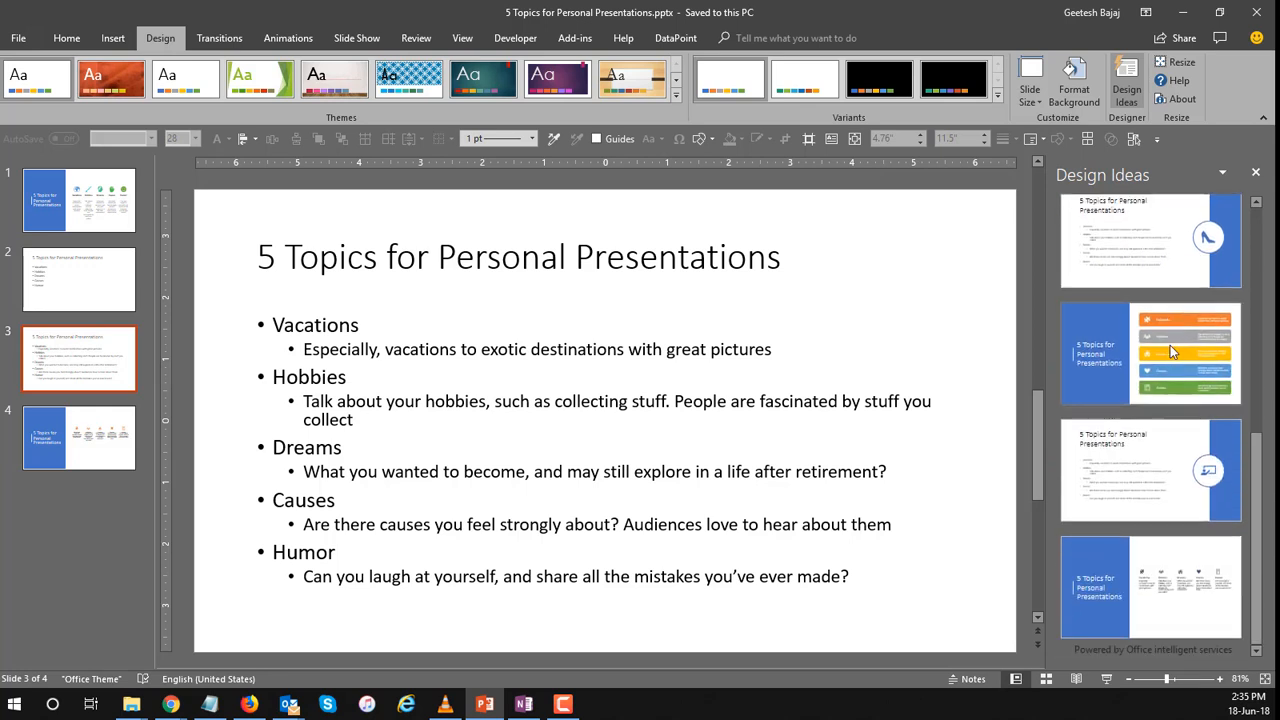
pyautogui.moveTo(1156, 580)
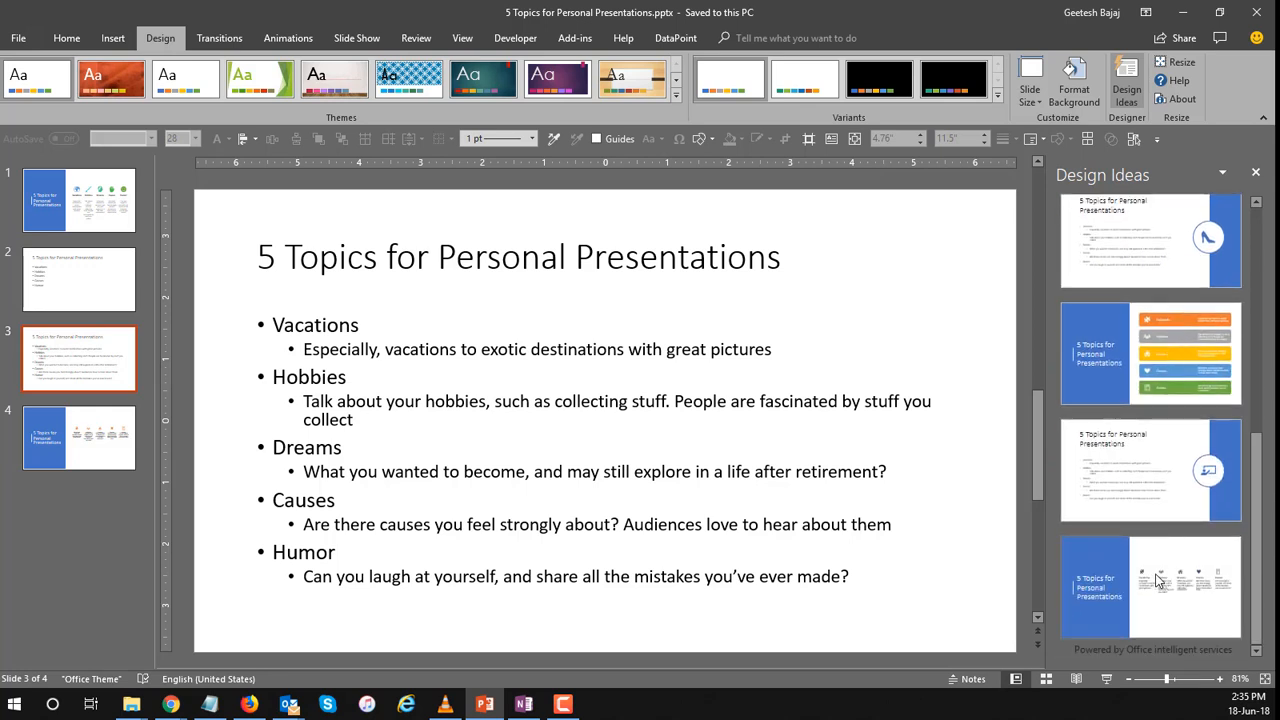
pyautogui.click(1150, 584)
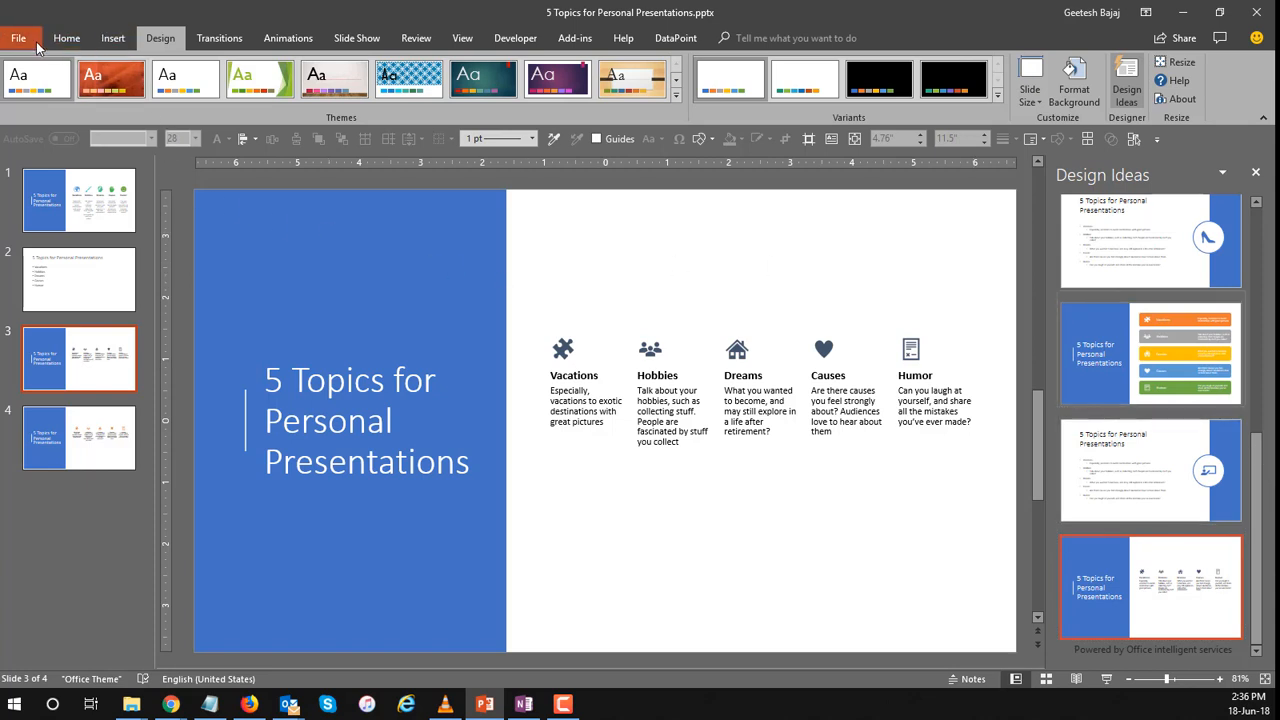
pyautogui.click(18, 38)
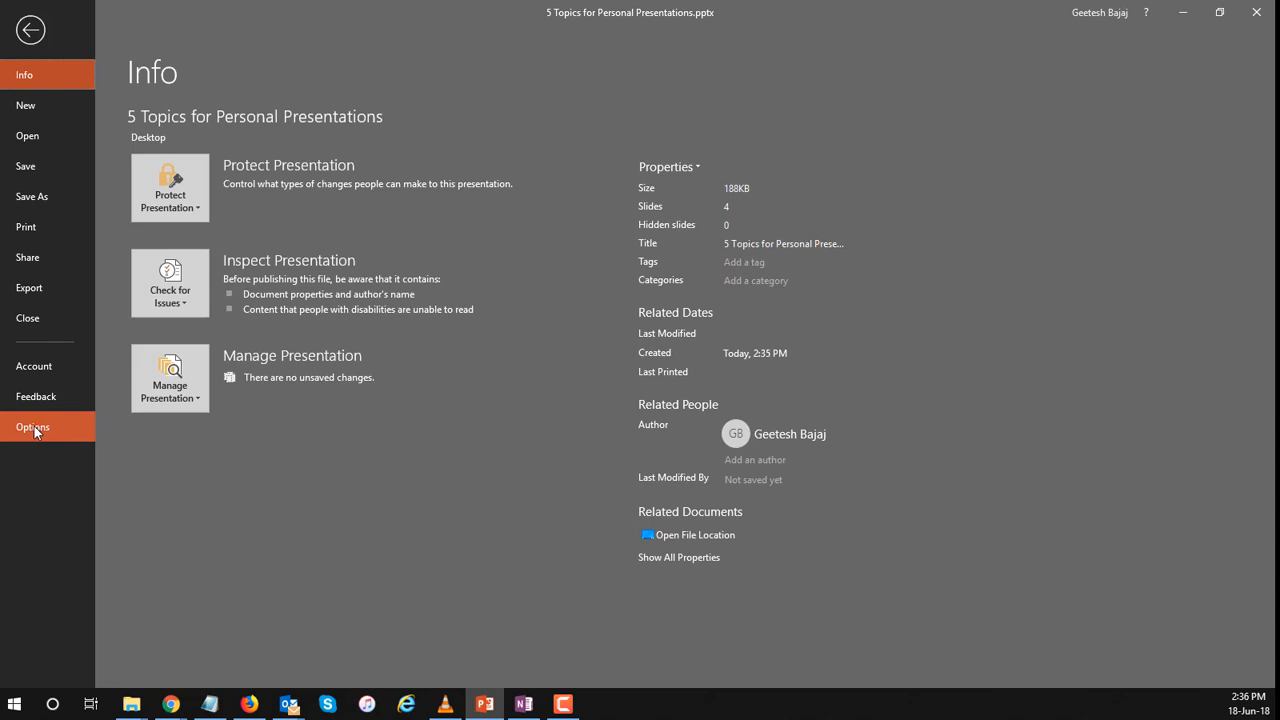
pyautogui.click(32, 428)
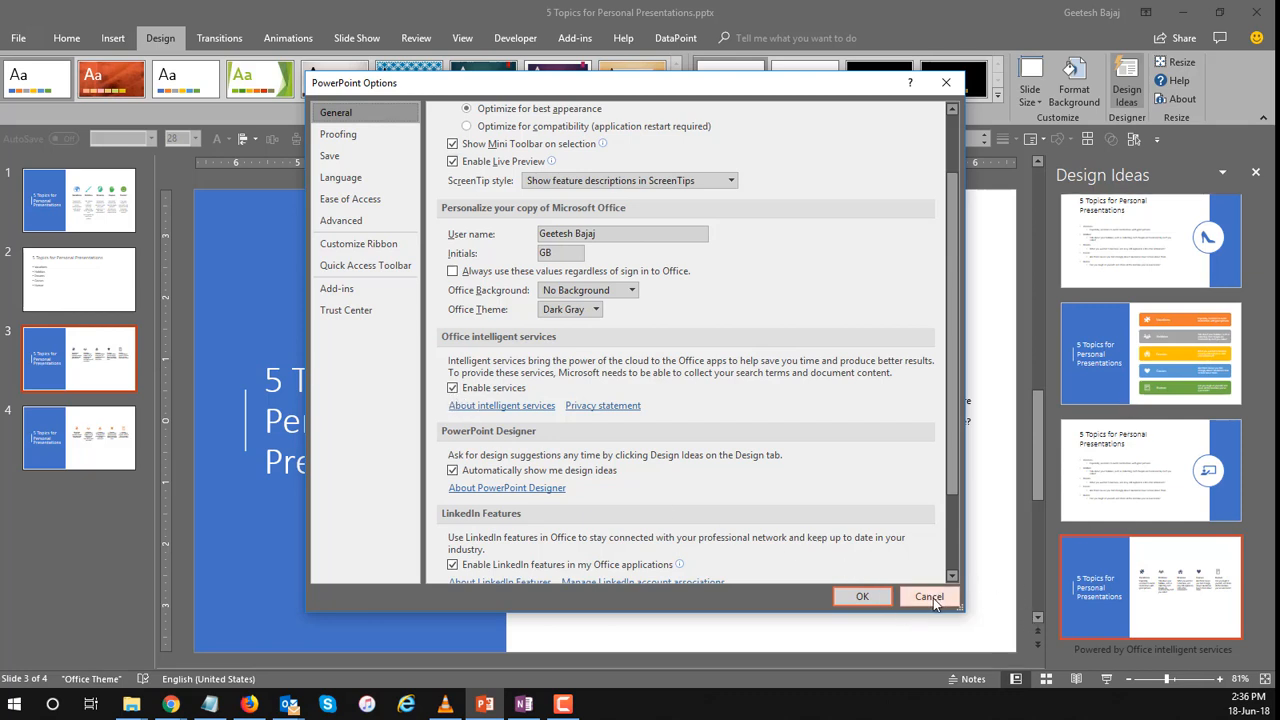
pyautogui.click(928, 596)
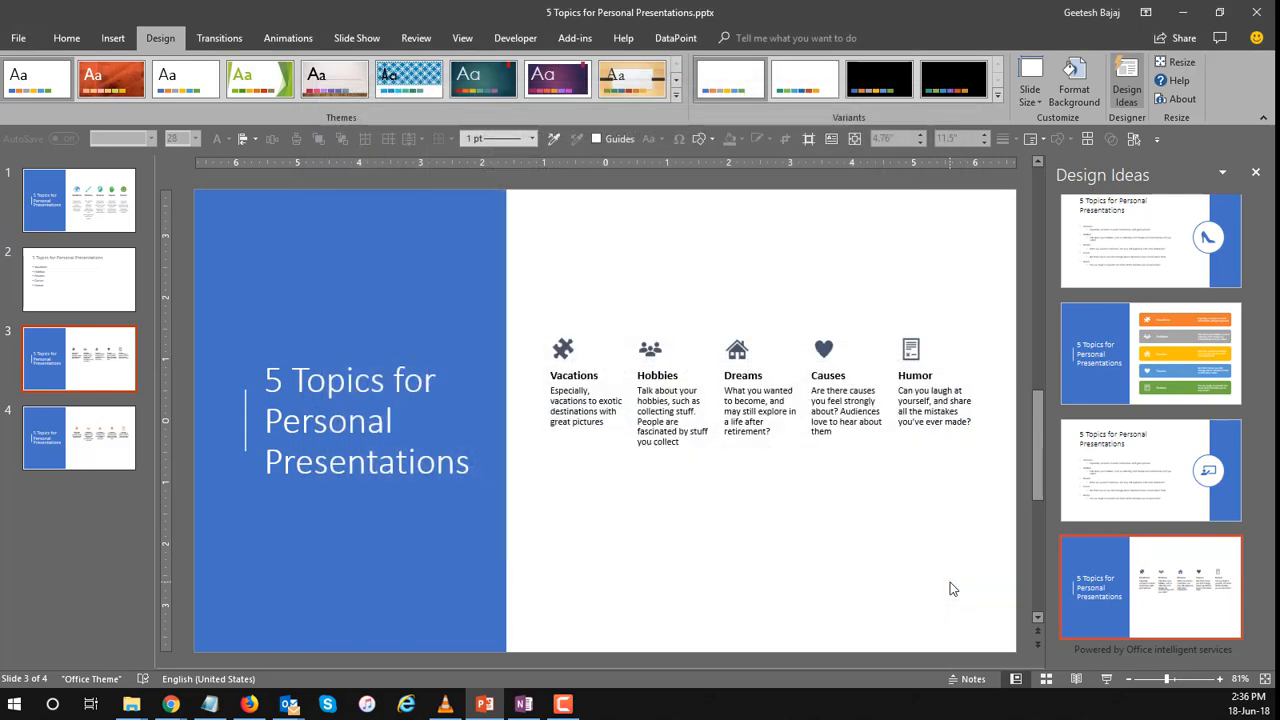
pyautogui.moveTo(966, 536)
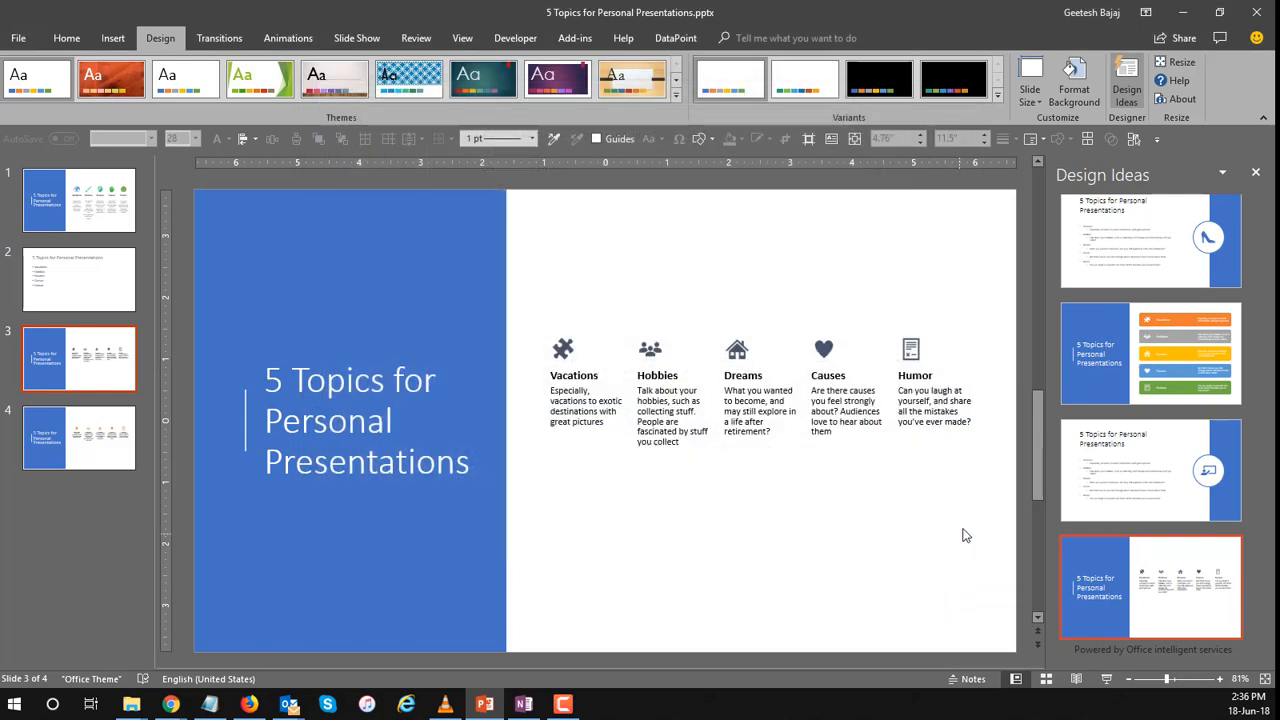
# Close the Design Ideas pane and dismiss the Design for Impact tip on slide 3.
pyautogui.click(78, 436)
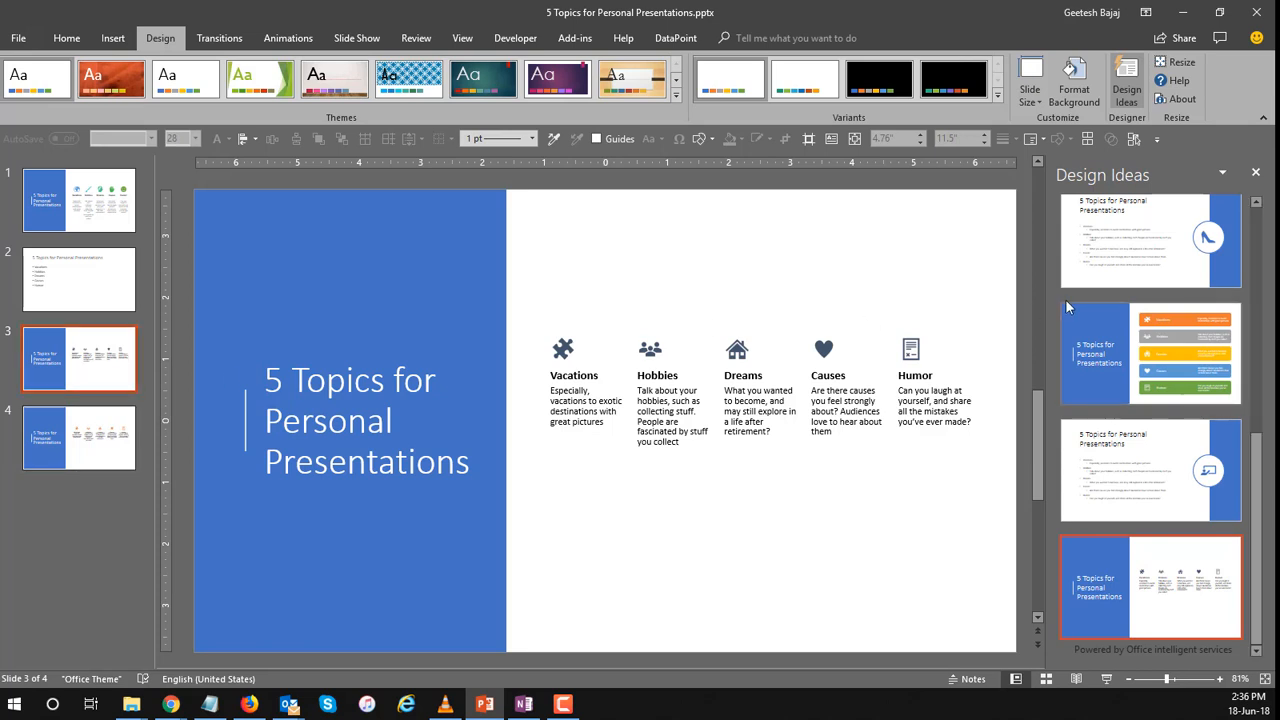
pyautogui.moveTo(1256, 176)
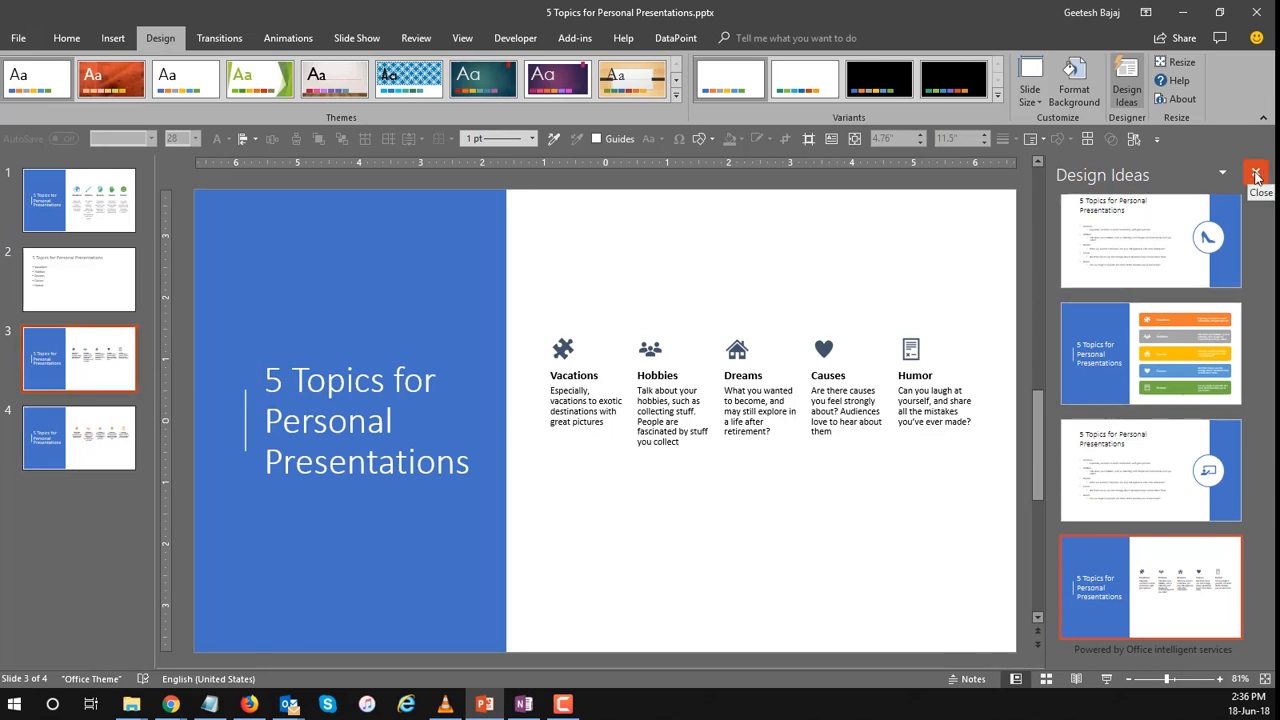
pyautogui.click(1256, 176)
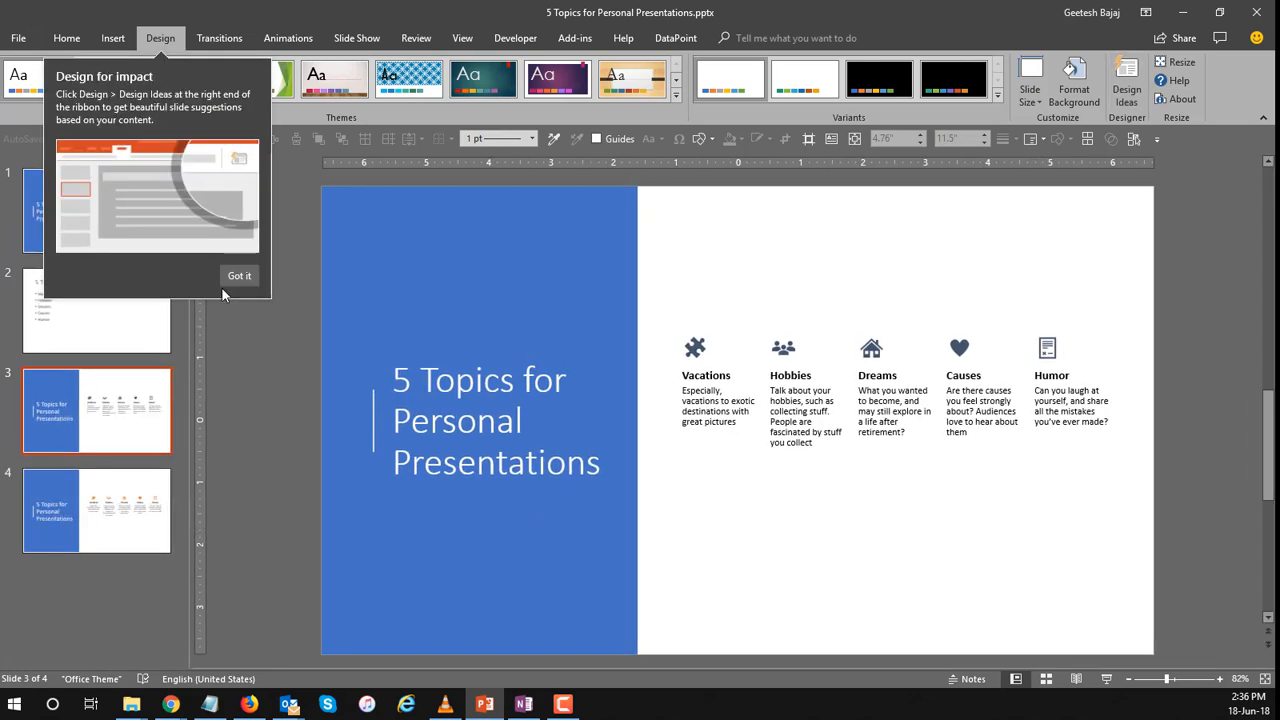
pyautogui.moveTo(240, 288)
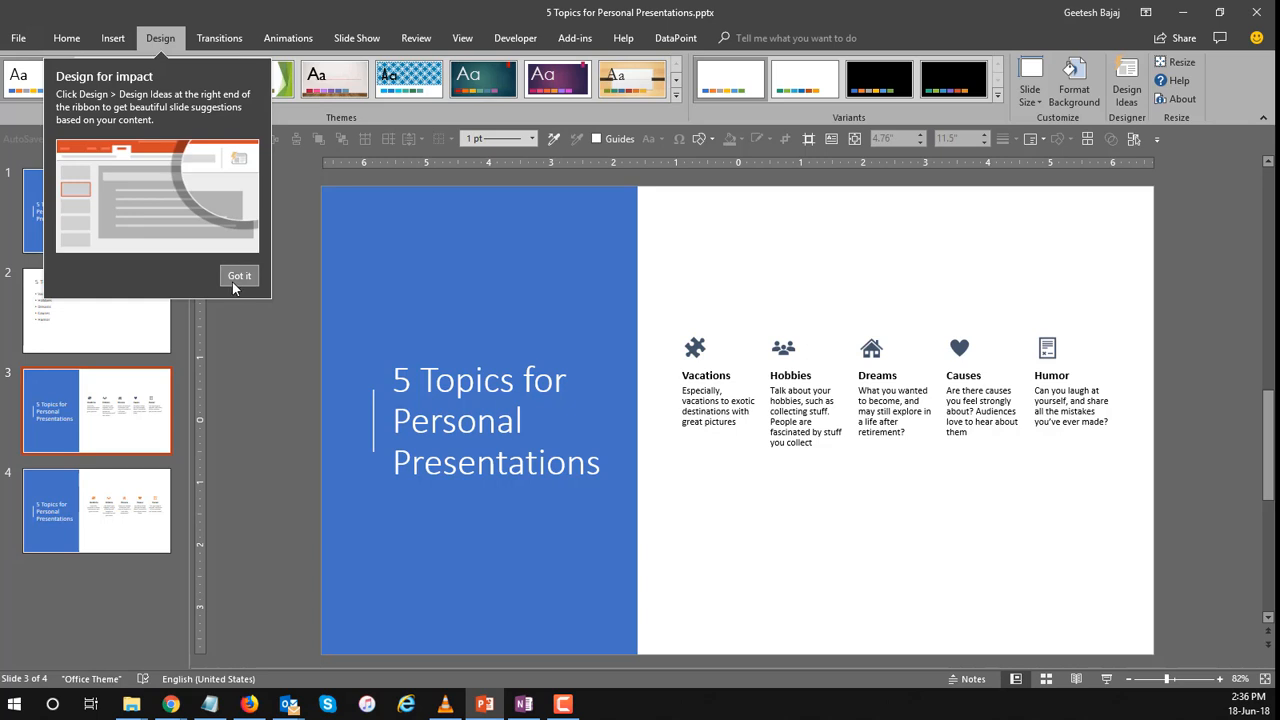
pyautogui.click(240, 276)
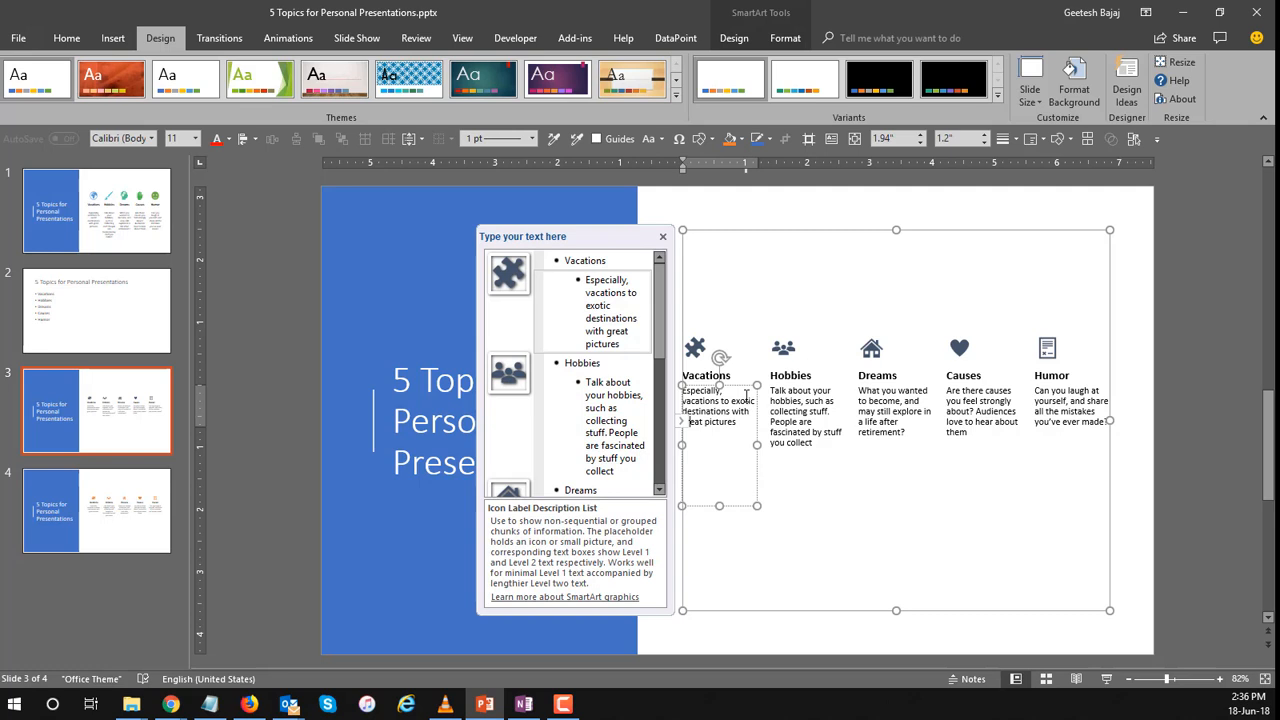
# Start changing the puzzle icon above Vacations using Change Graphic > From Icons.
pyautogui.click(696, 348)
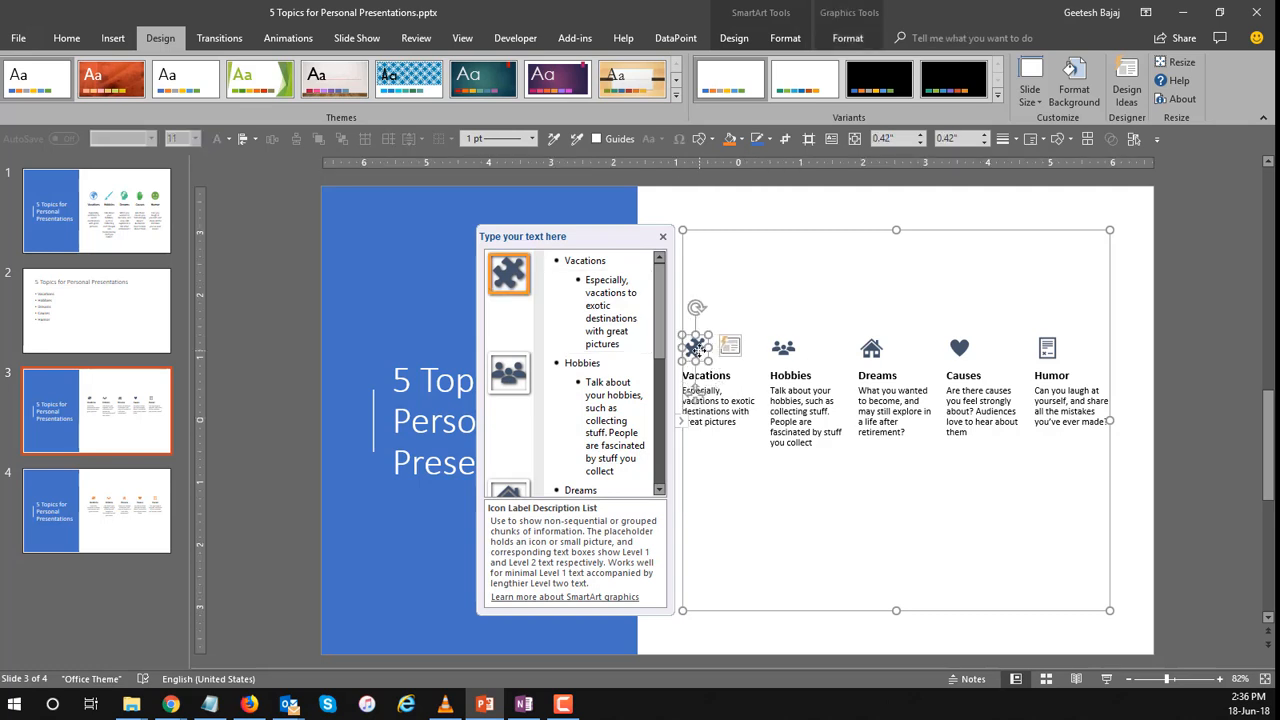
pyautogui.click(96, 210)
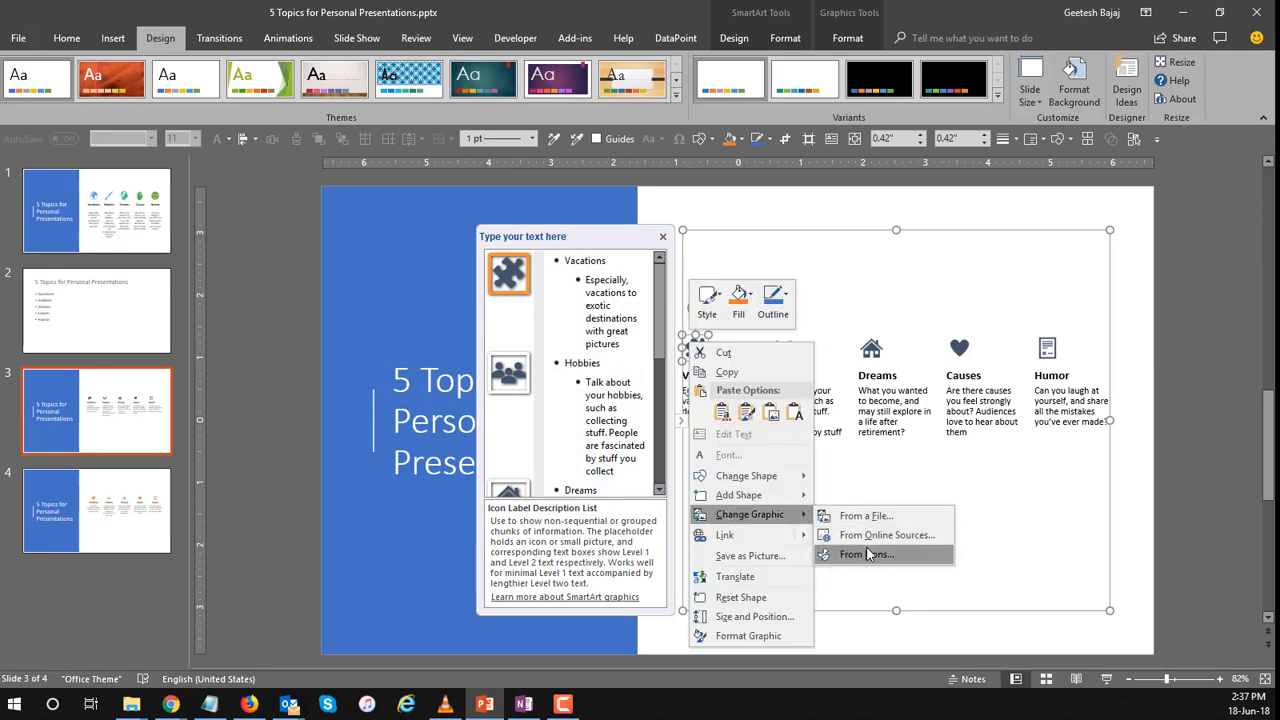
pyautogui.click(868, 554)
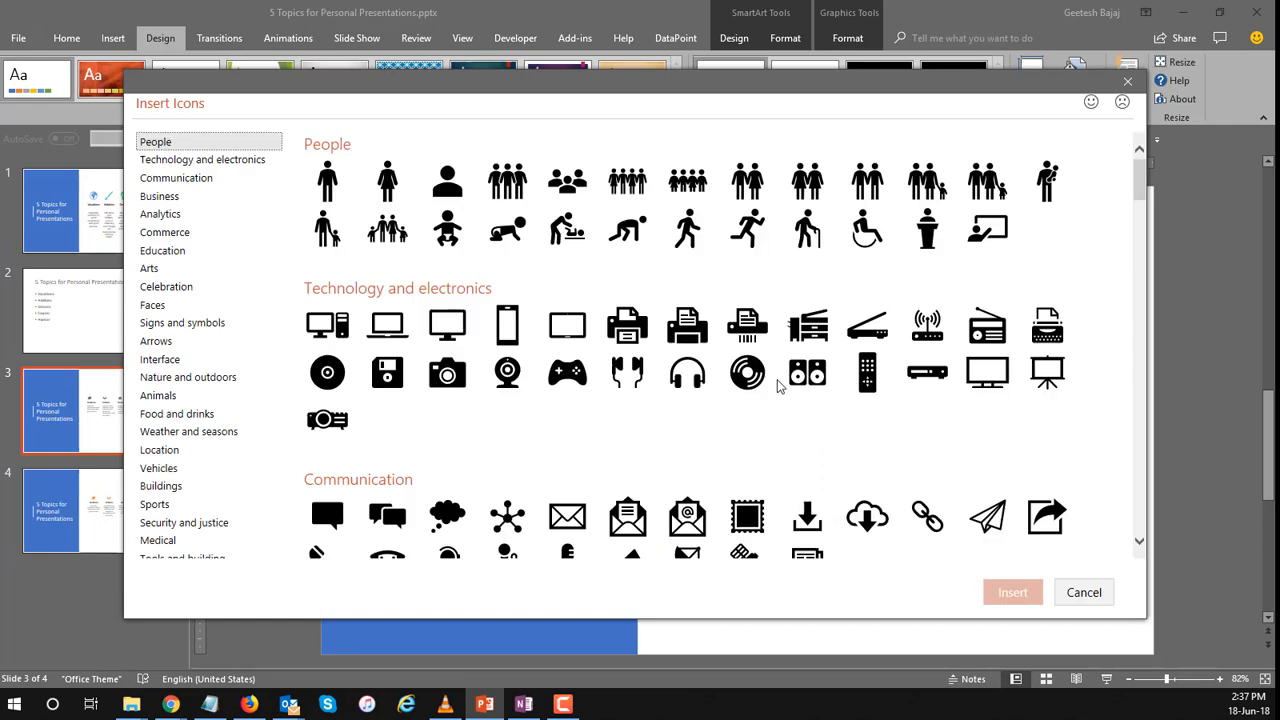
# Insert the globe icon from the Location category above Vacations.
pyautogui.scroll(-3)
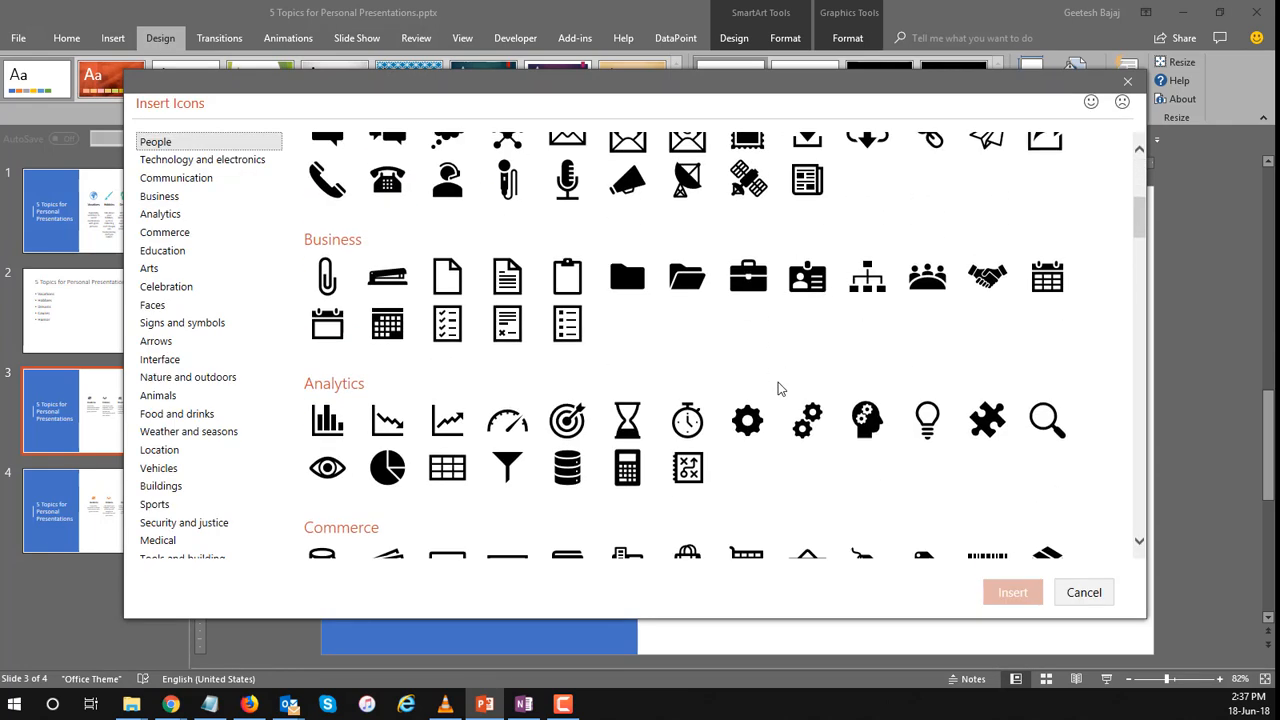
pyautogui.scroll(-3)
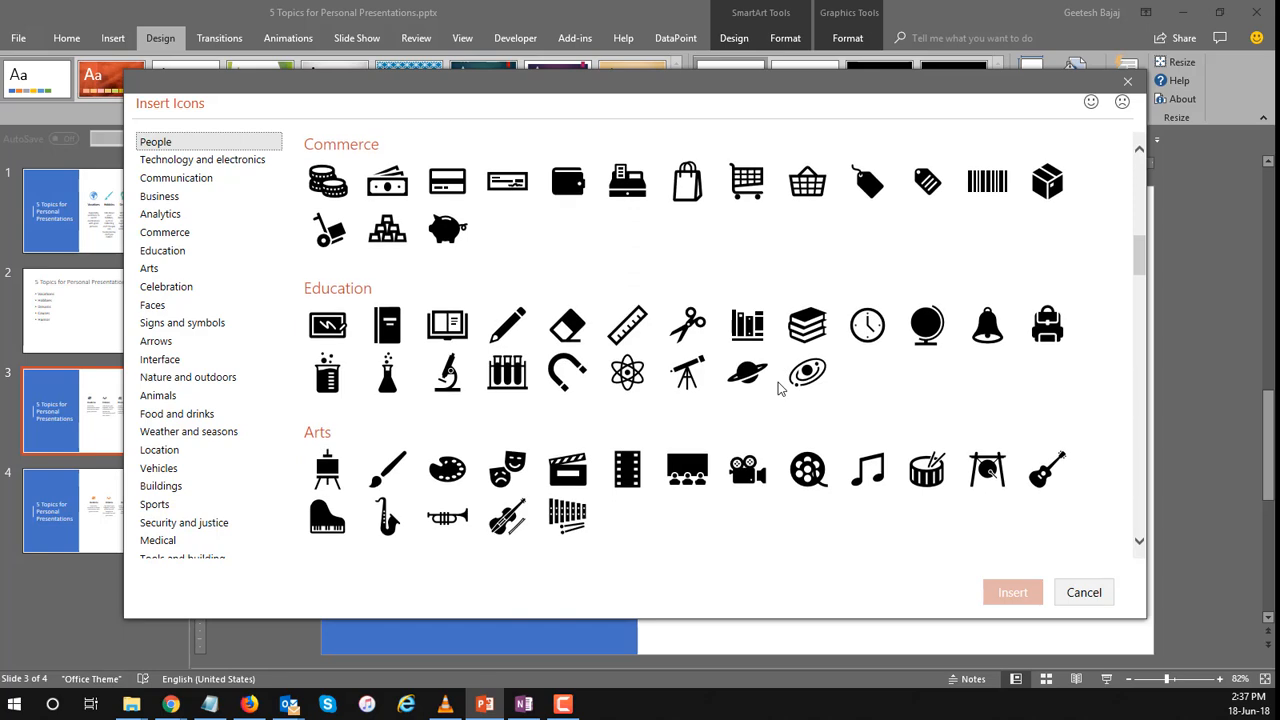
pyautogui.scroll(-3)
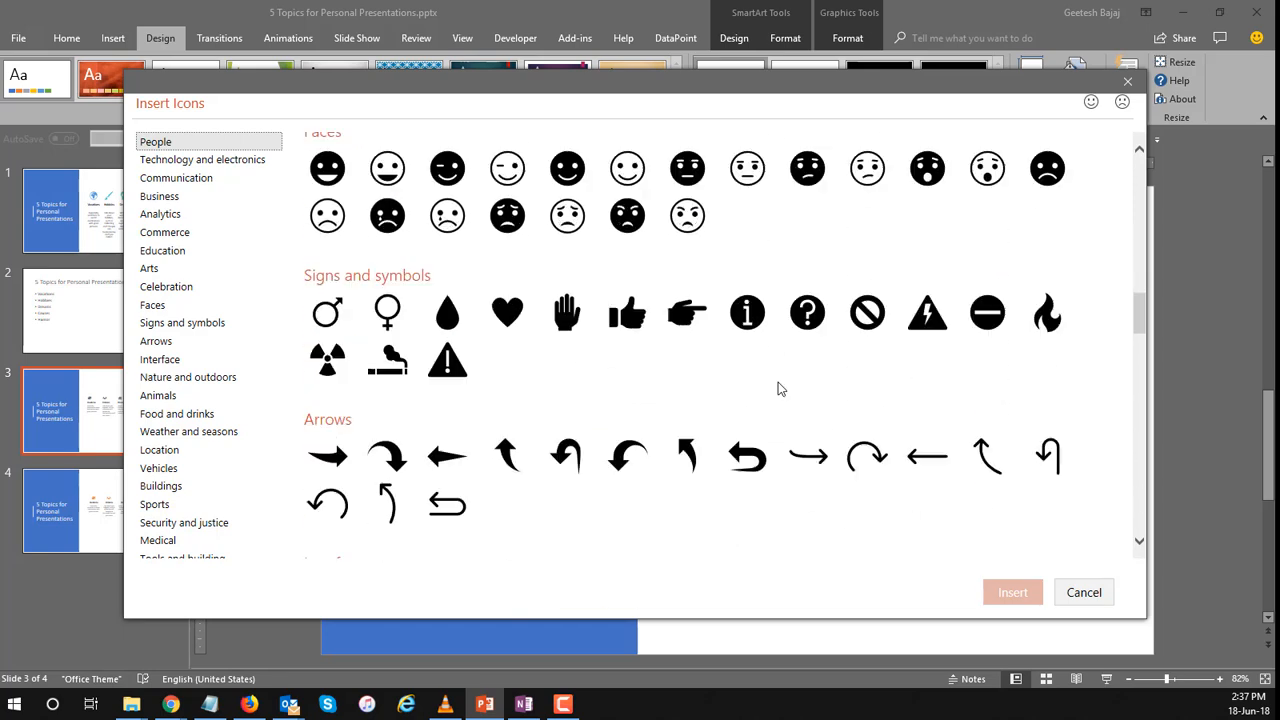
pyautogui.scroll(-3)
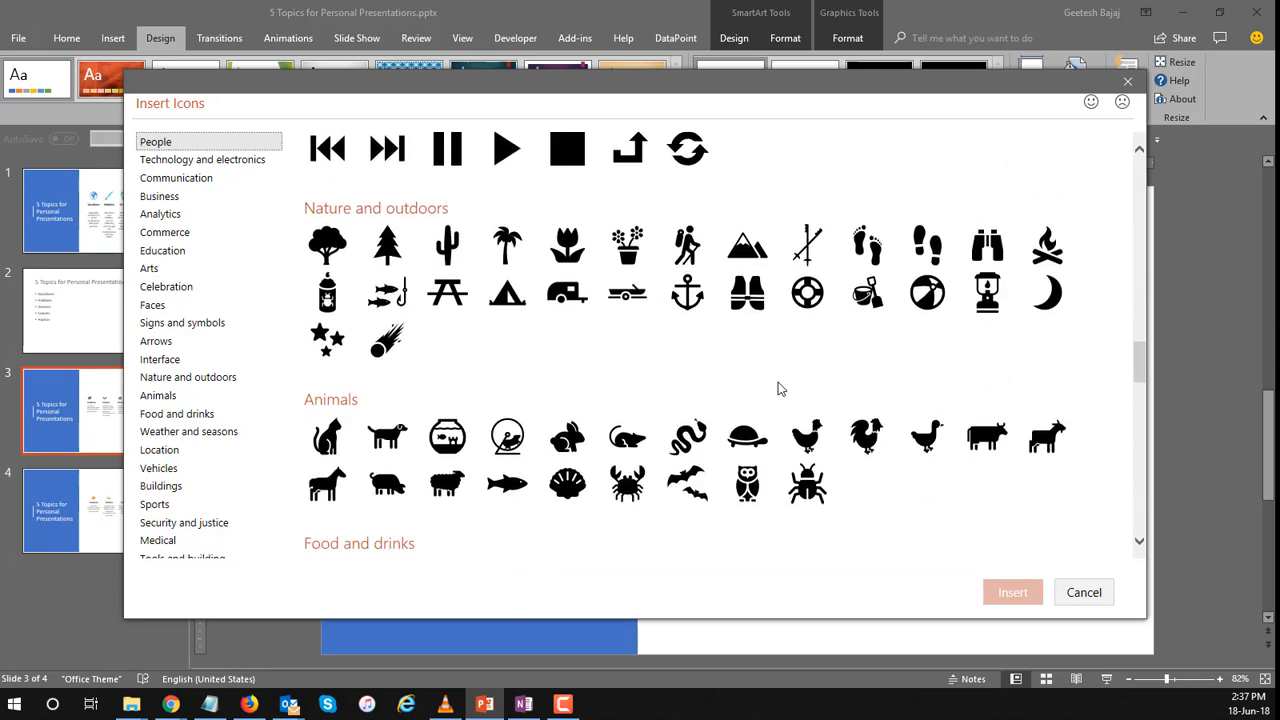
pyautogui.scroll(-3)
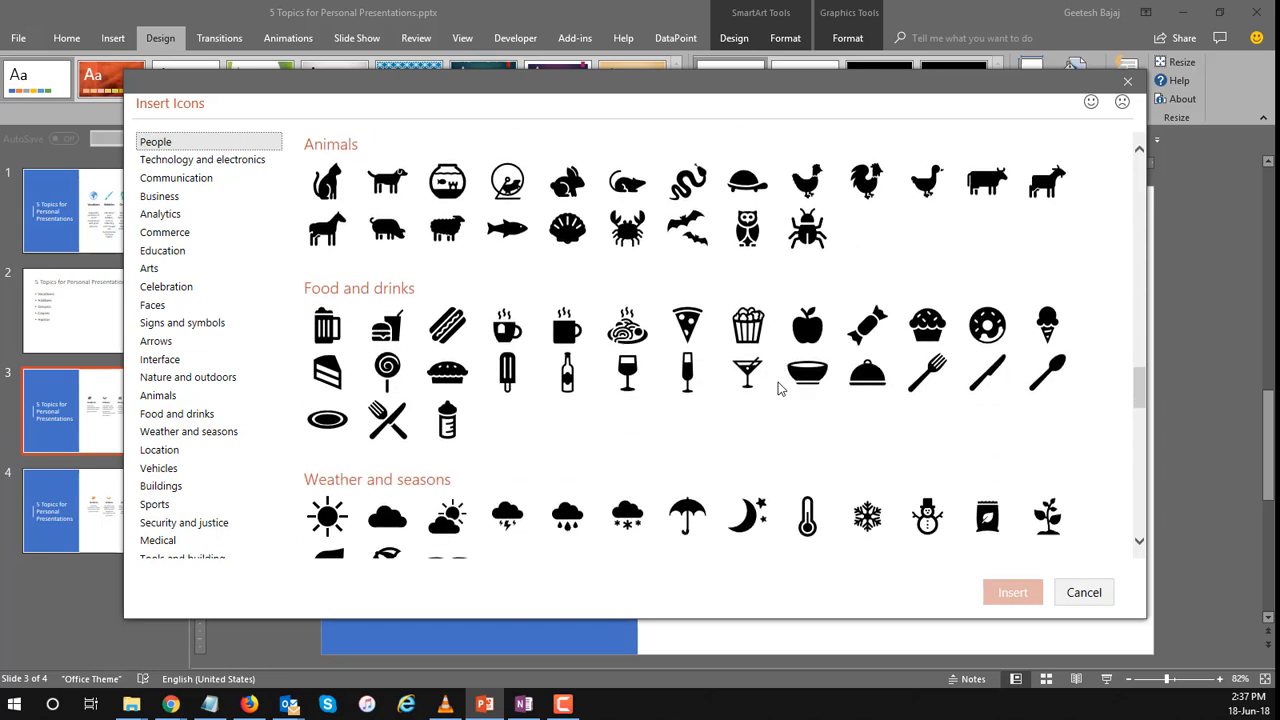
pyautogui.scroll(-3)
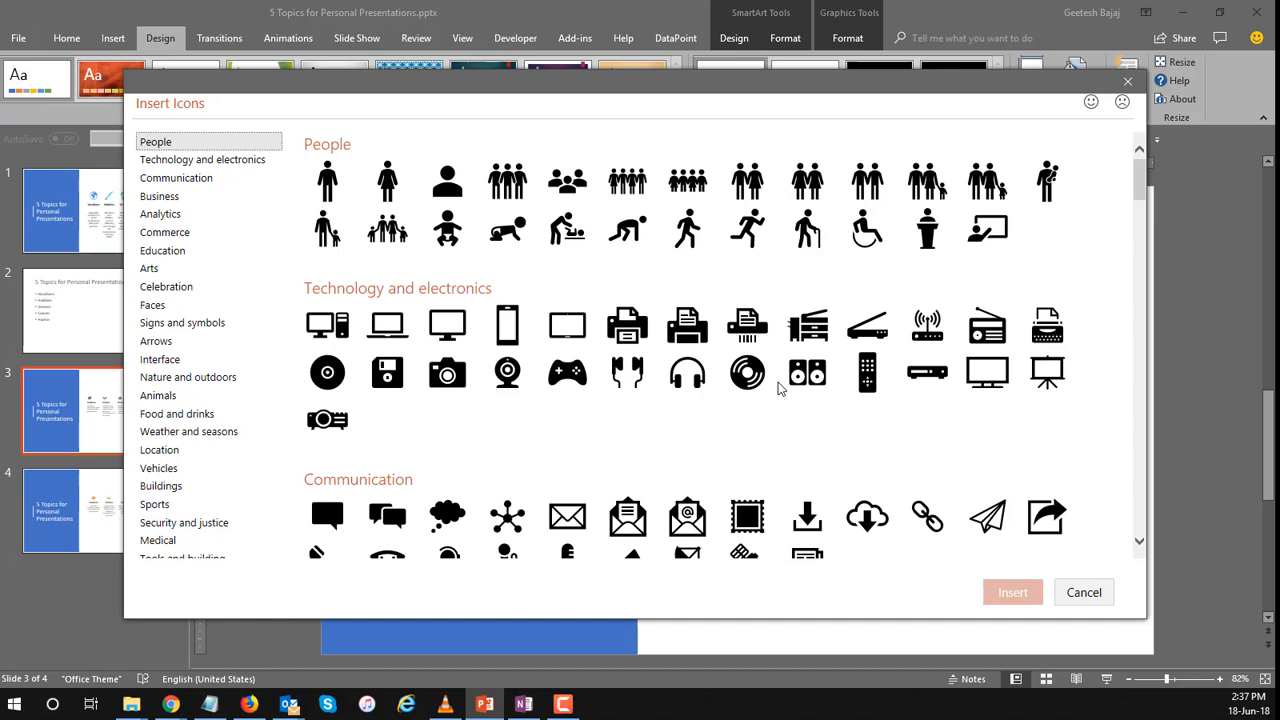
pyautogui.scroll(-3)
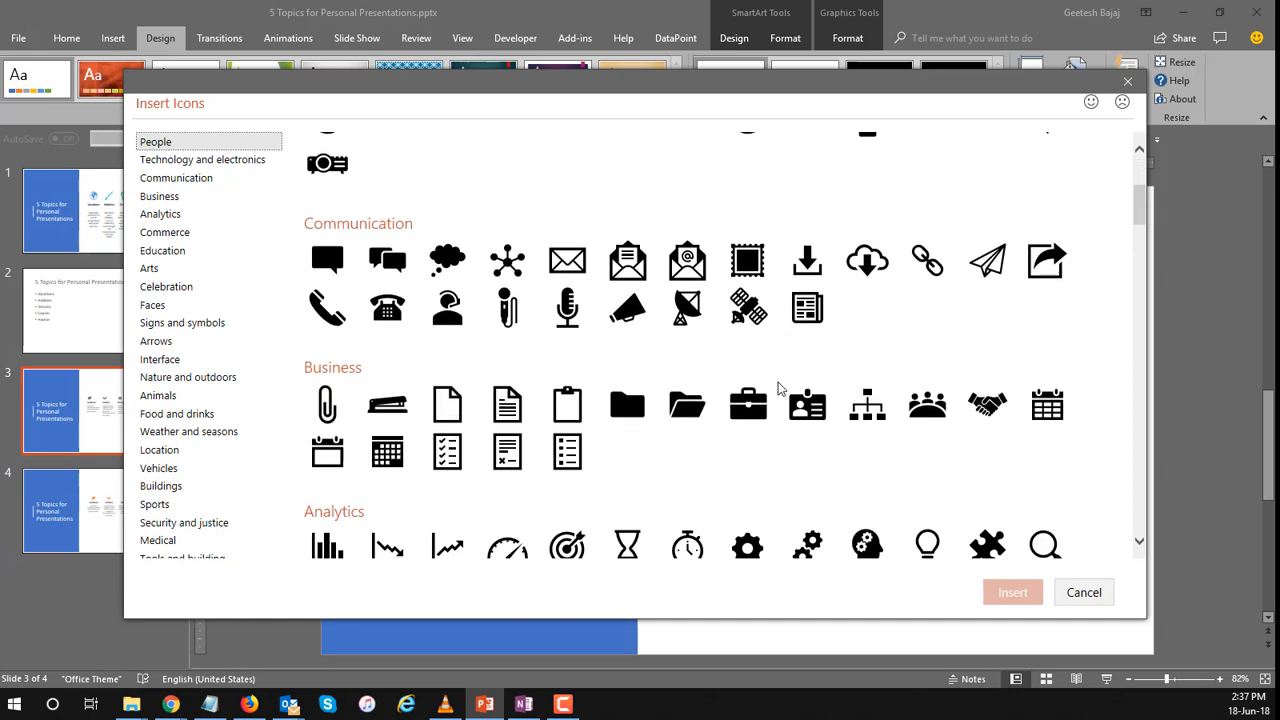
pyautogui.scroll(-3)
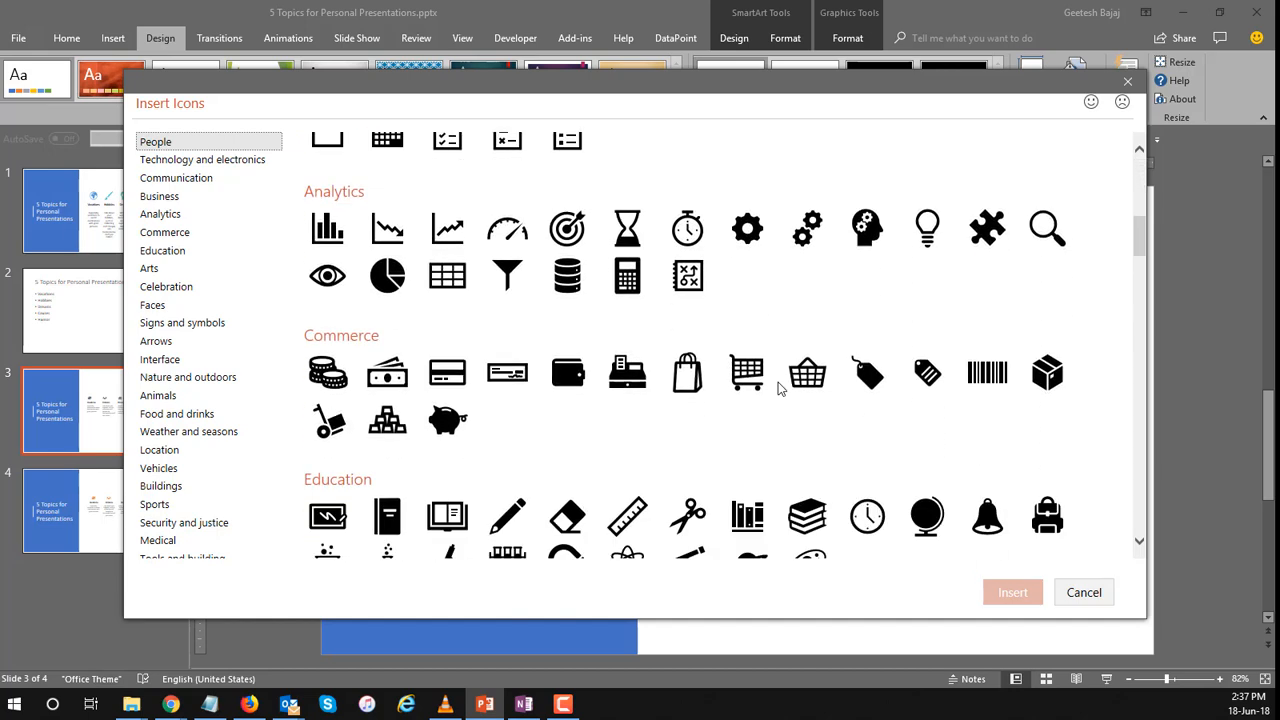
pyautogui.scroll(-3)
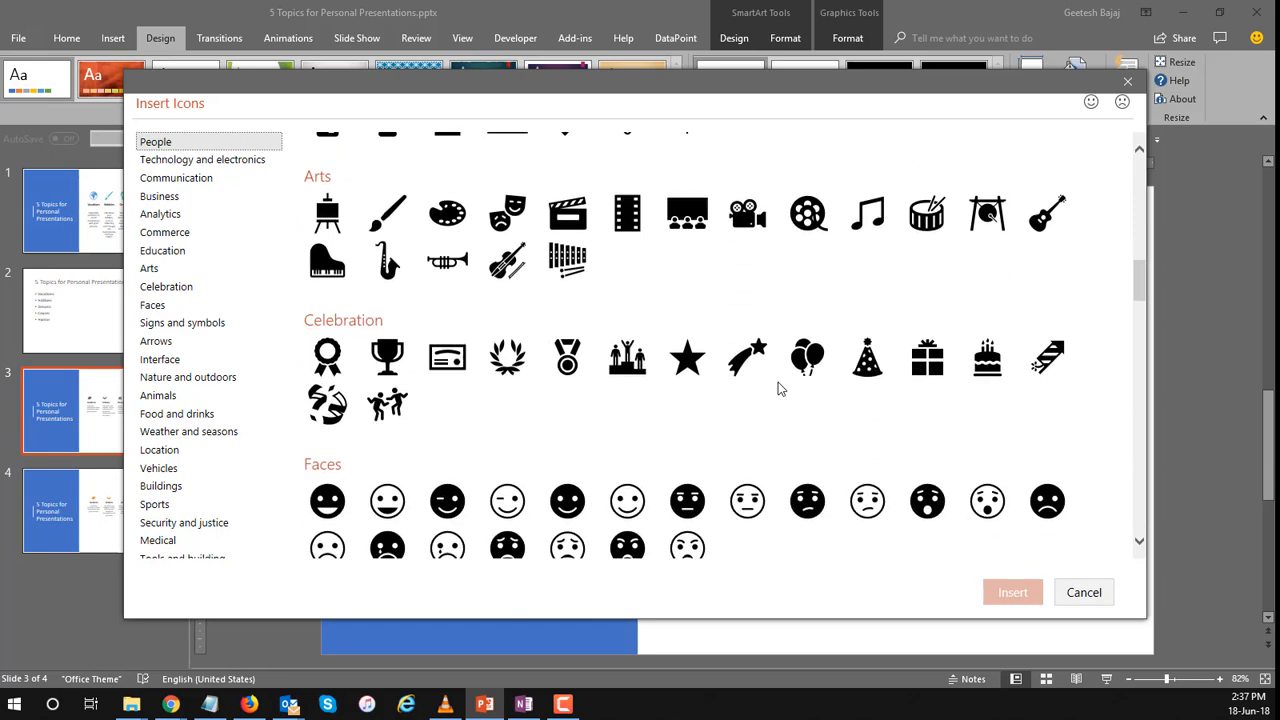
pyautogui.scroll(-3)
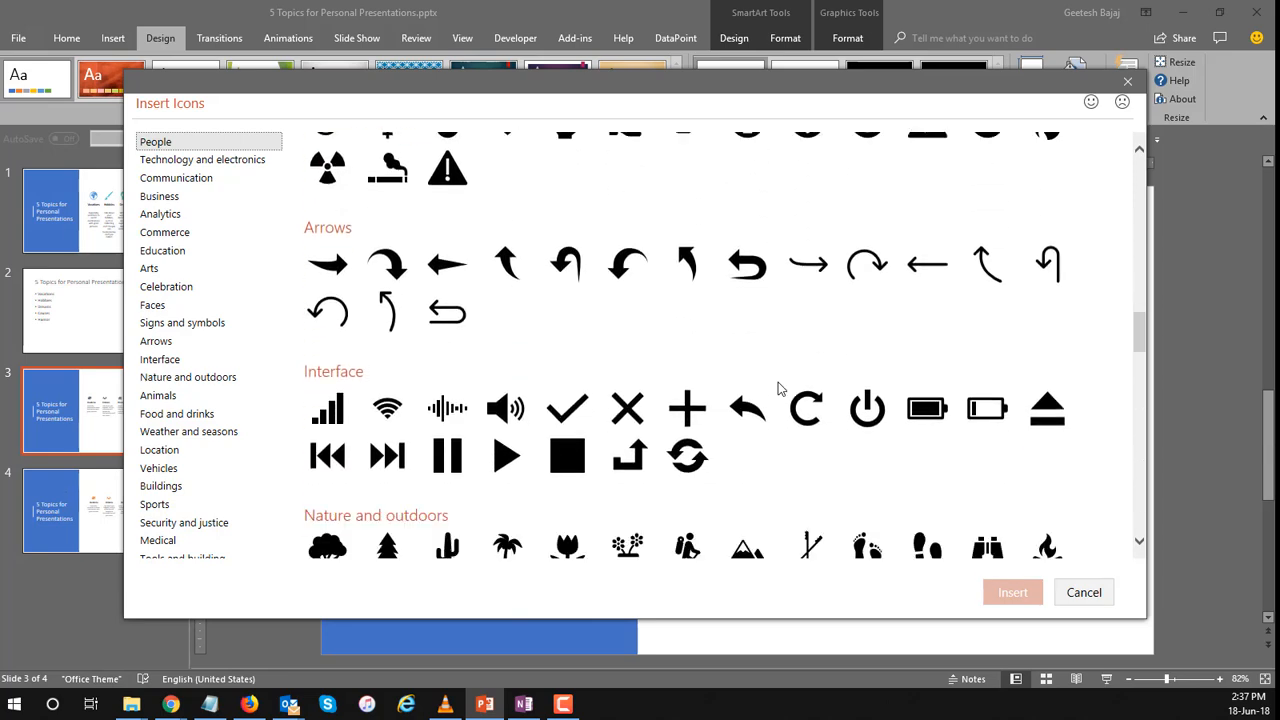
pyautogui.scroll(-3)
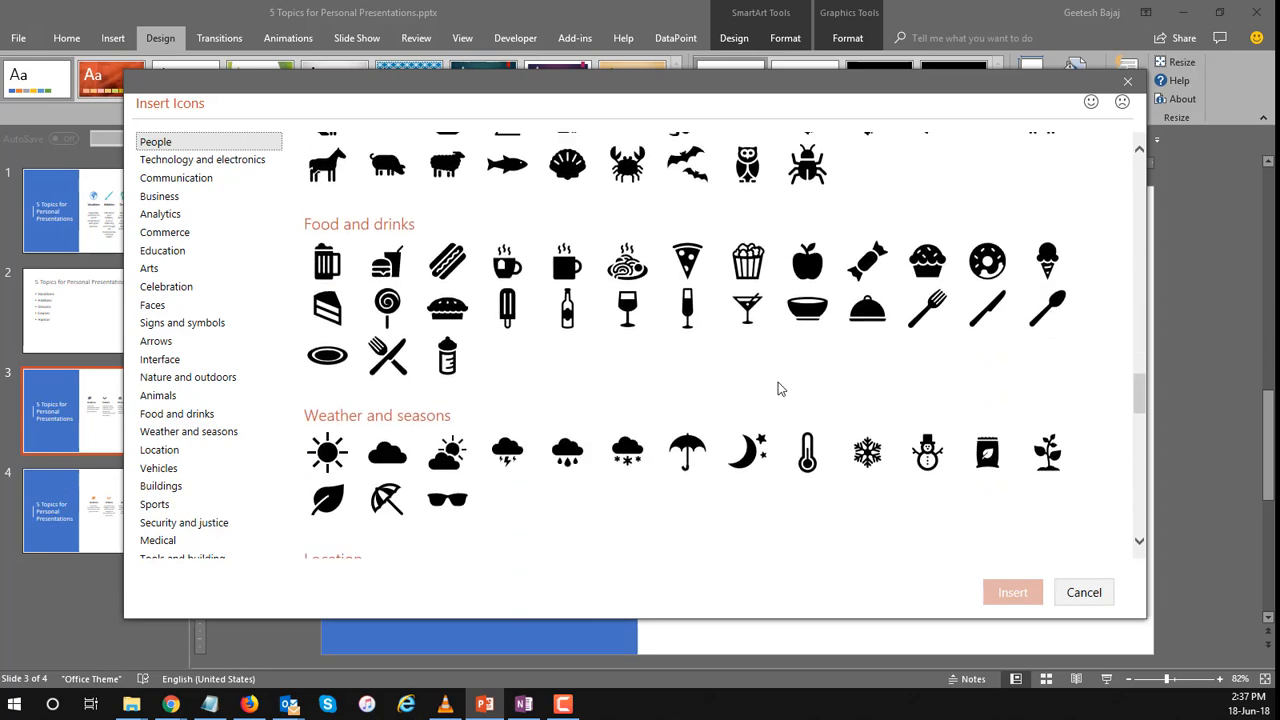
pyautogui.scroll(-3)
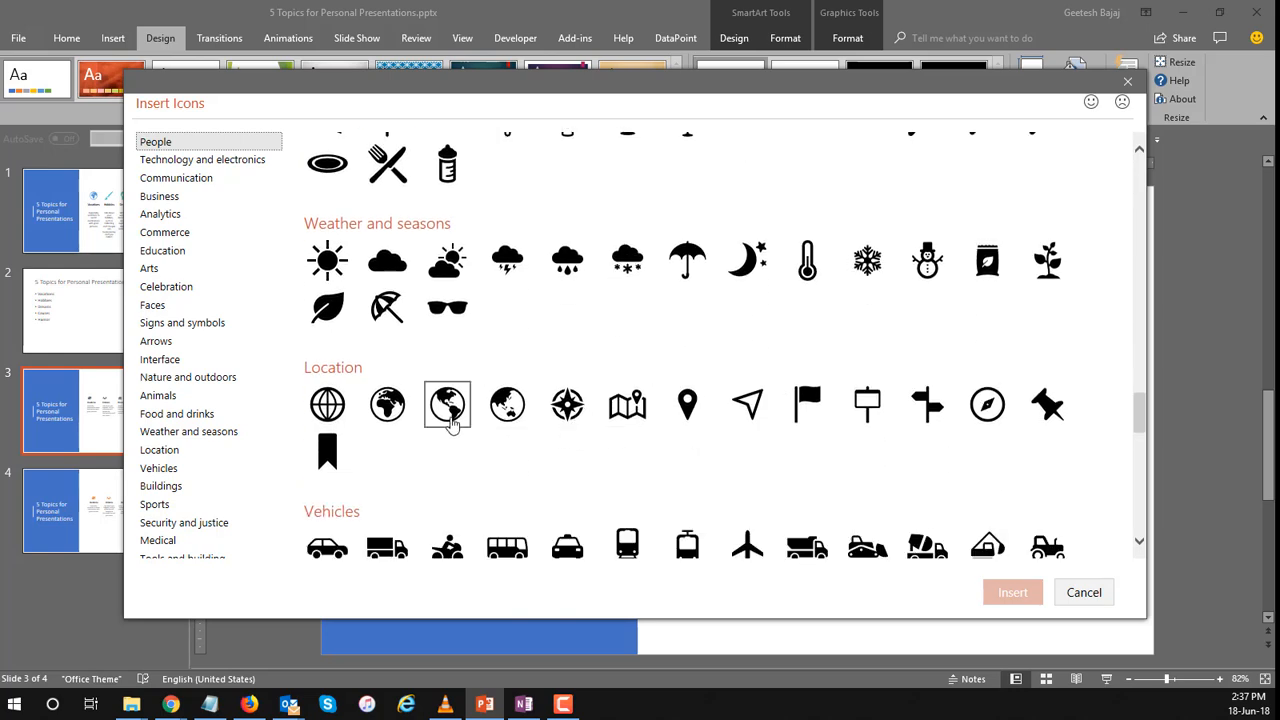
pyautogui.click(448, 404)
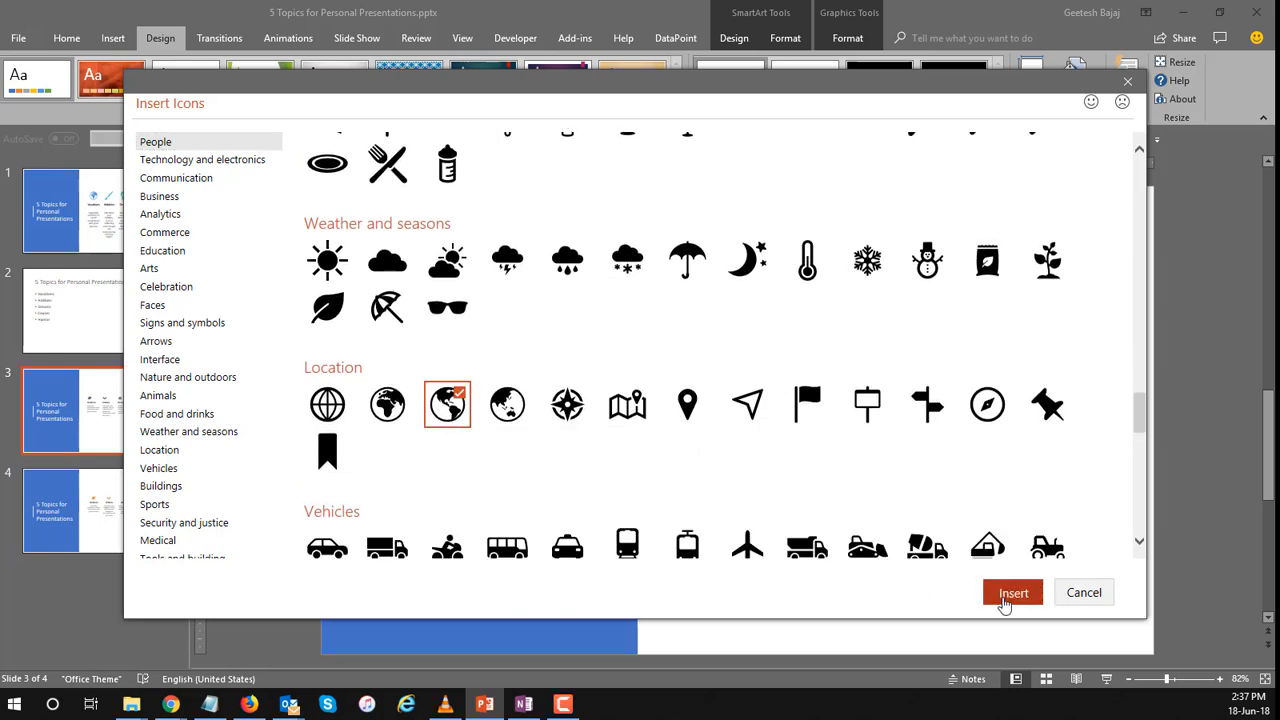
pyautogui.click(1012, 592)
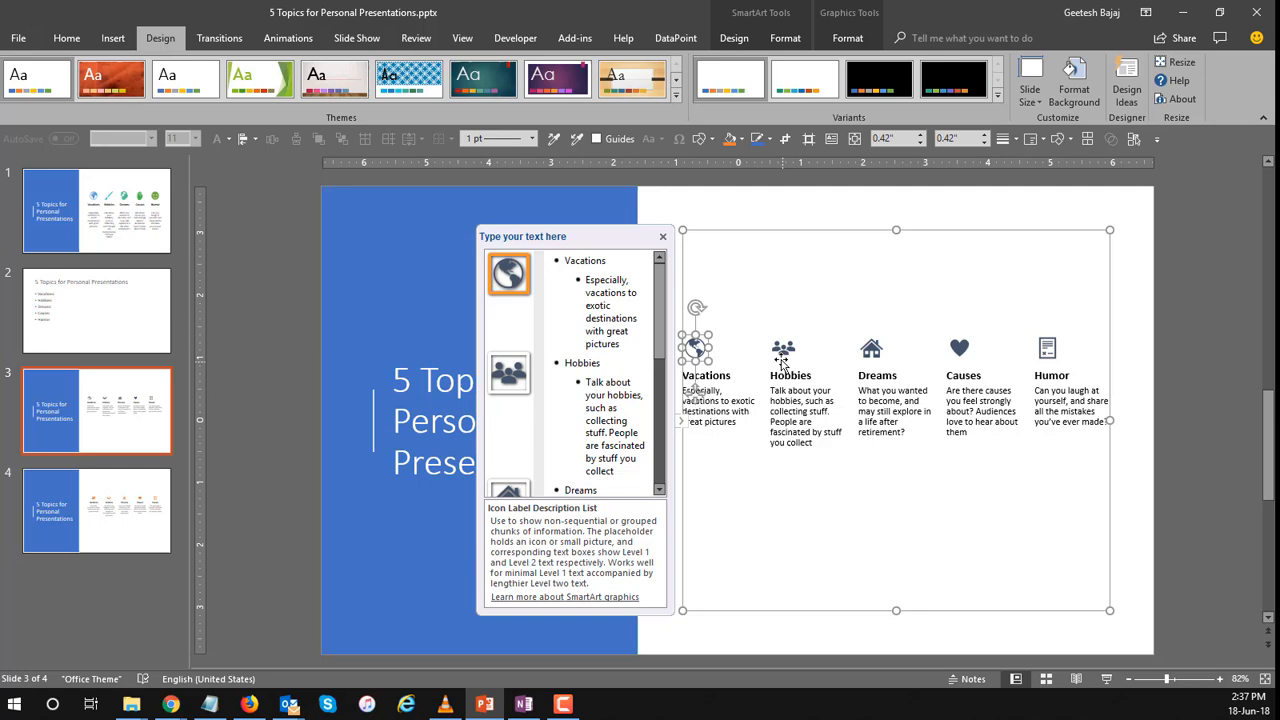
# Replace the Dreams icon with the potted plant from Nature and outdoors.
pyautogui.rightClick(784, 350)
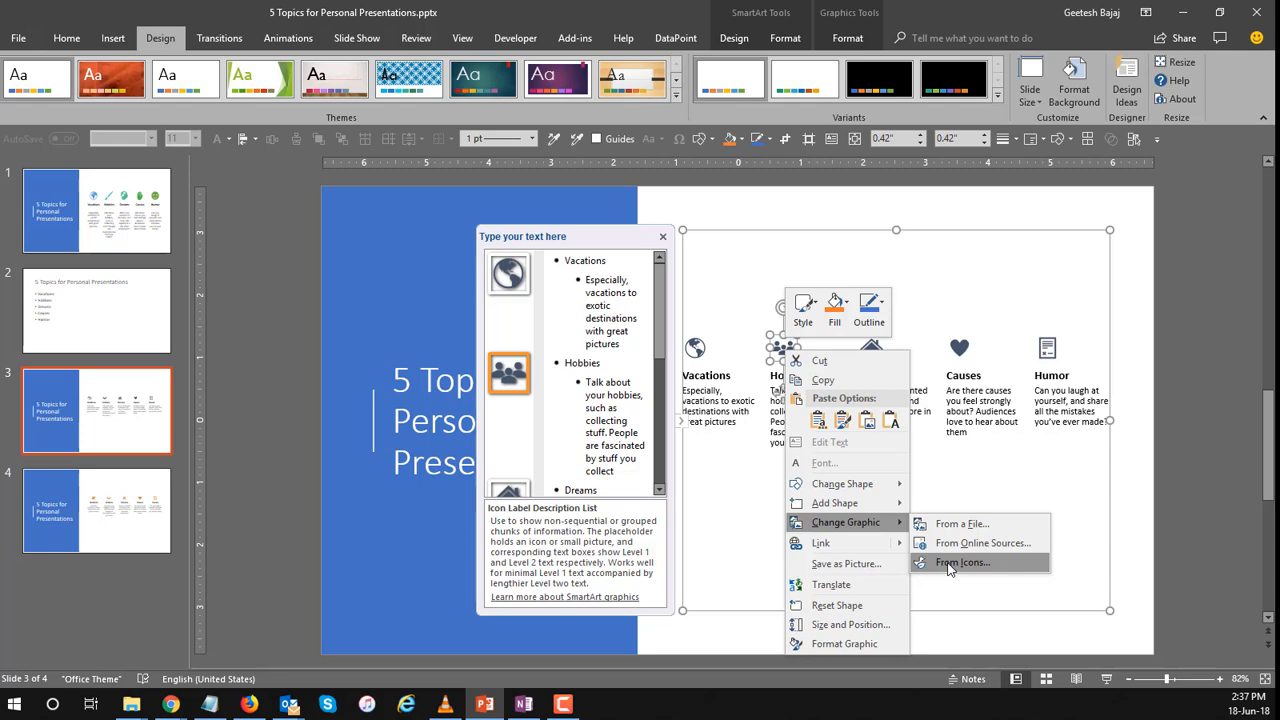
pyautogui.click(962, 562)
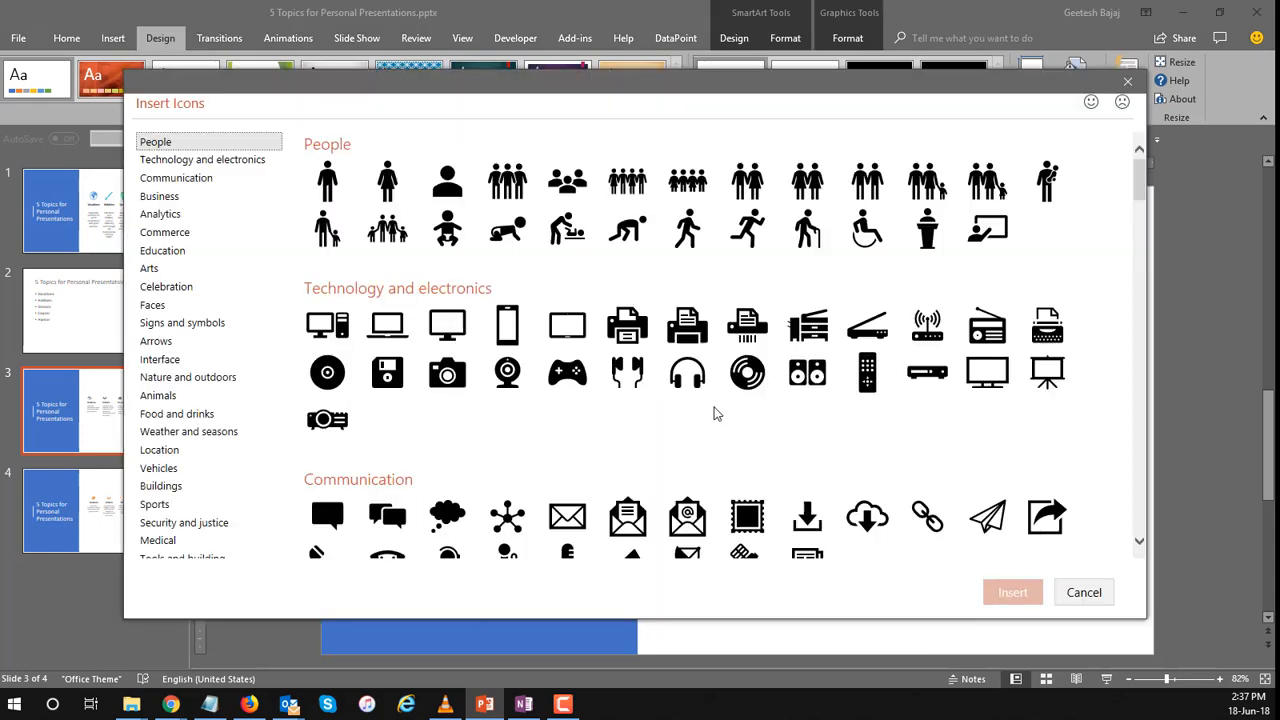
pyautogui.moveTo(640, 104)
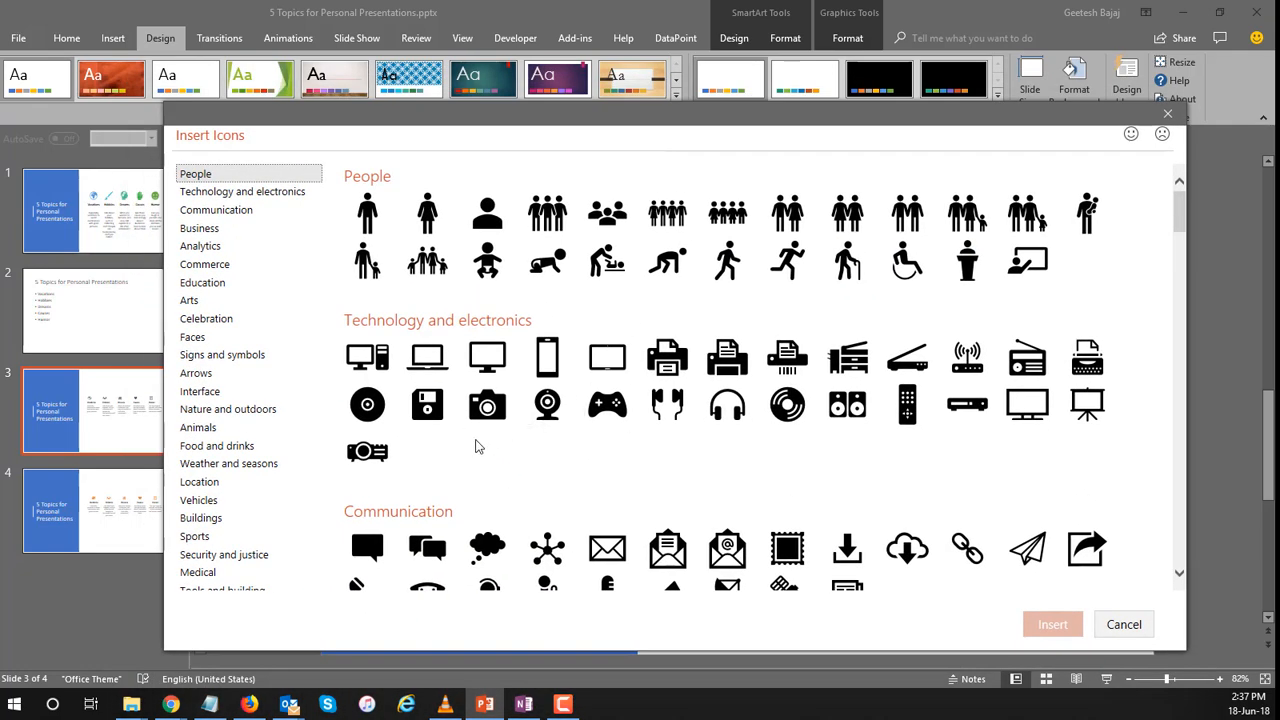
pyautogui.scroll(-3)
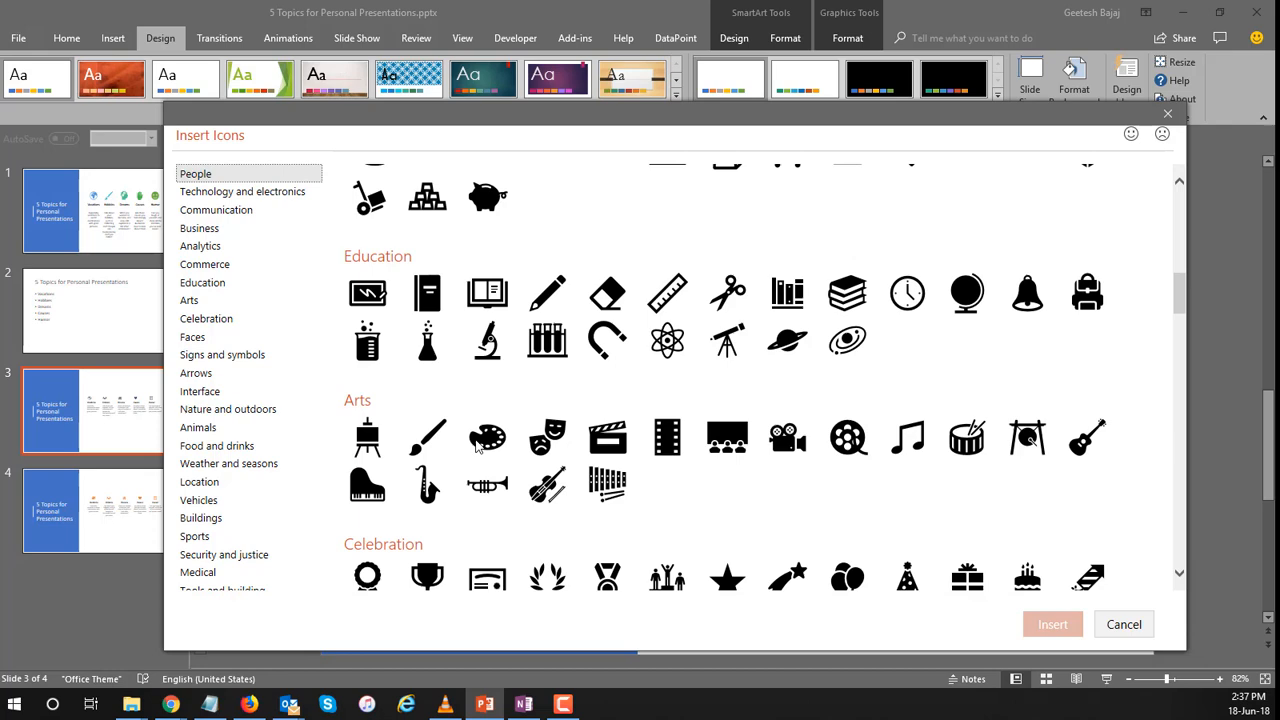
pyautogui.scroll(-3)
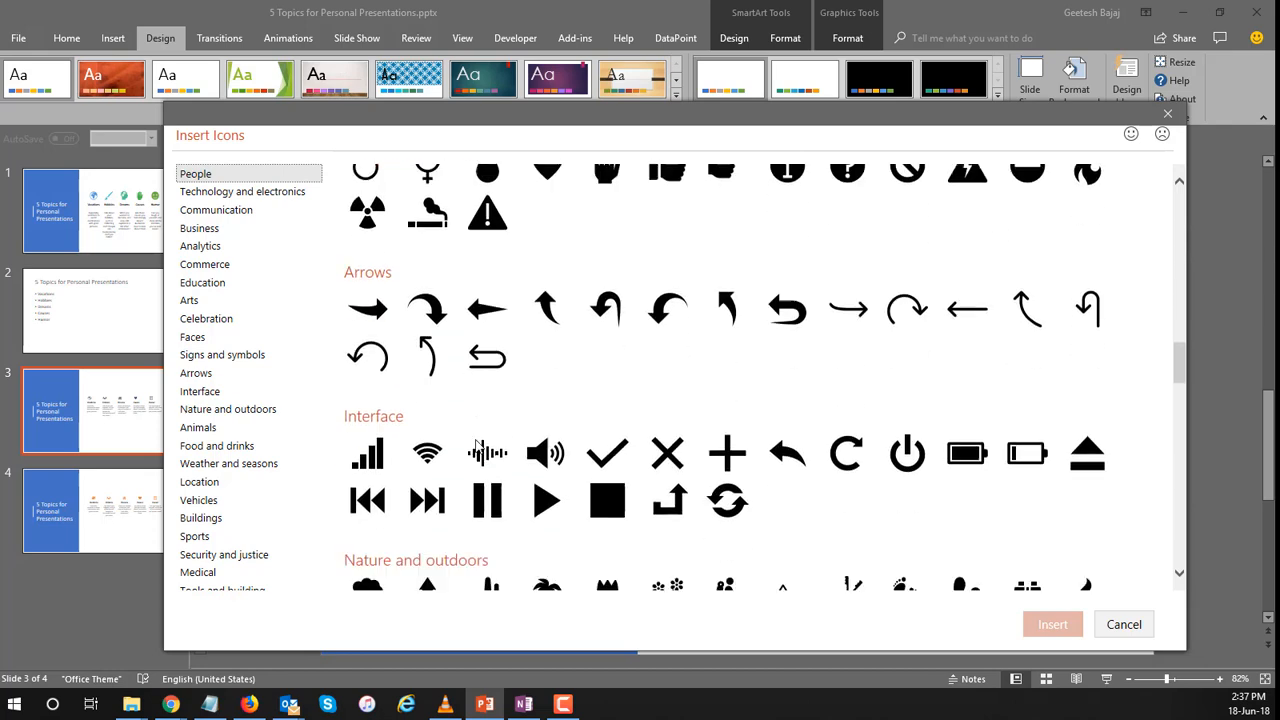
pyautogui.scroll(-3)
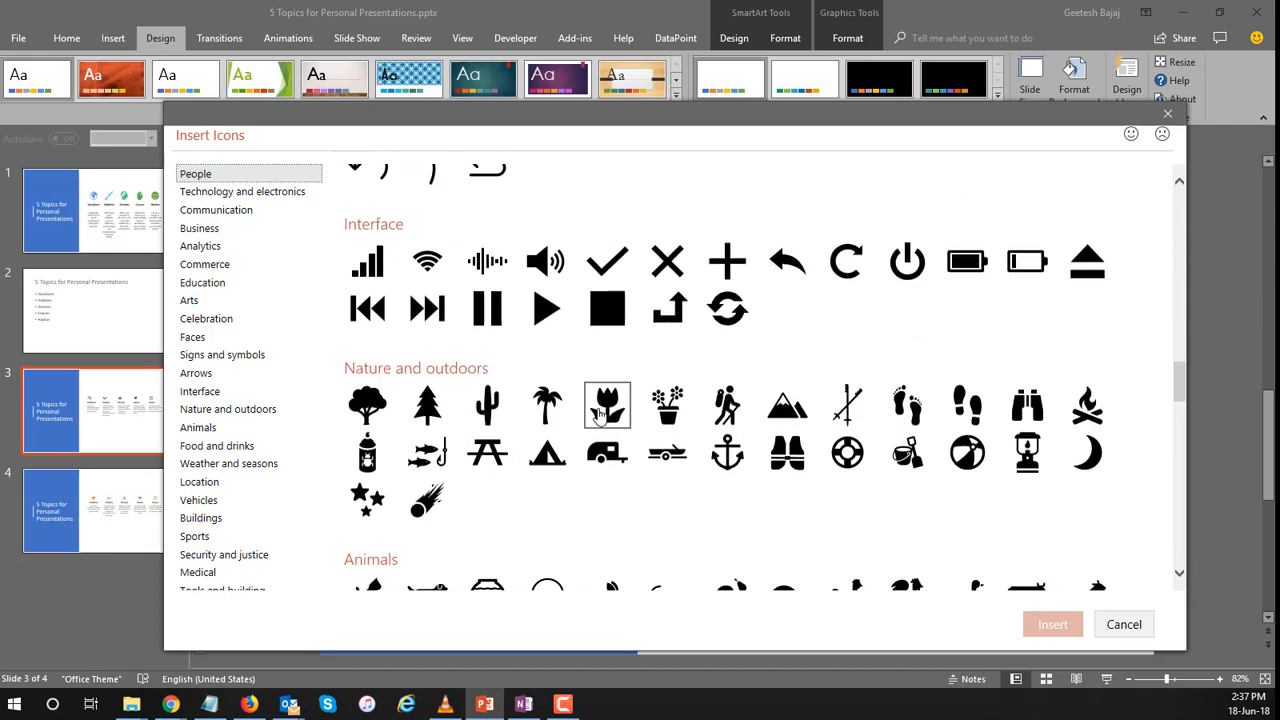
pyautogui.click(668, 404)
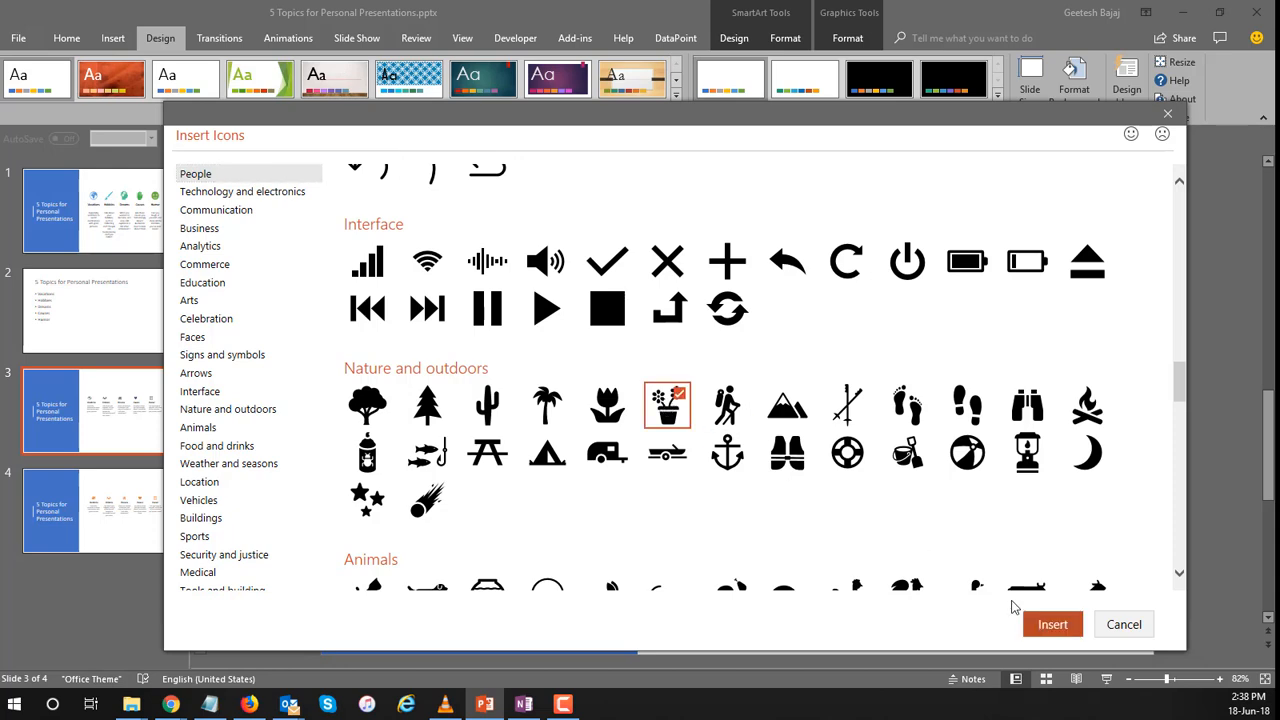
pyautogui.moveTo(1024, 456)
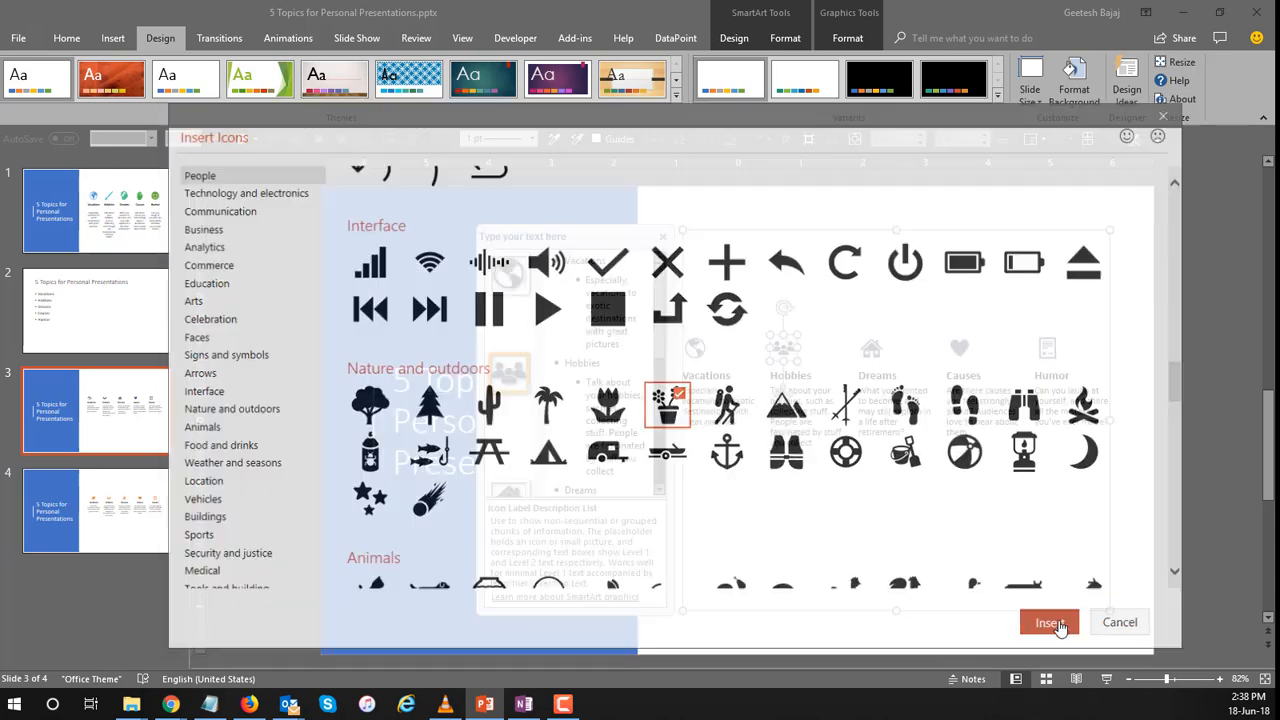
pyautogui.click(1048, 622)
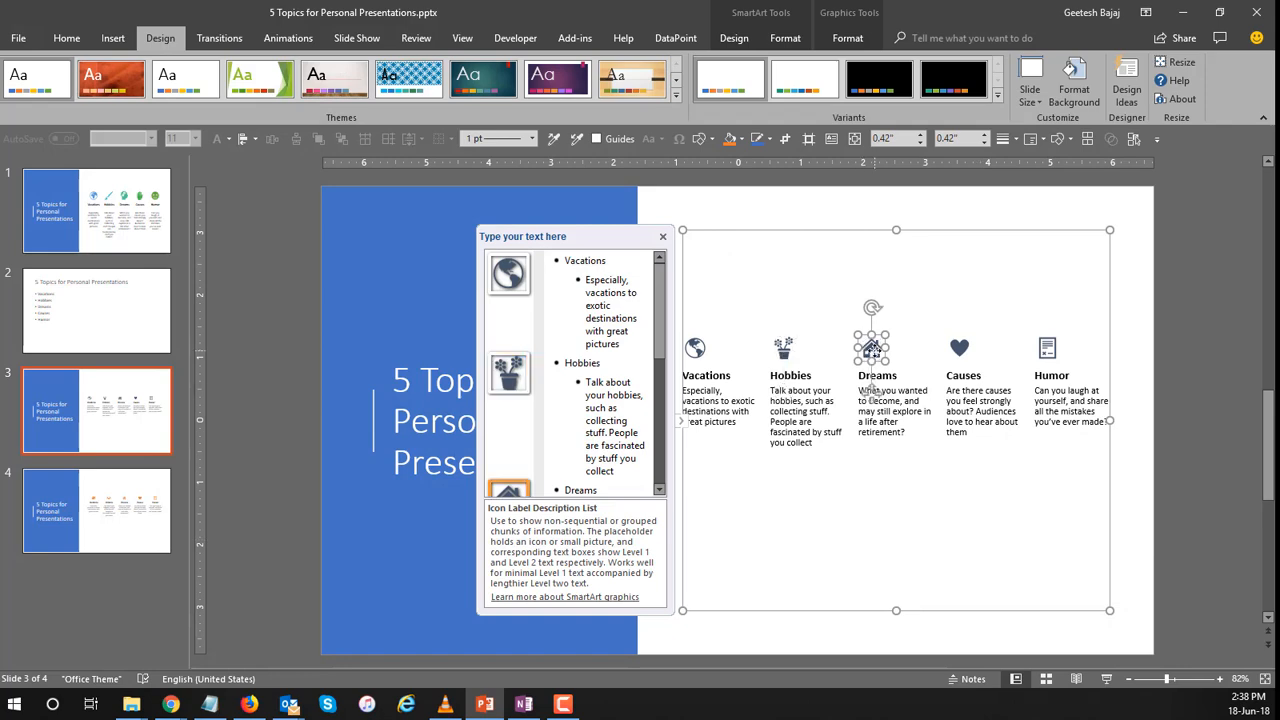
# Replace the next column's icon with the eye icon from the Analytics set.
pyautogui.rightClick(872, 348)
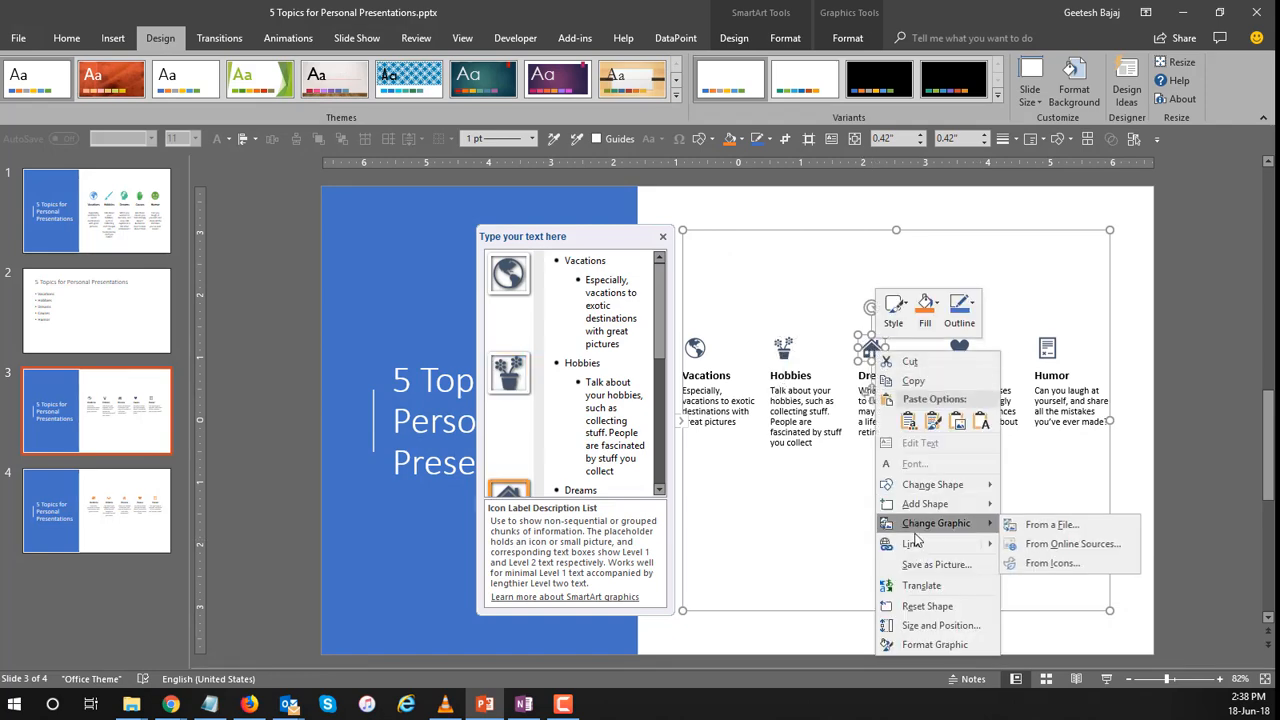
pyautogui.click(1052, 564)
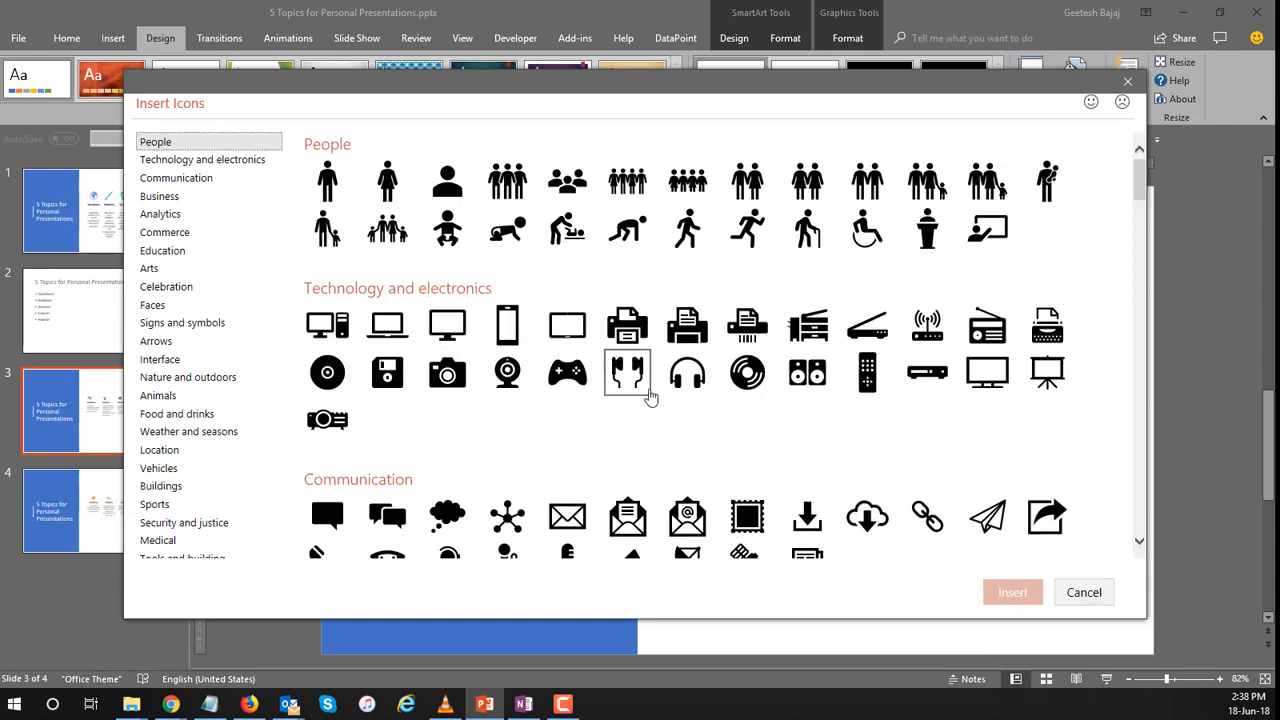
pyautogui.moveTo(660, 392)
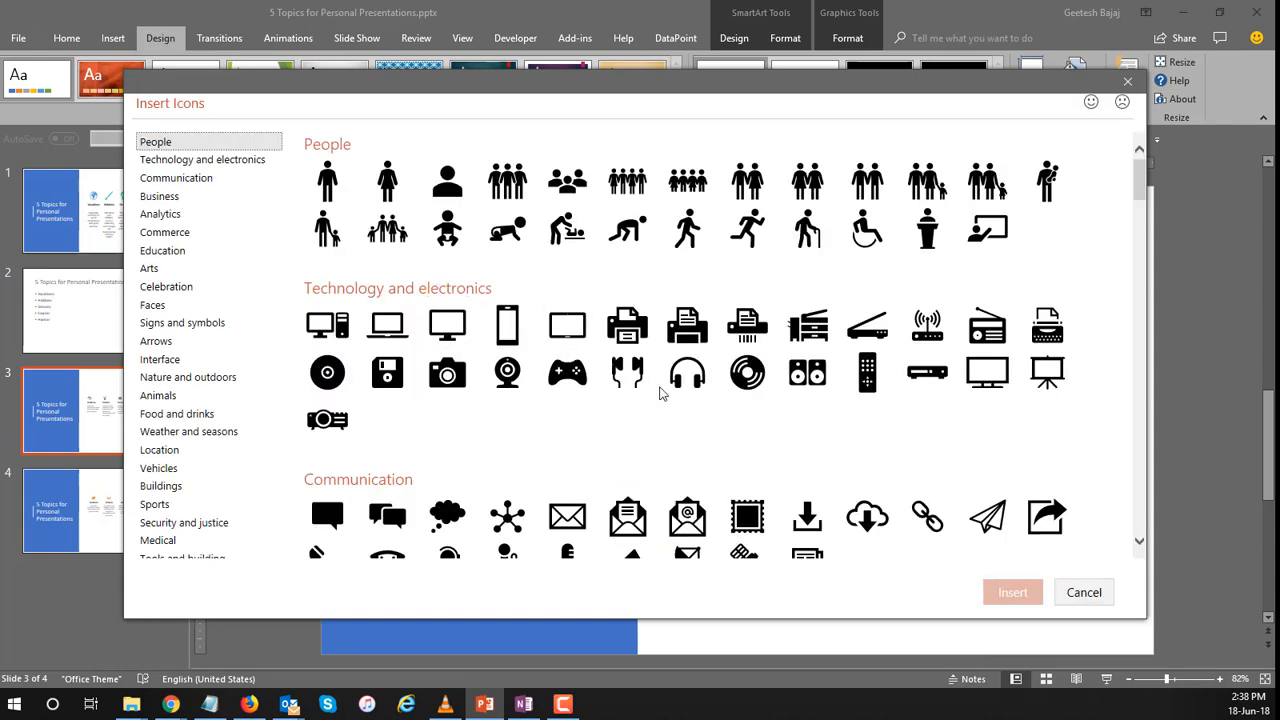
pyautogui.scroll(-3)
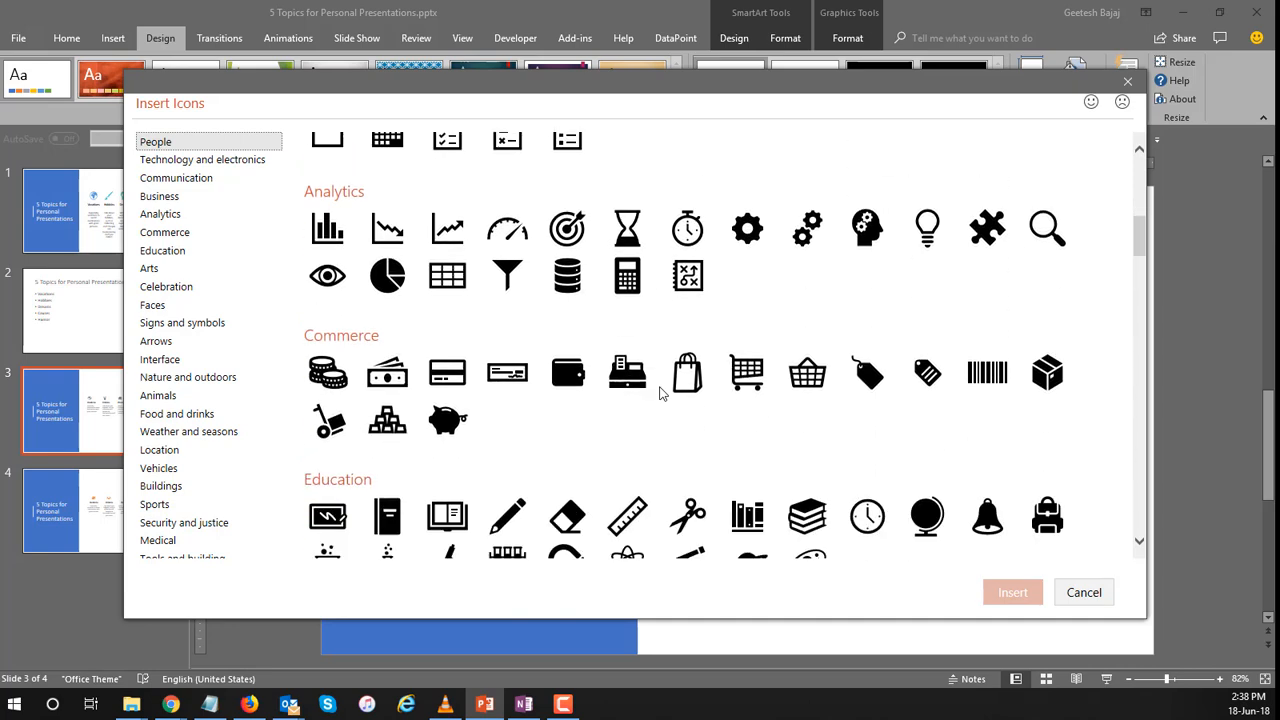
pyautogui.scroll(-3)
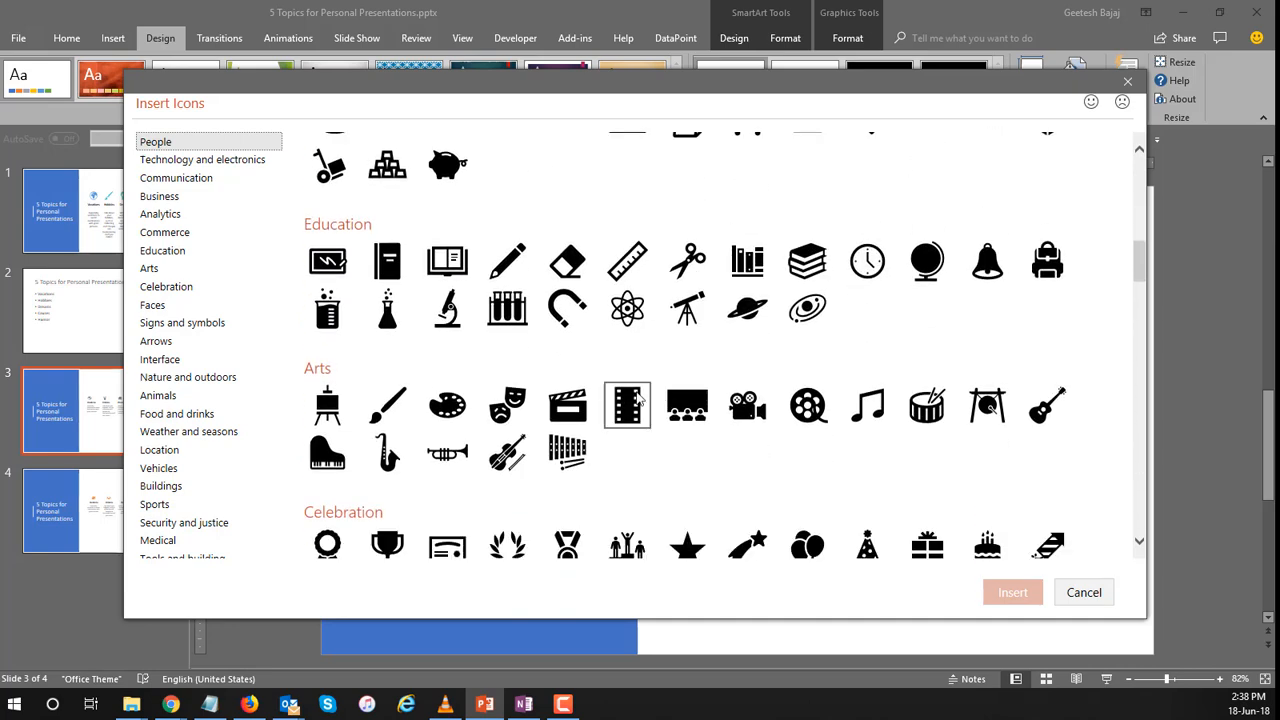
pyautogui.scroll(-3)
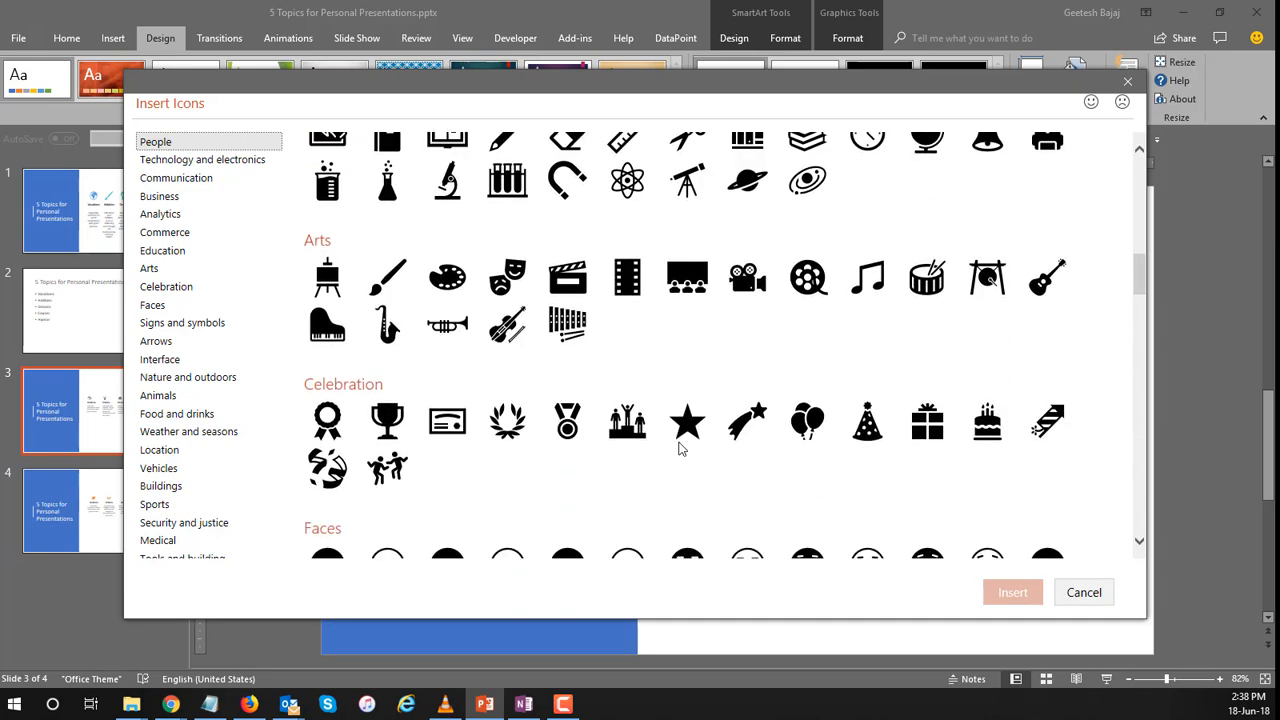
pyautogui.scroll(-3)
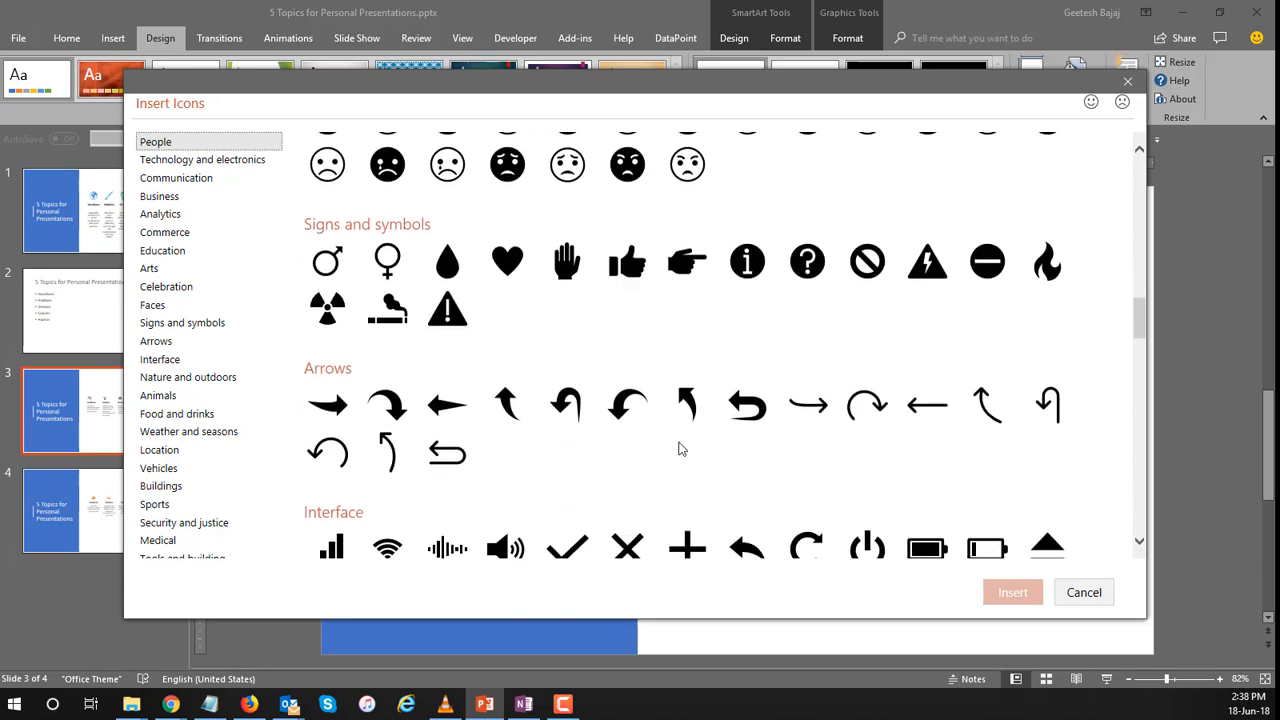
pyautogui.scroll(-3)
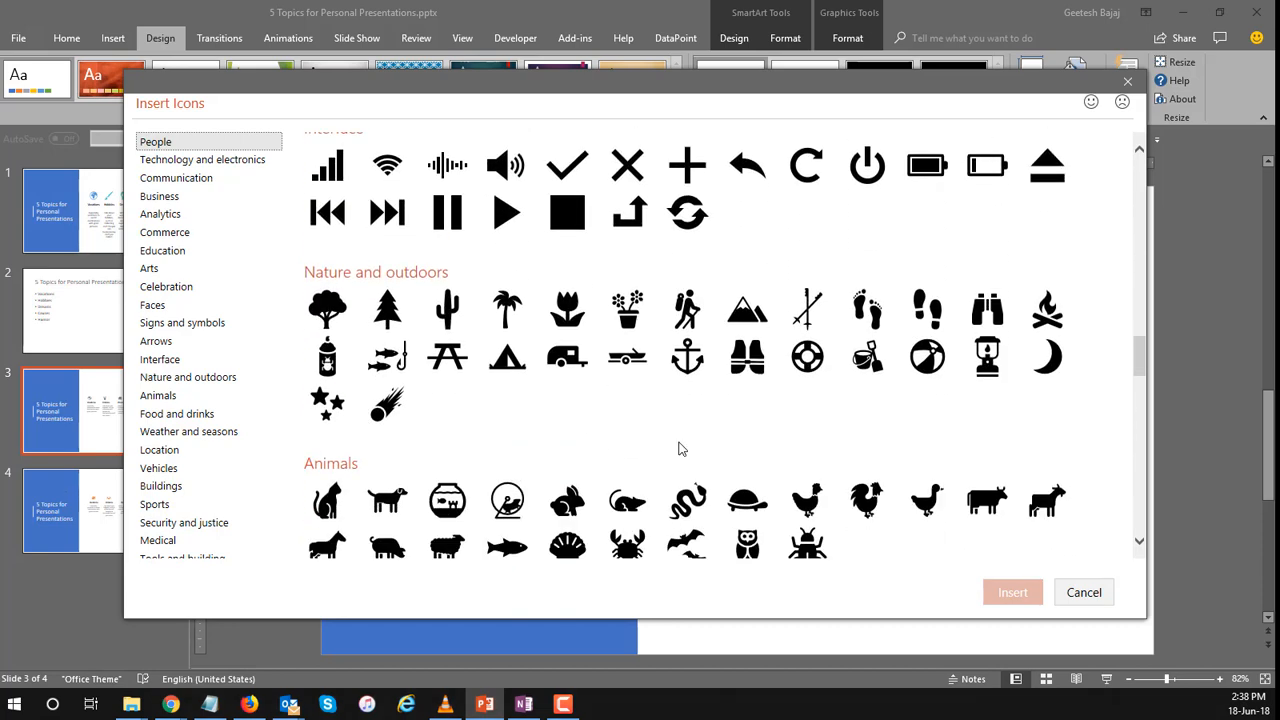
pyautogui.scroll(-3)
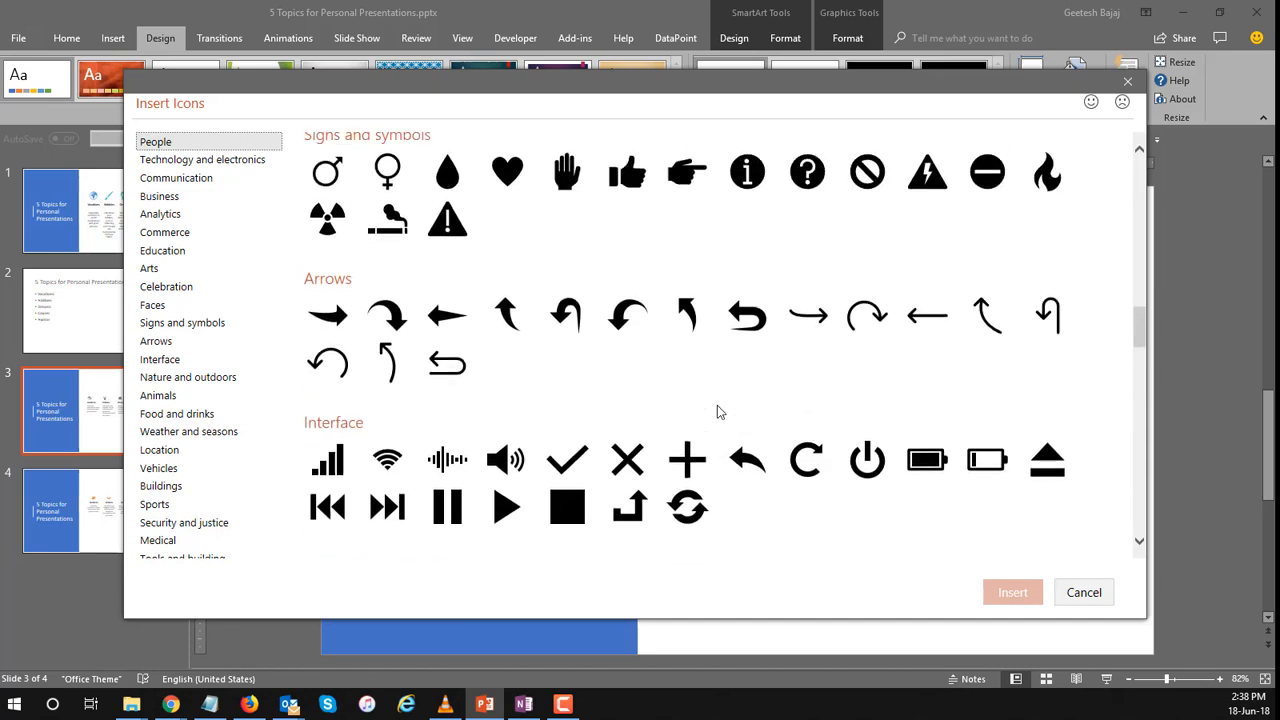
pyautogui.scroll(-3)
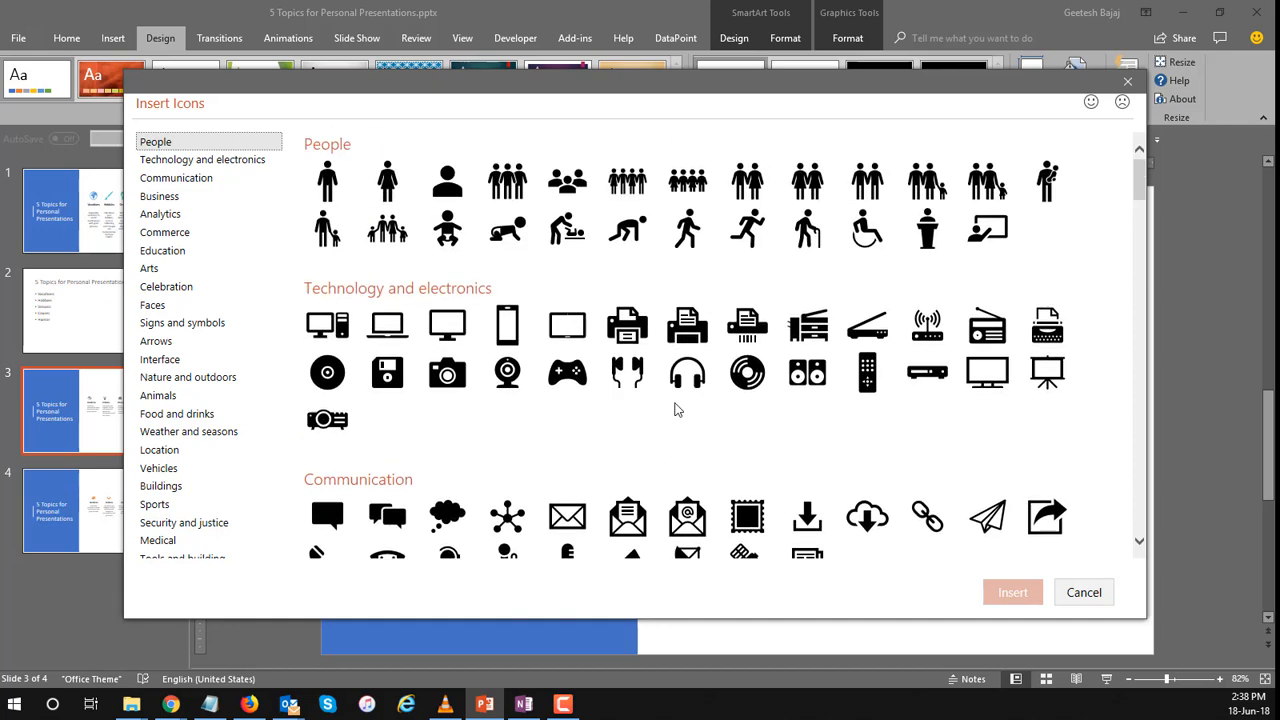
pyautogui.scroll(-3)
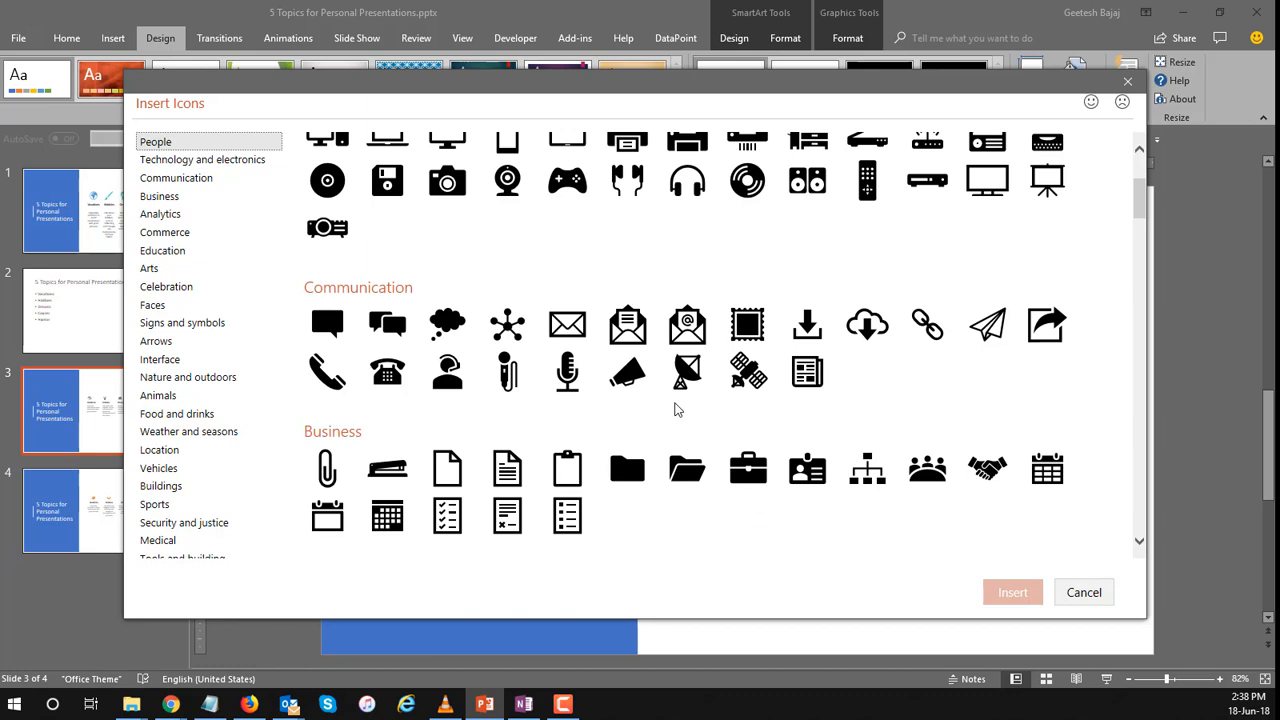
pyautogui.scroll(-3)
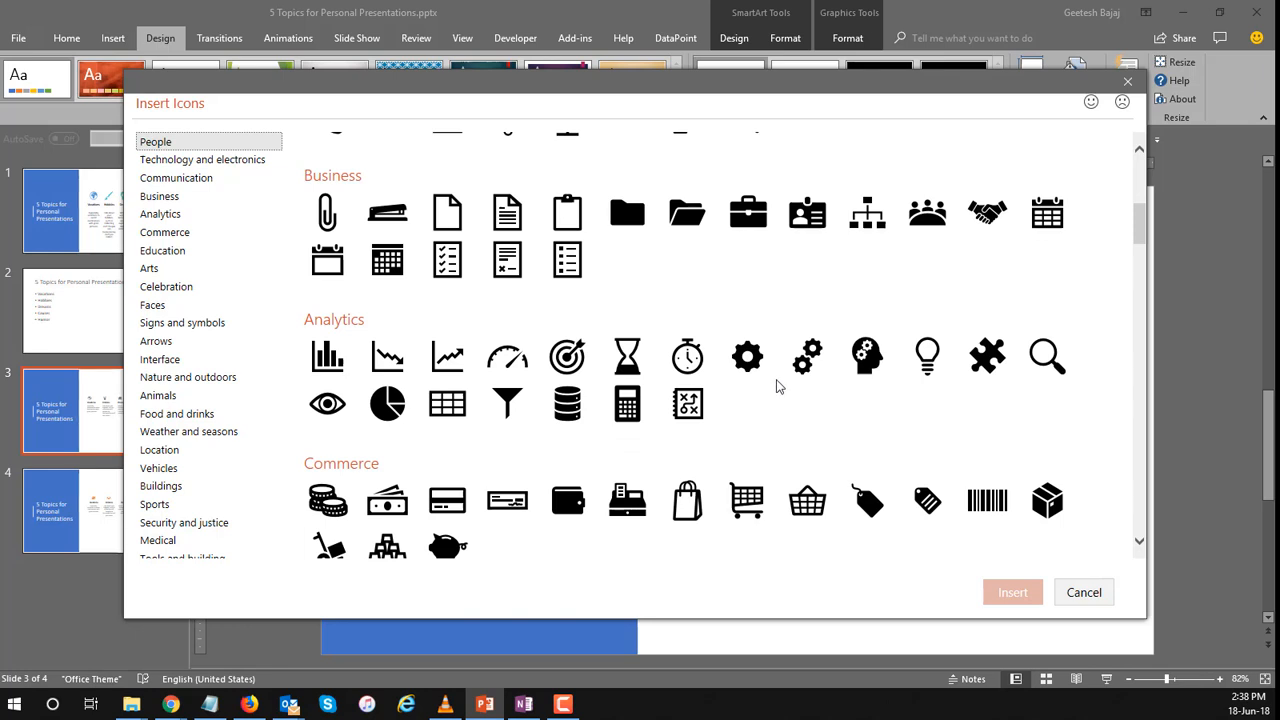
pyautogui.click(328, 404)
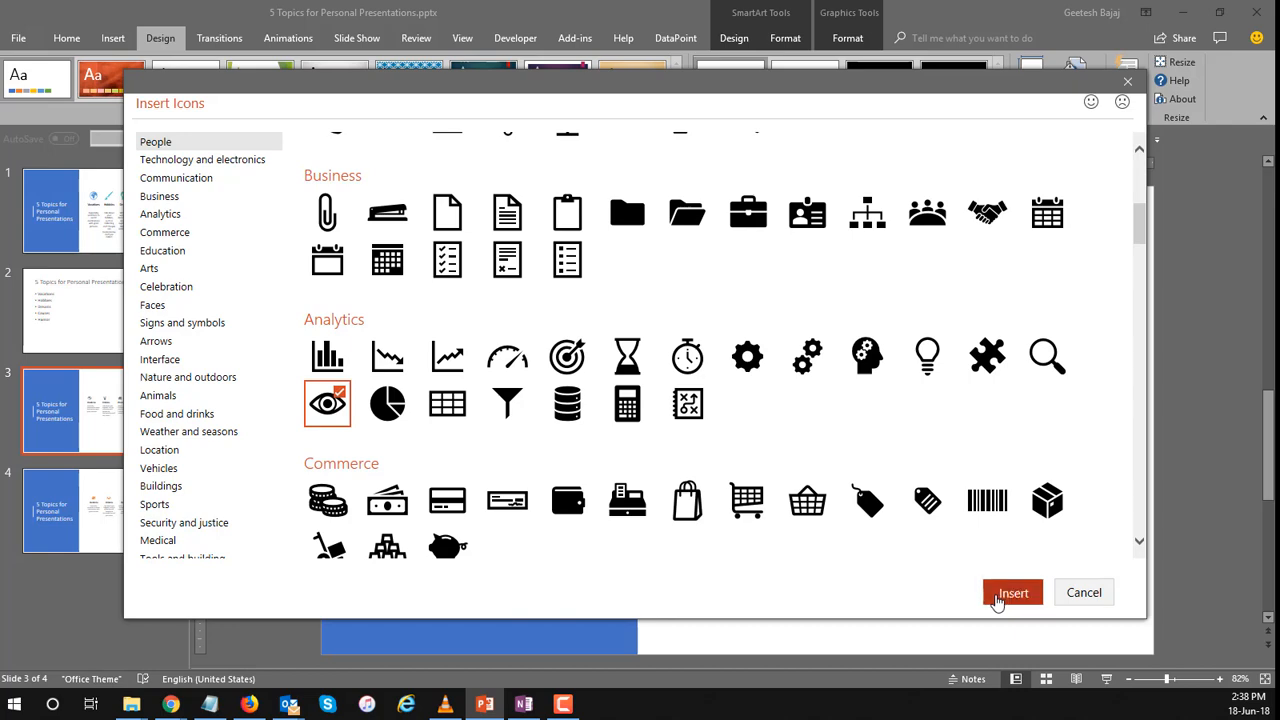
pyautogui.click(1012, 592)
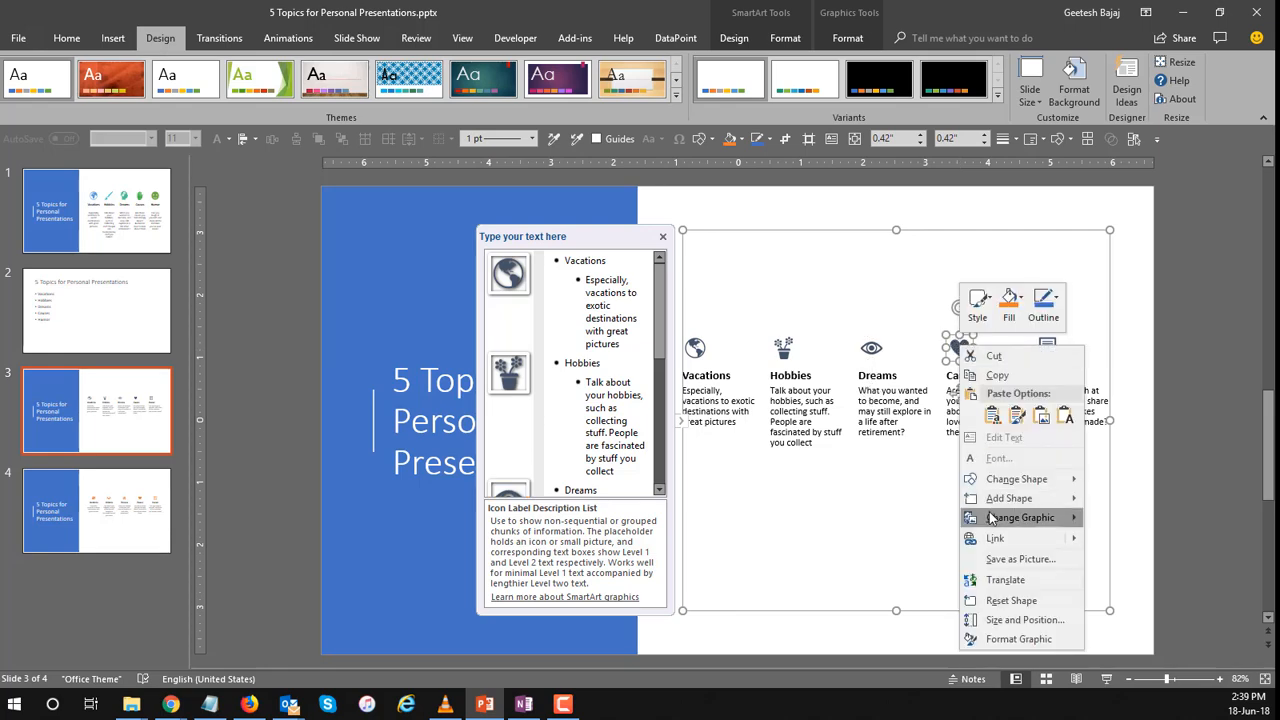
# Give Causes the raised-hand icon from the Signs and symbols set.
pyautogui.click(1016, 516)
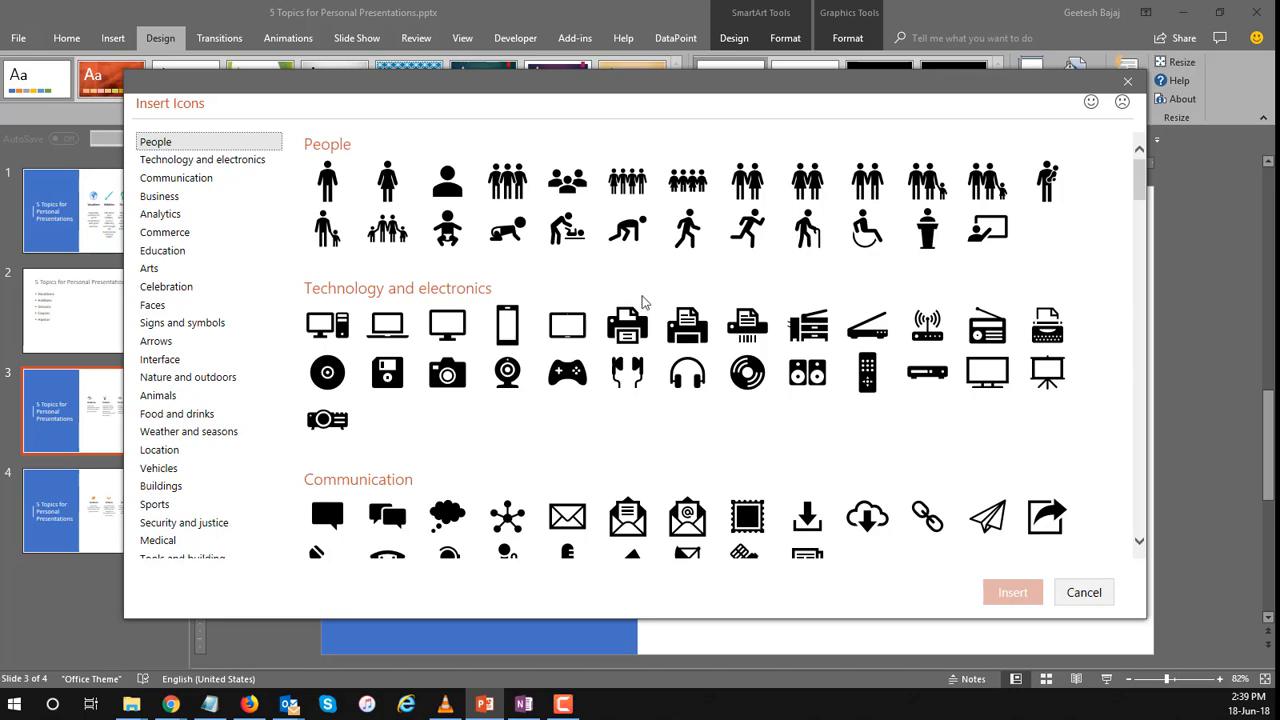
pyautogui.scroll(-3)
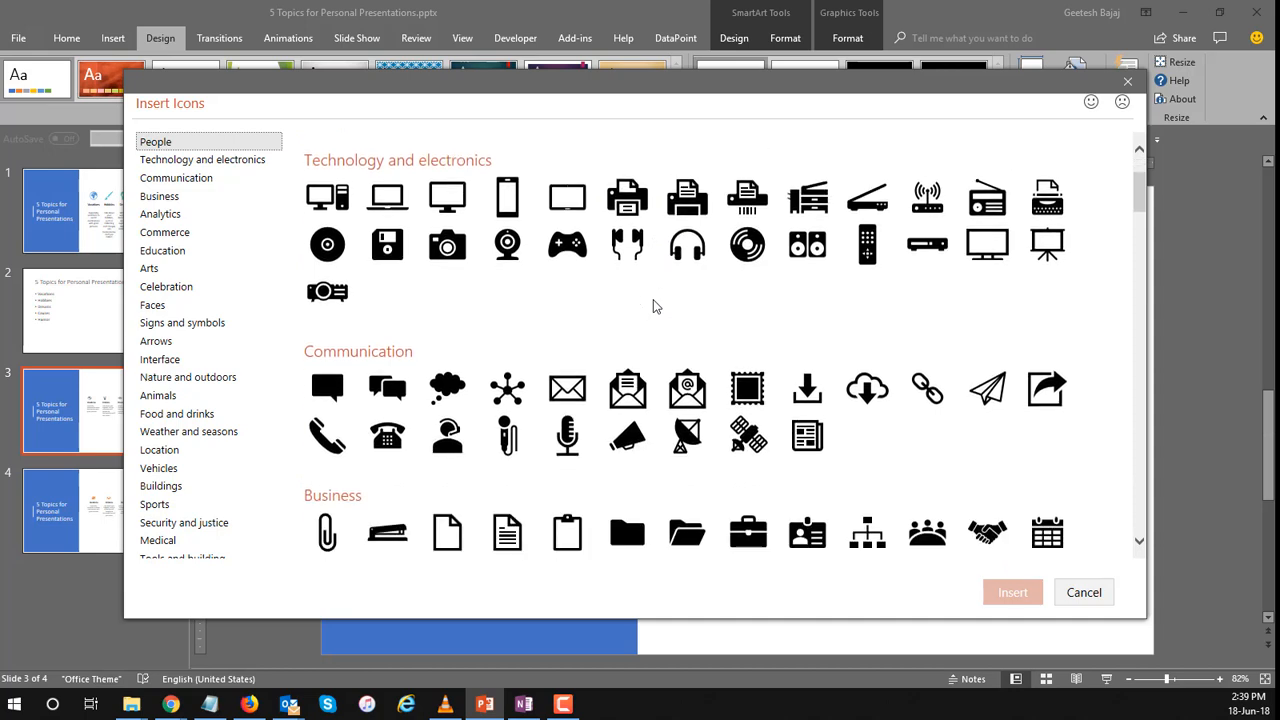
pyautogui.scroll(-3)
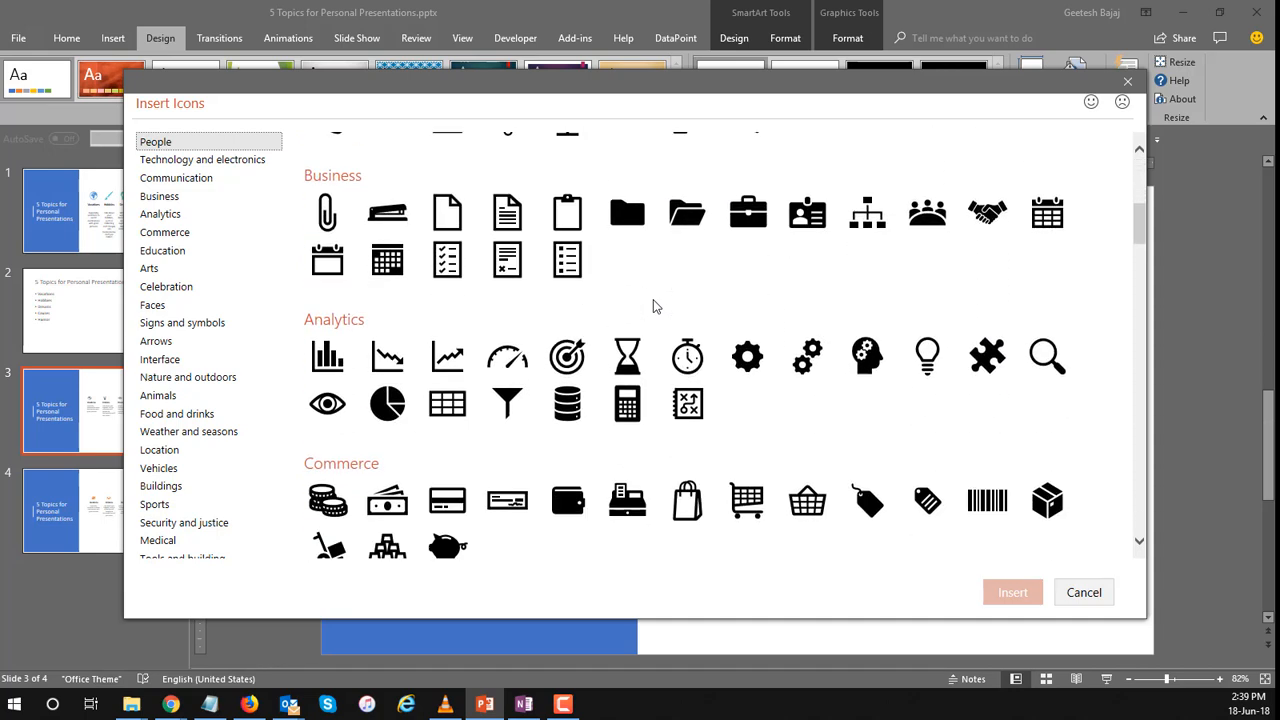
pyautogui.scroll(-3)
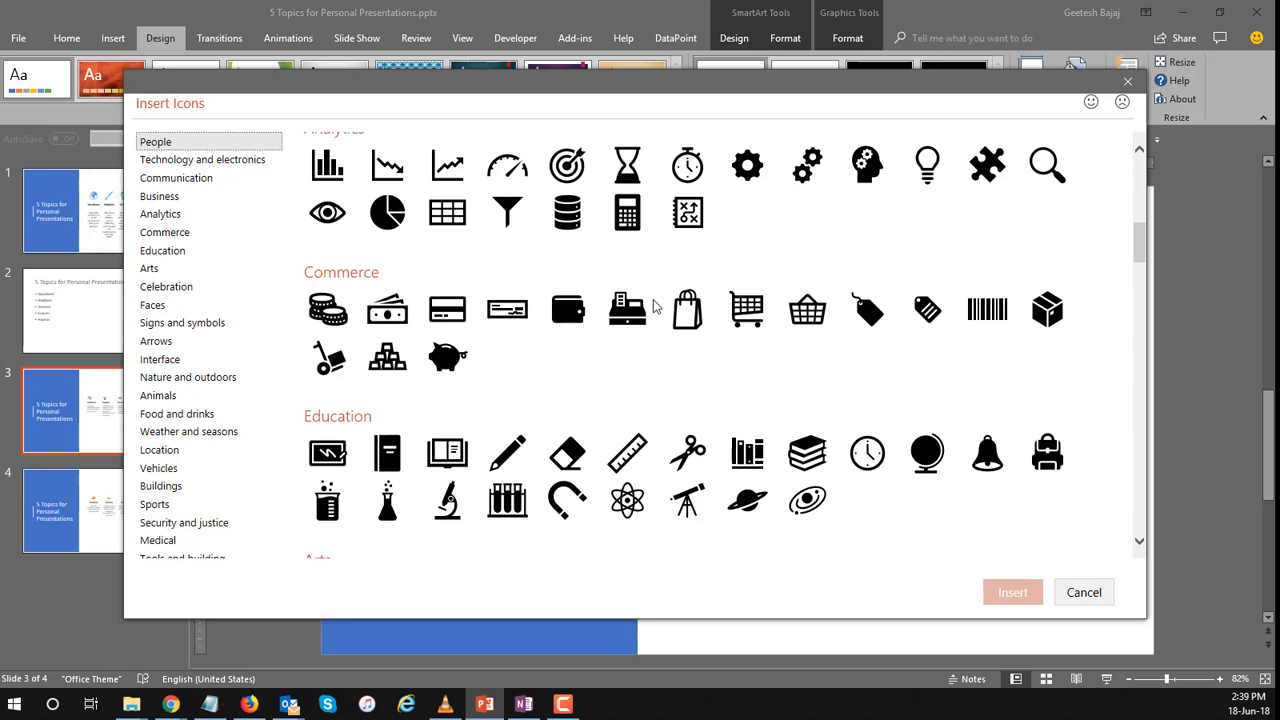
pyautogui.scroll(-3)
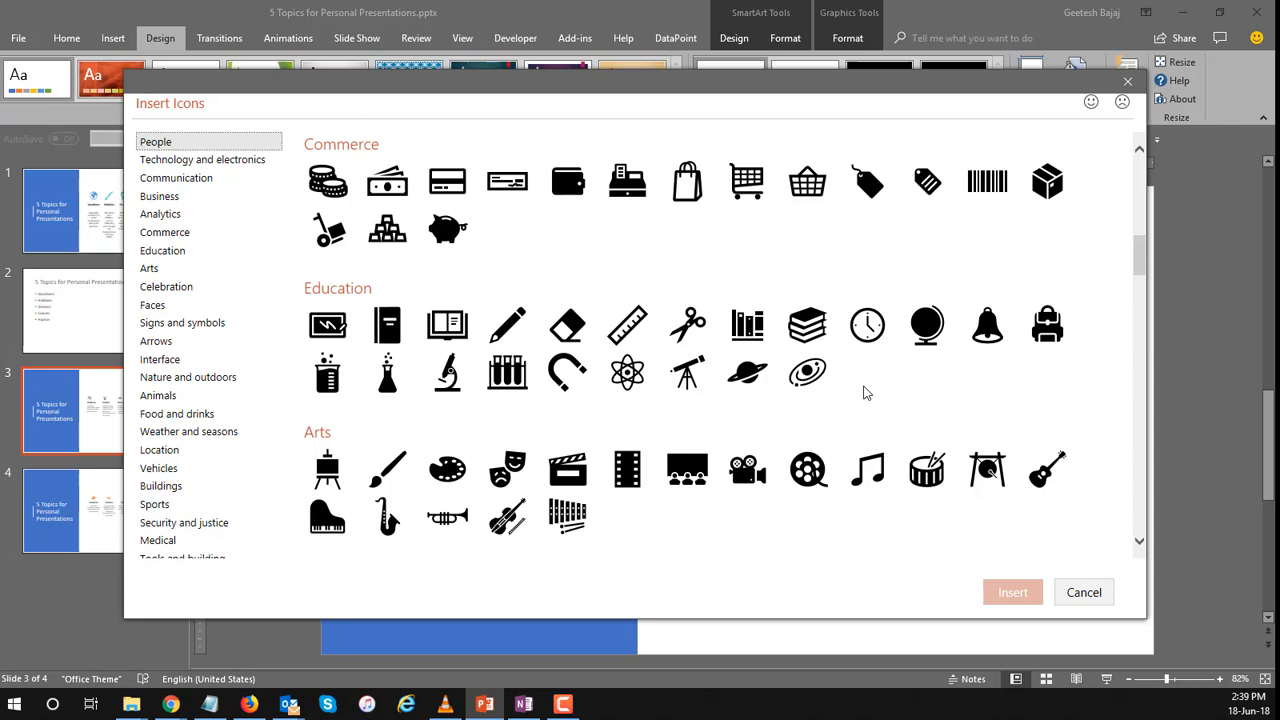
pyautogui.scroll(-3)
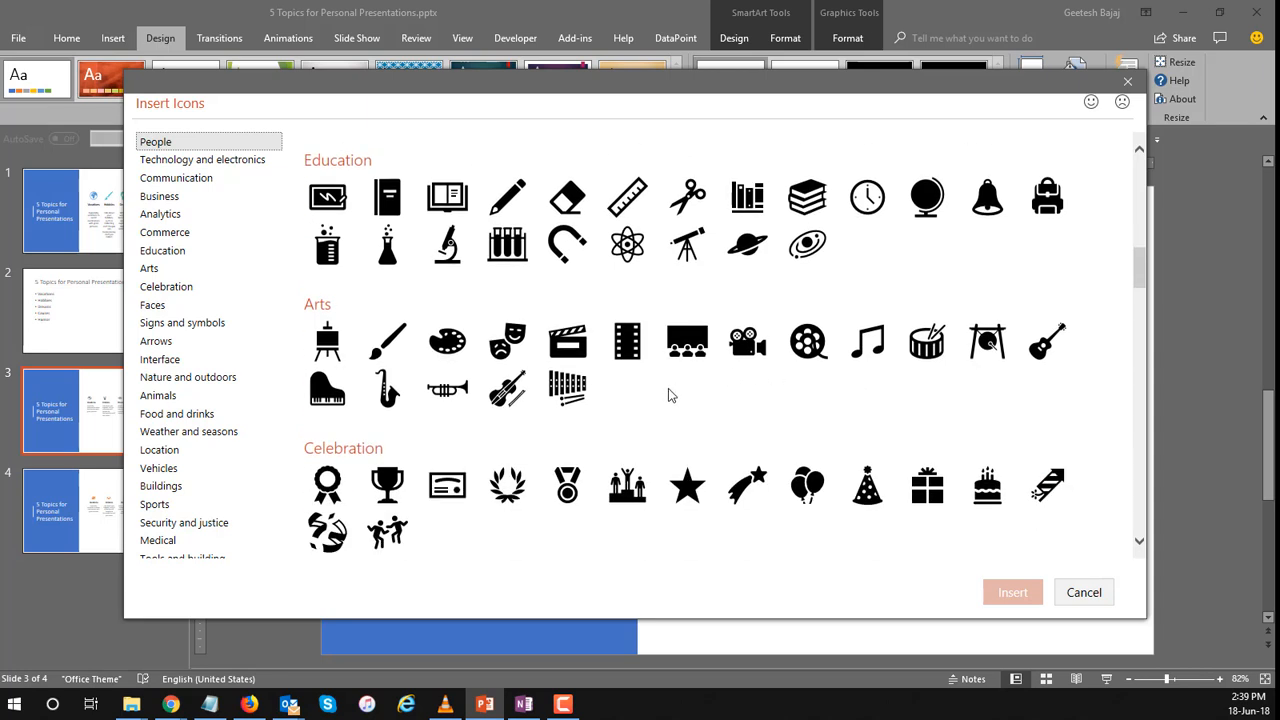
pyautogui.scroll(-3)
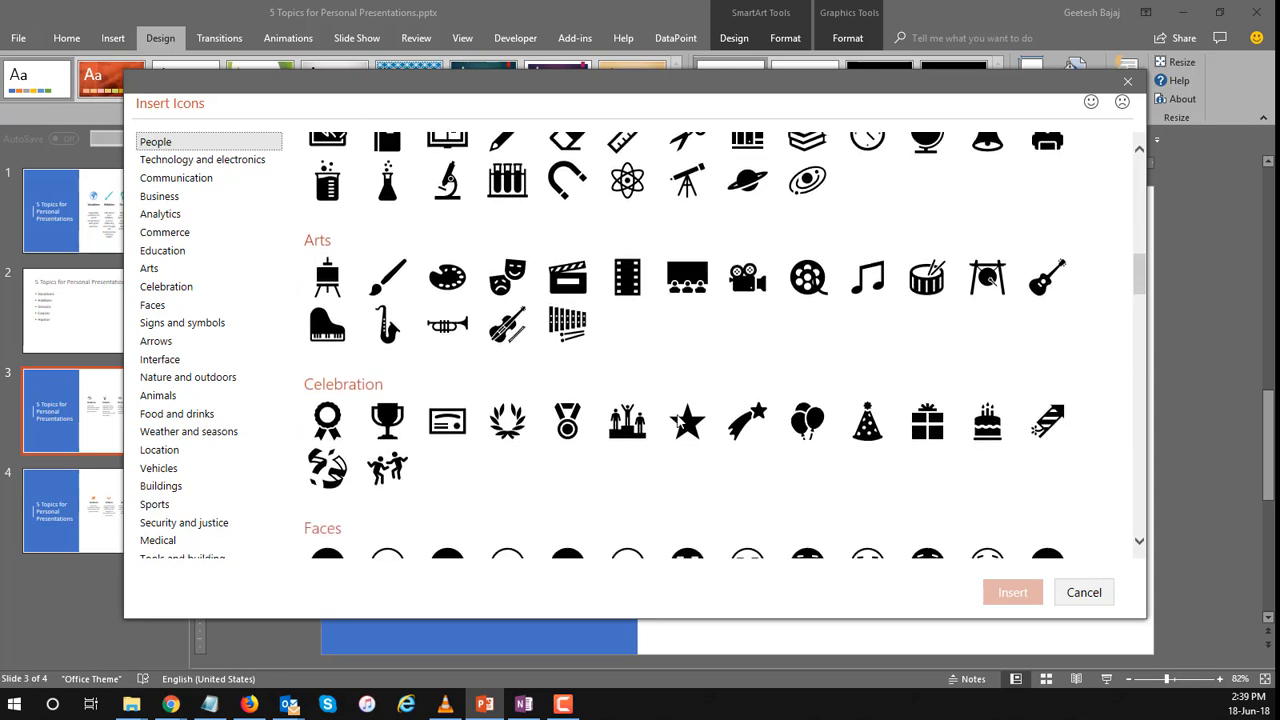
pyautogui.scroll(-3)
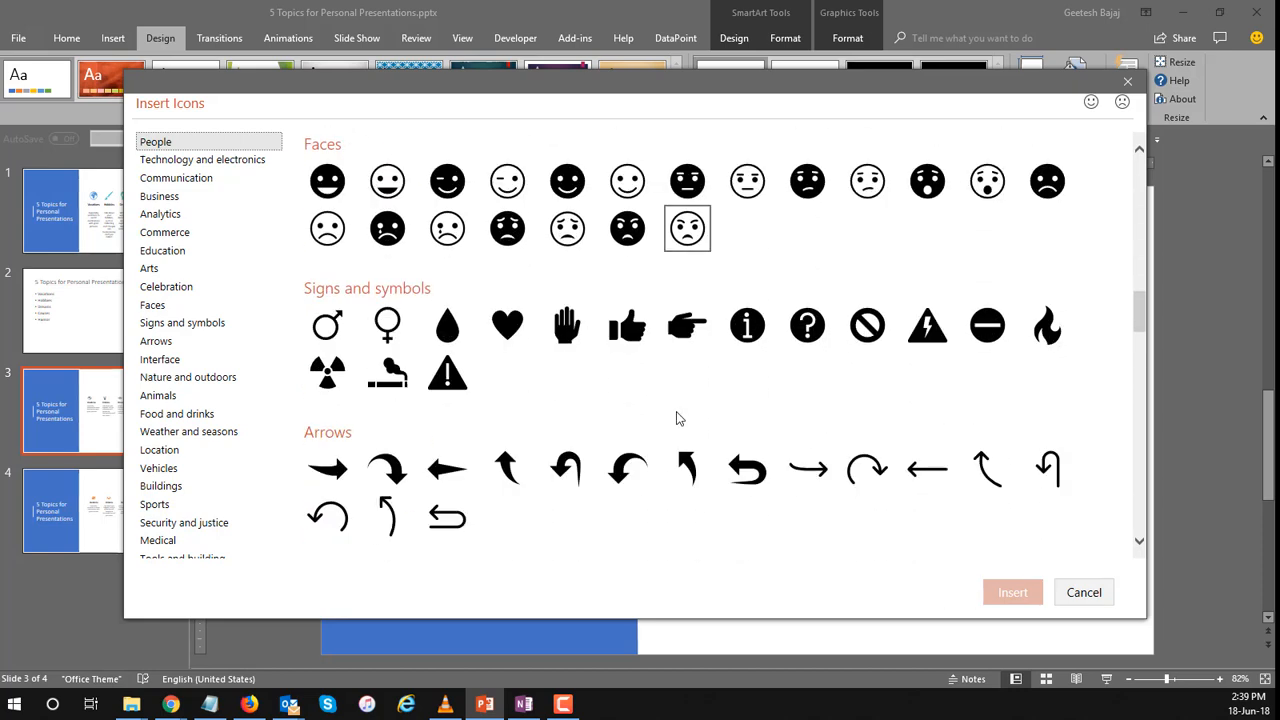
pyautogui.click(568, 324)
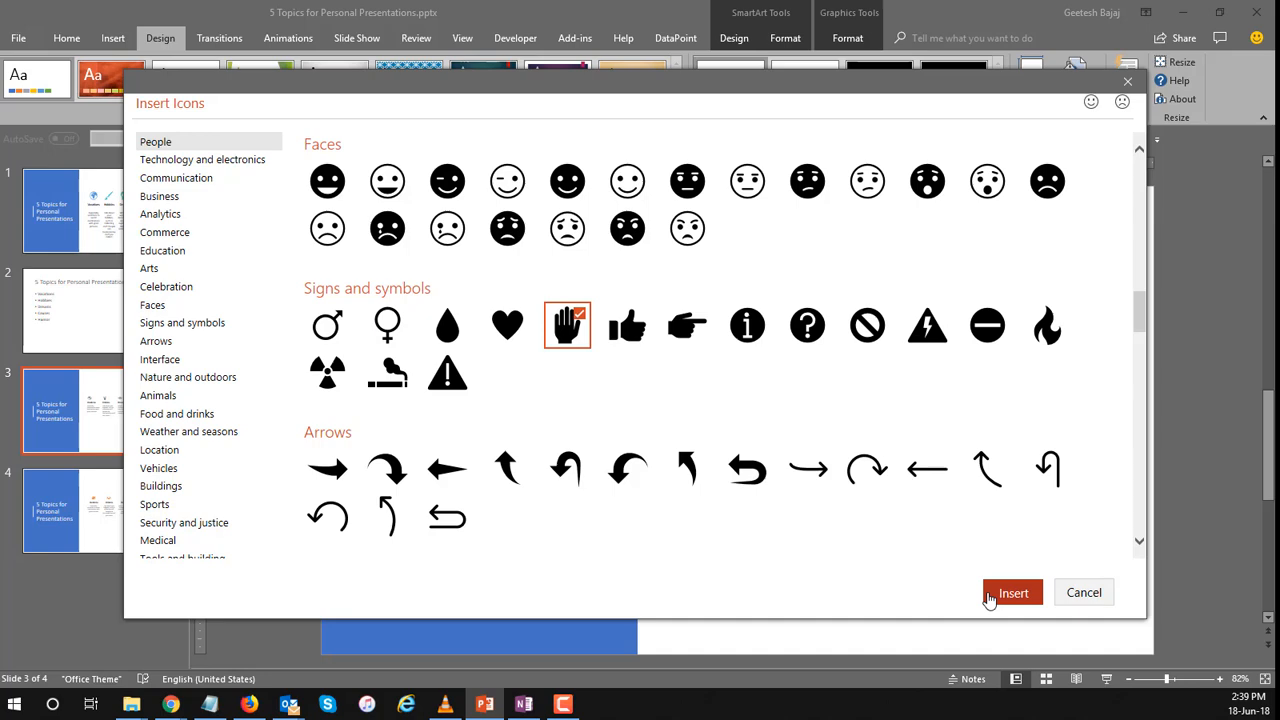
pyautogui.click(1012, 592)
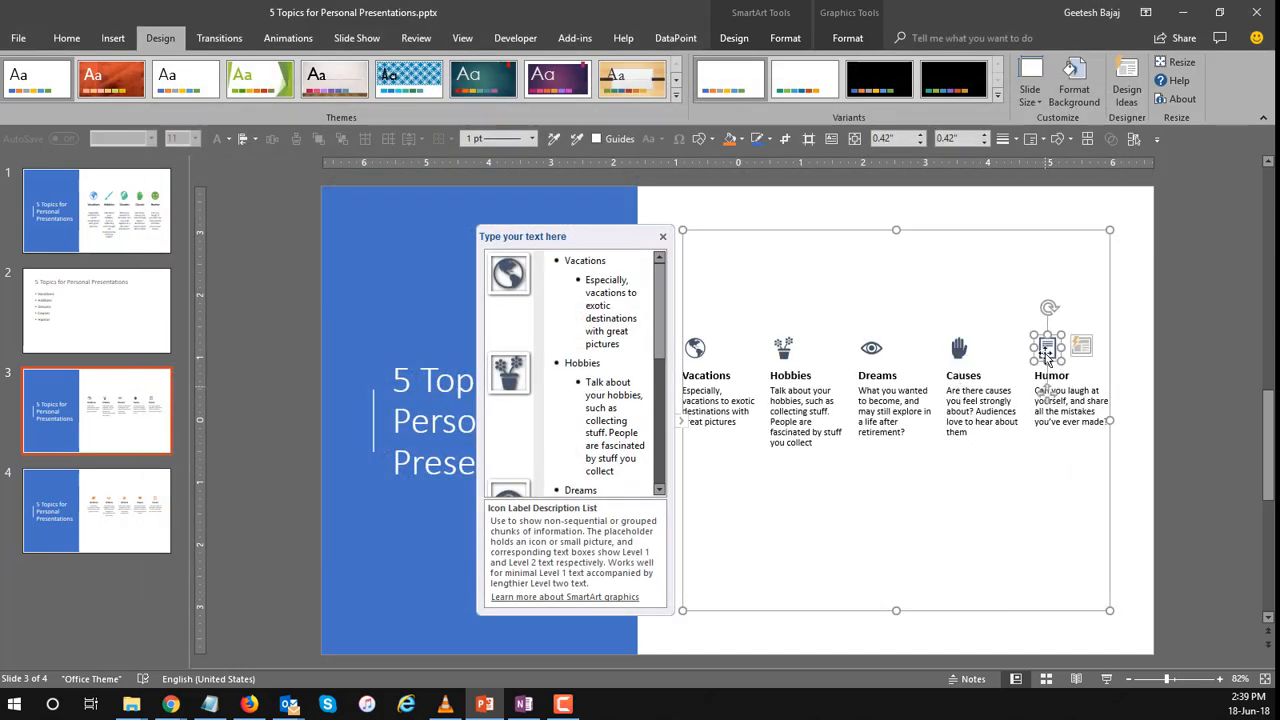
# Give Humor a smiling-face icon from the Faces set, completing all five custom icons.
pyautogui.rightClick(1048, 348)
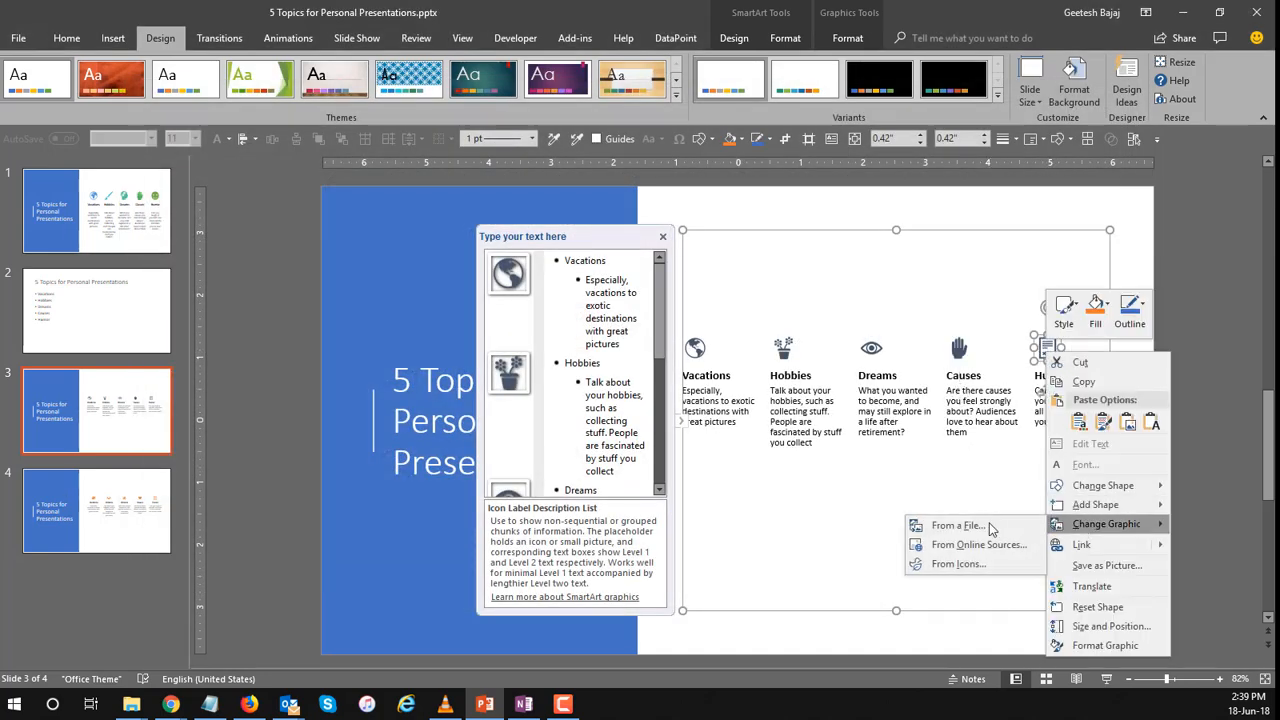
pyautogui.click(958, 564)
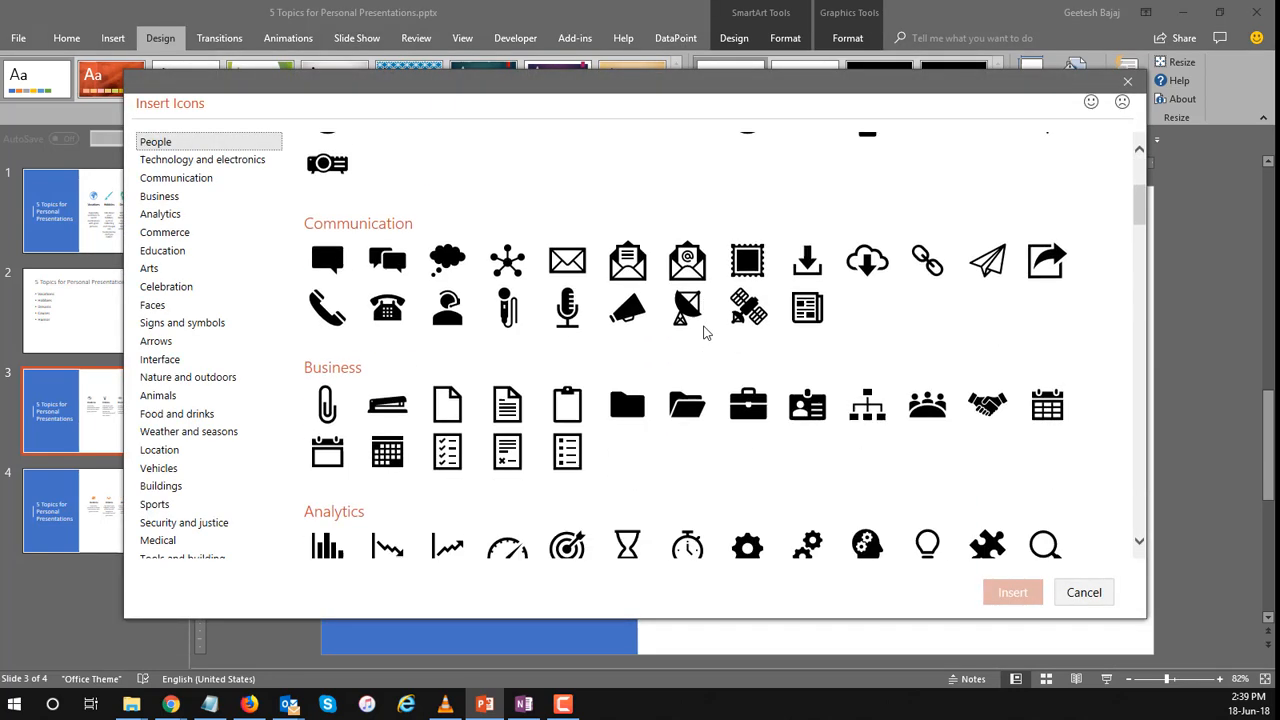
pyautogui.scroll(-3)
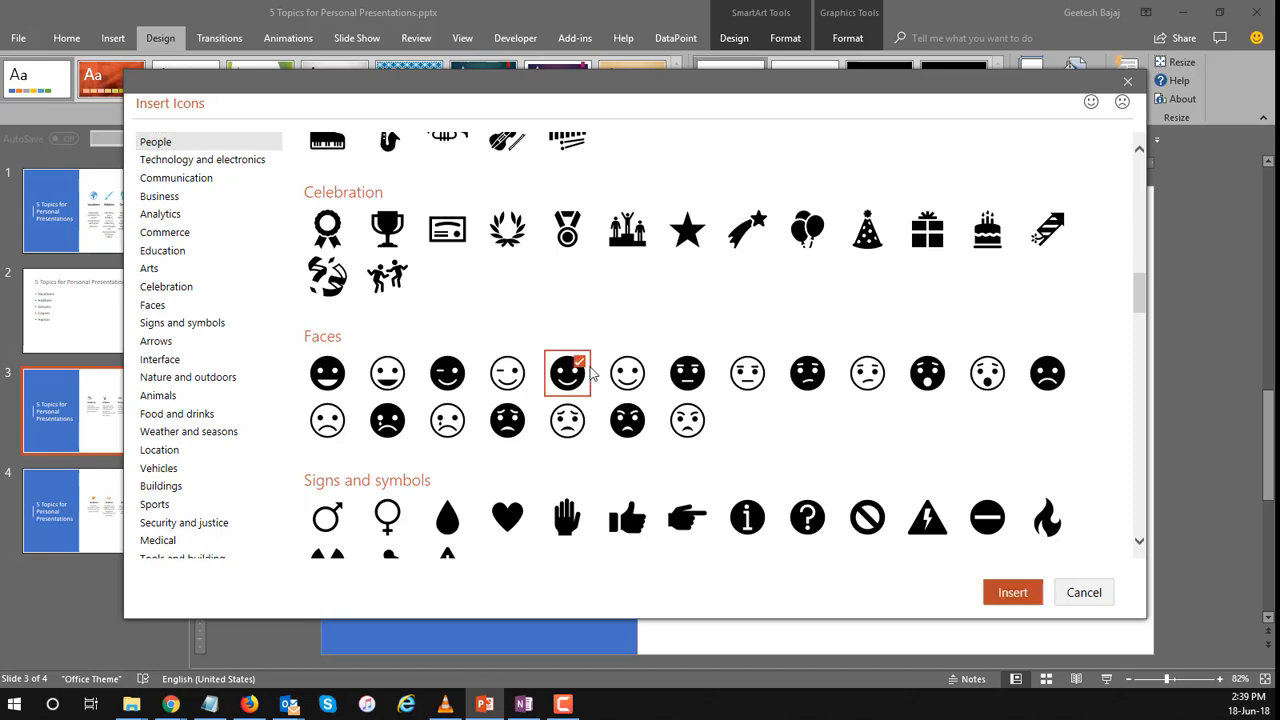
pyautogui.click(1012, 592)
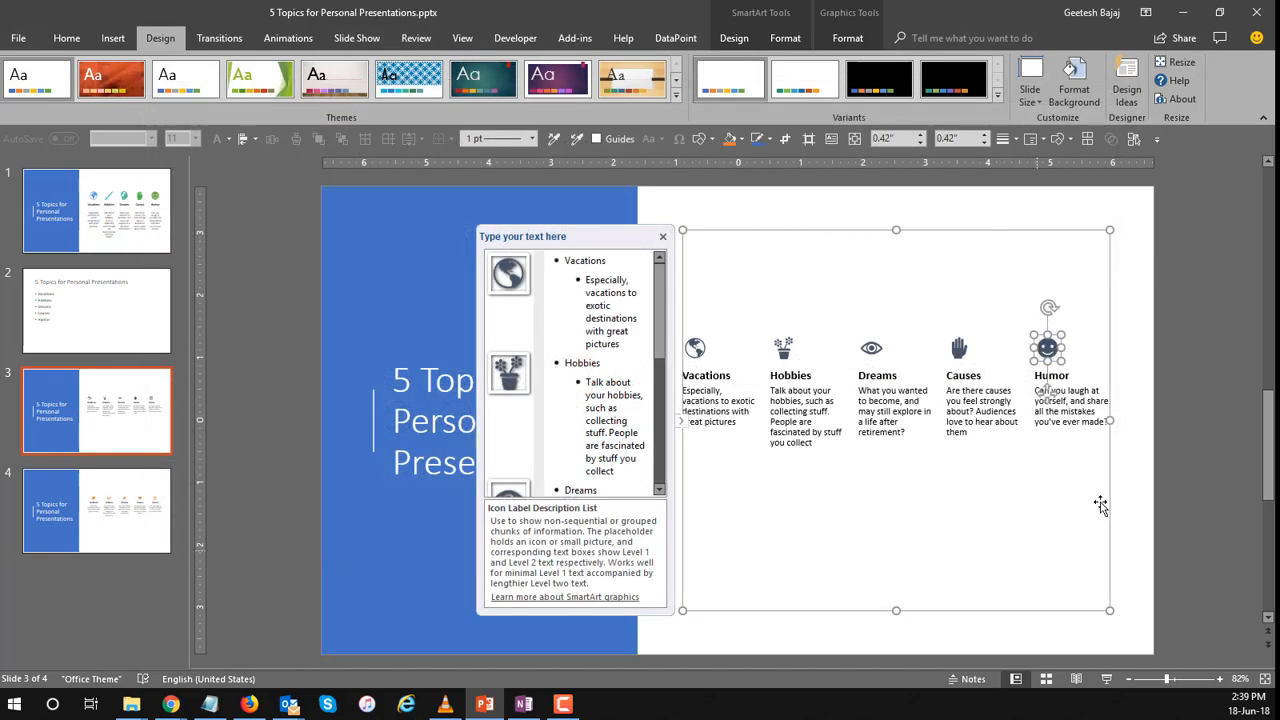
pyautogui.click(664, 236)
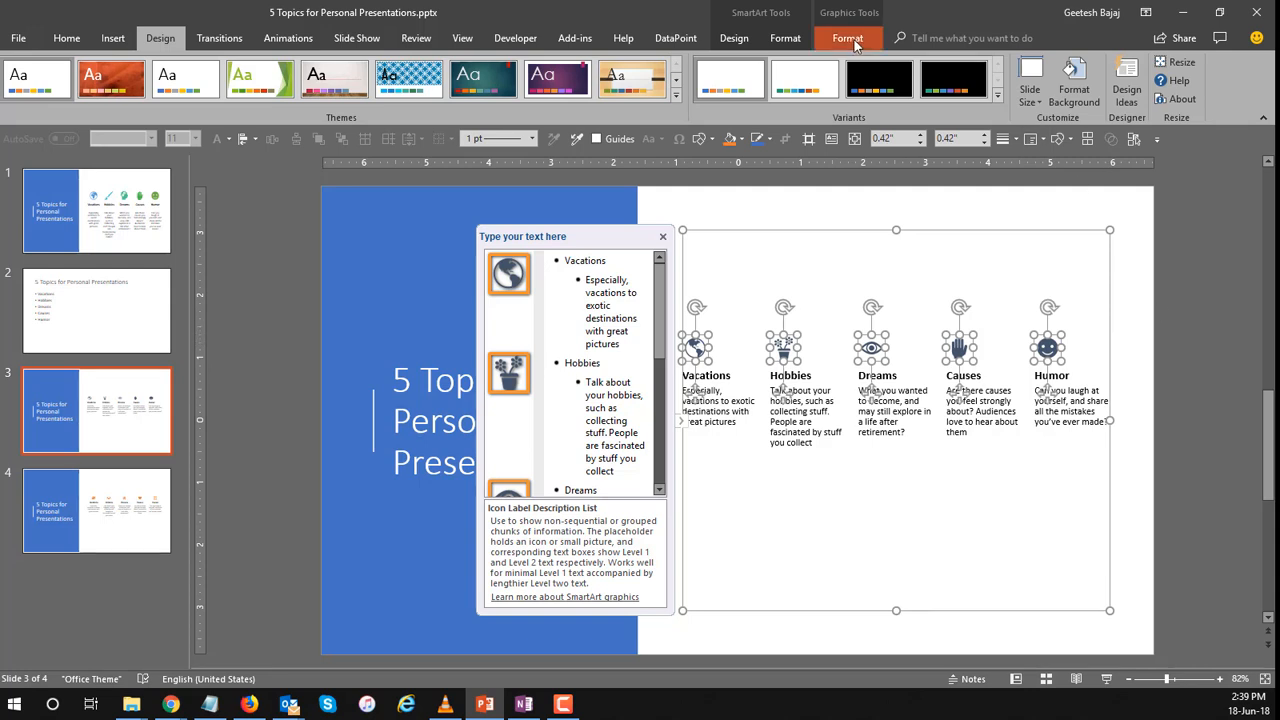
# Set all five topic icons to 0.9" height and 0.9" width, making them equal squares.
pyautogui.click(848, 38)
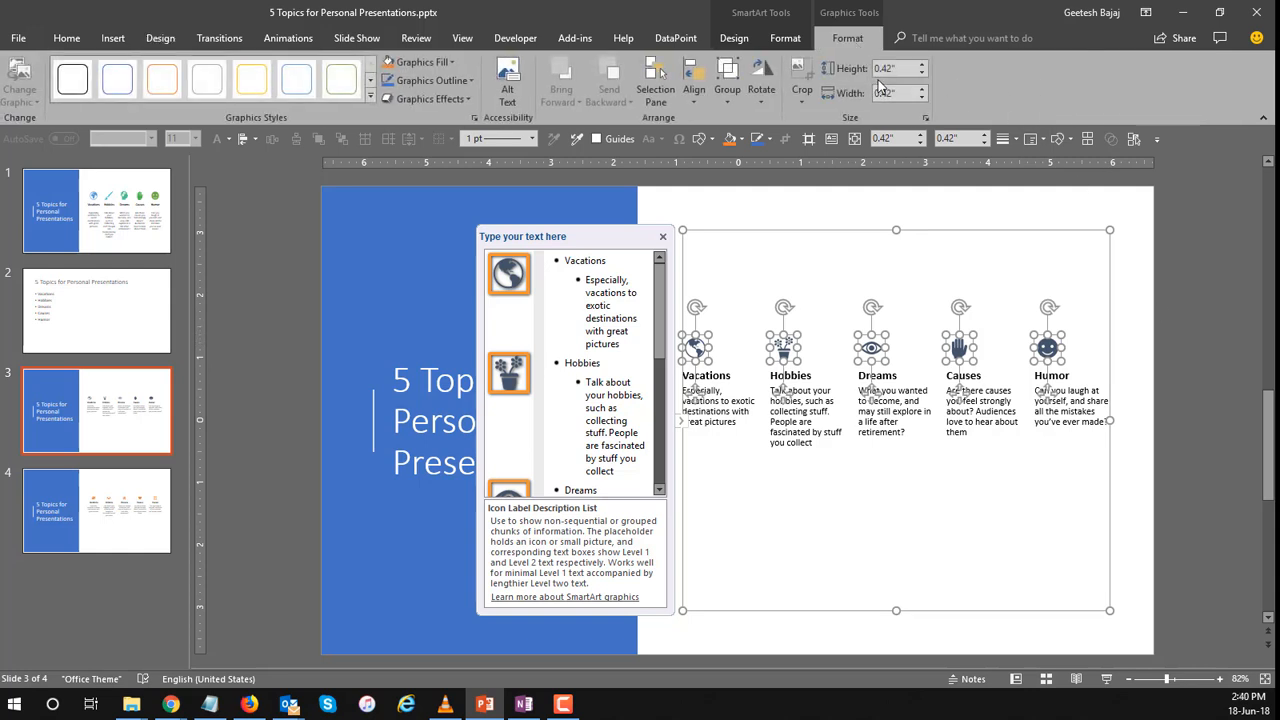
pyautogui.moveTo(920, 68)
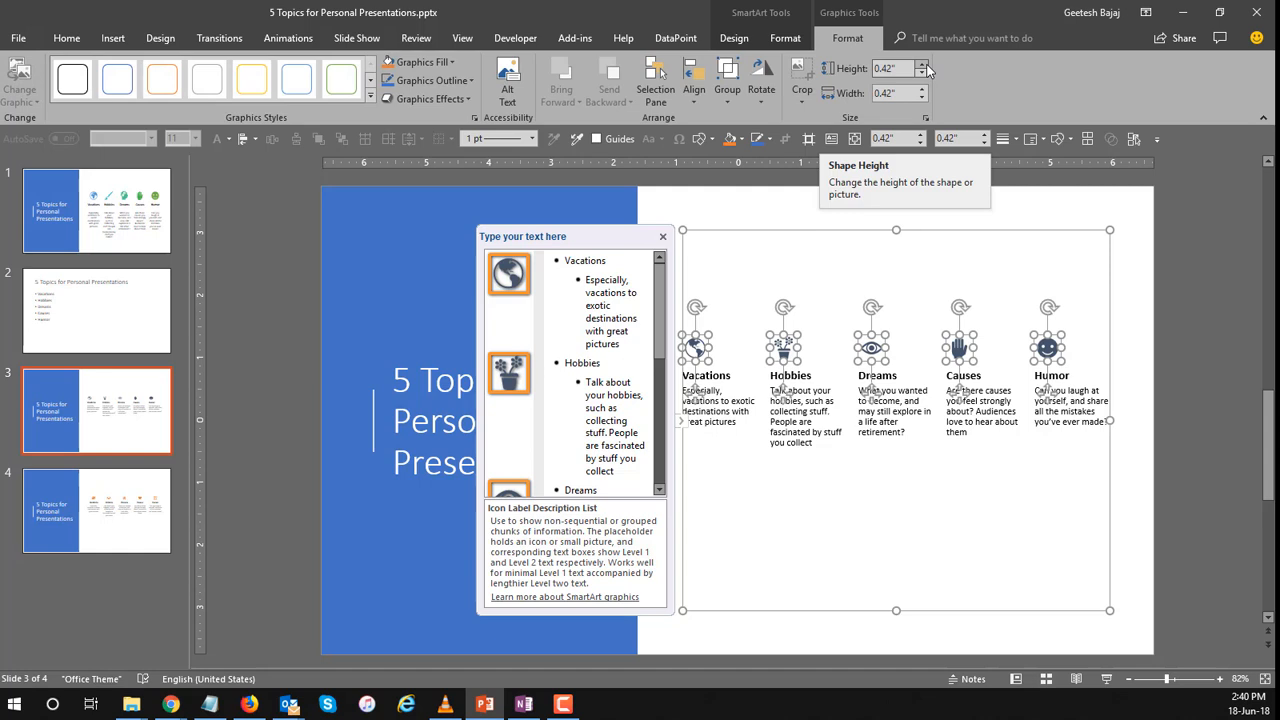
pyautogui.moveTo(924, 72)
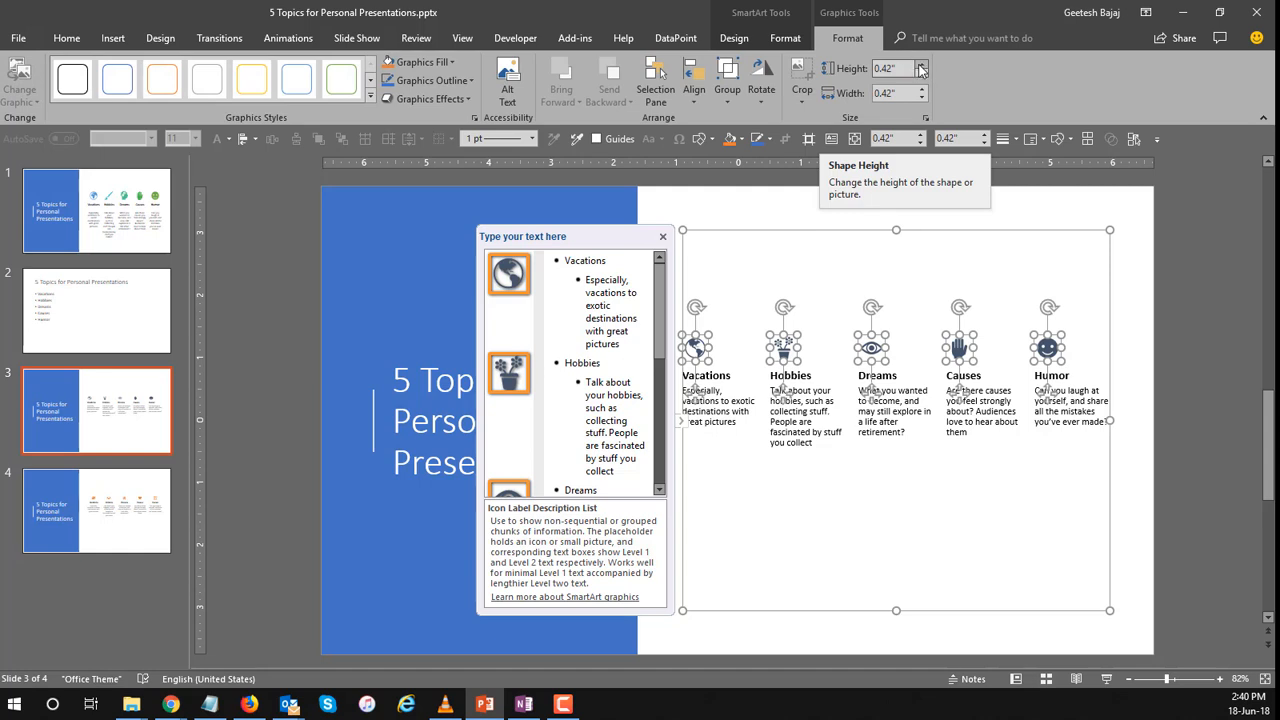
pyautogui.click(920, 64)
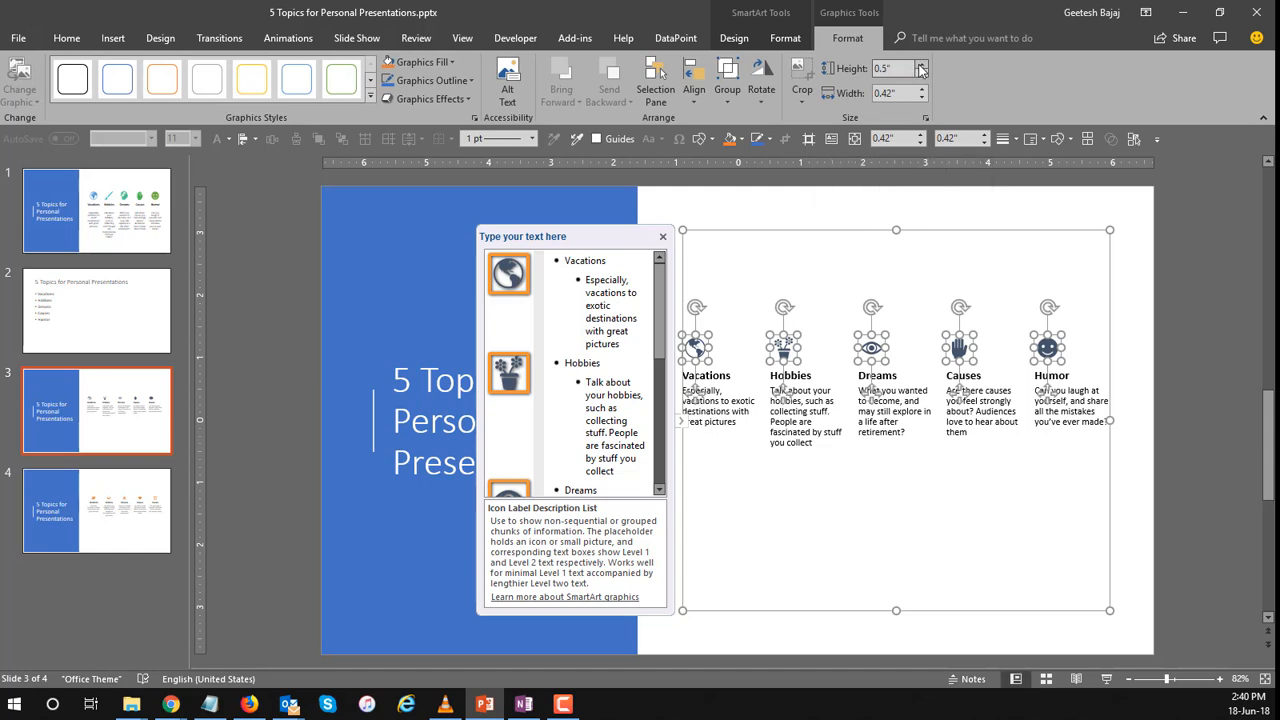
pyautogui.click(920, 64)
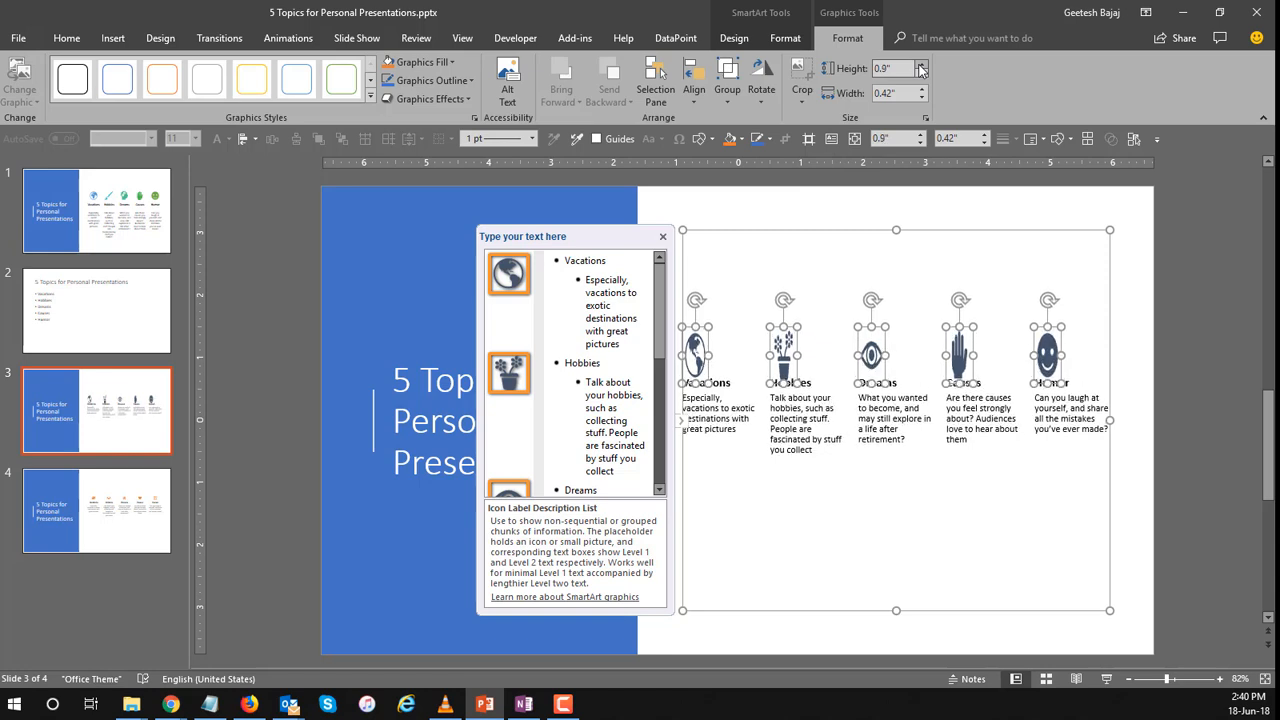
pyautogui.click(922, 88)
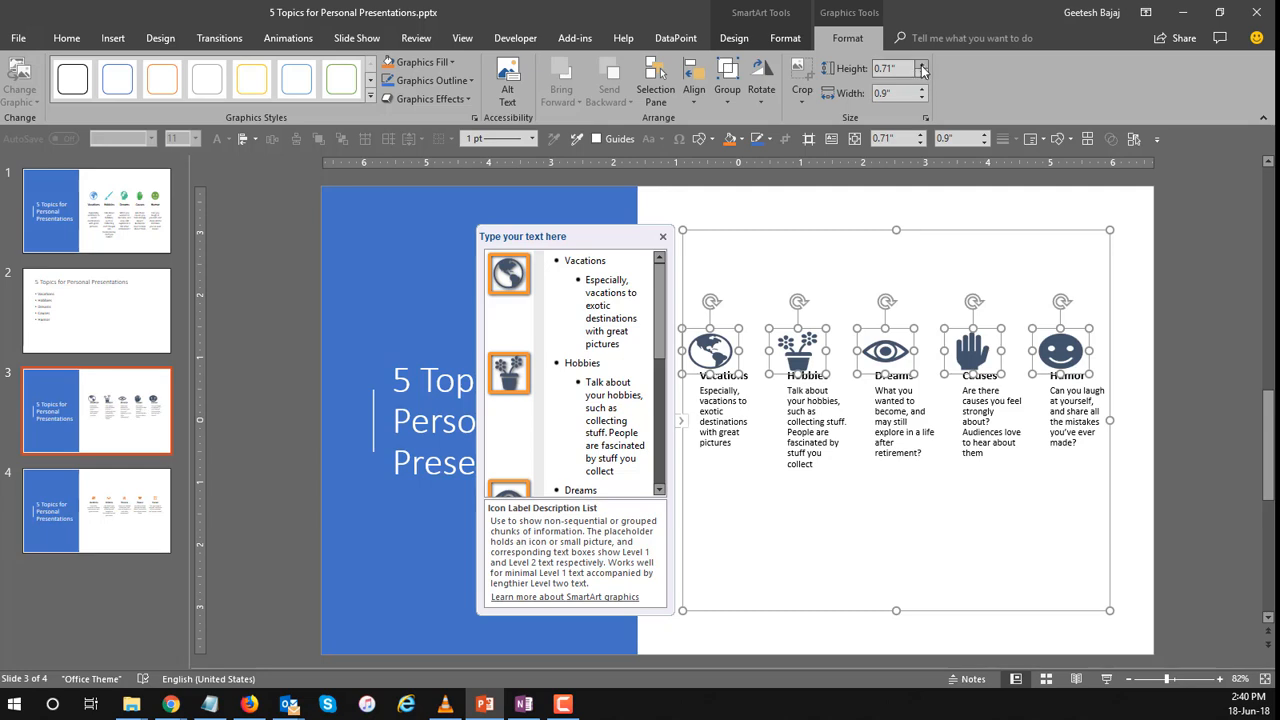
pyautogui.click(920, 64)
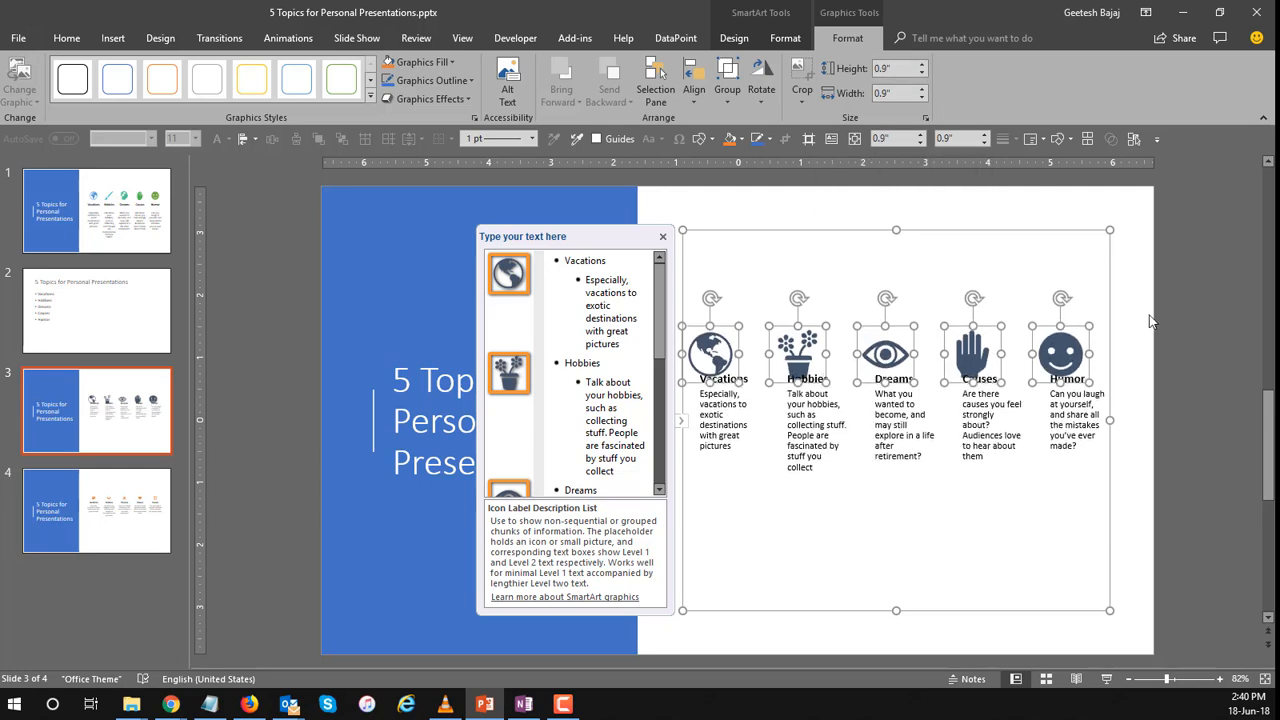
pyautogui.moveTo(1176, 322)
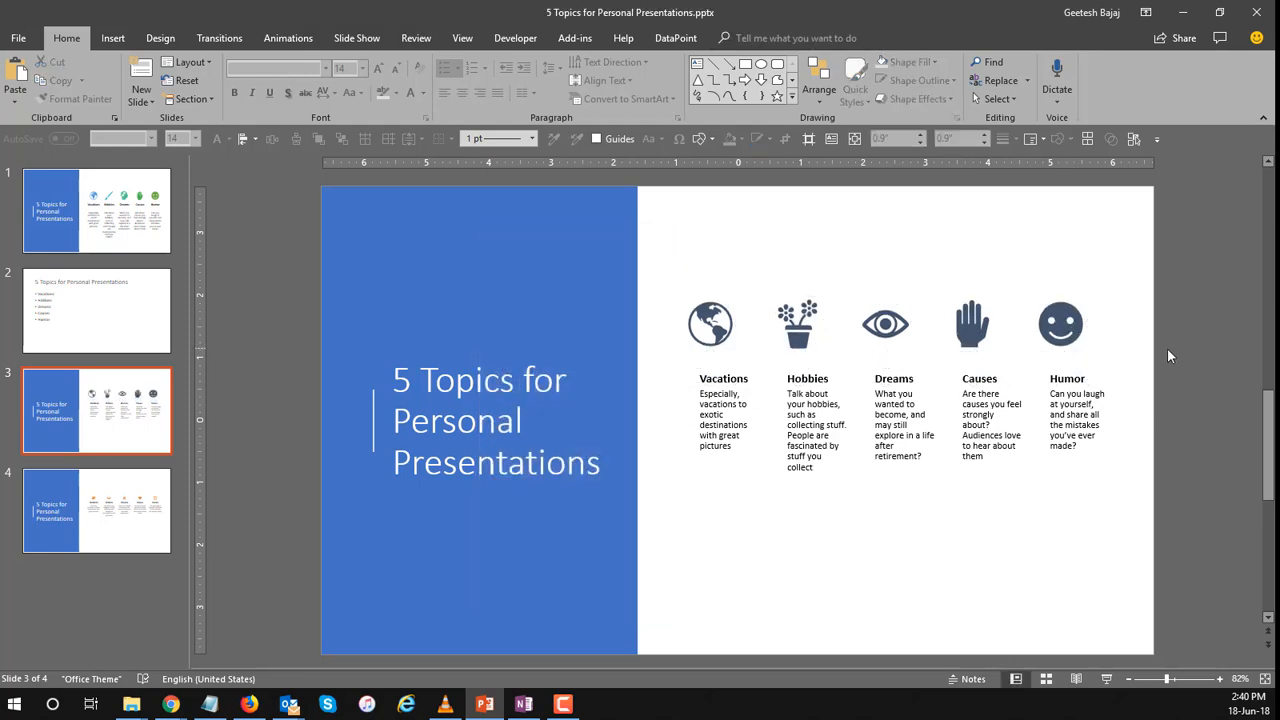
# Center the topic names and enlarged descriptions beneath each icon, then deselect.
pyautogui.click(724, 324)
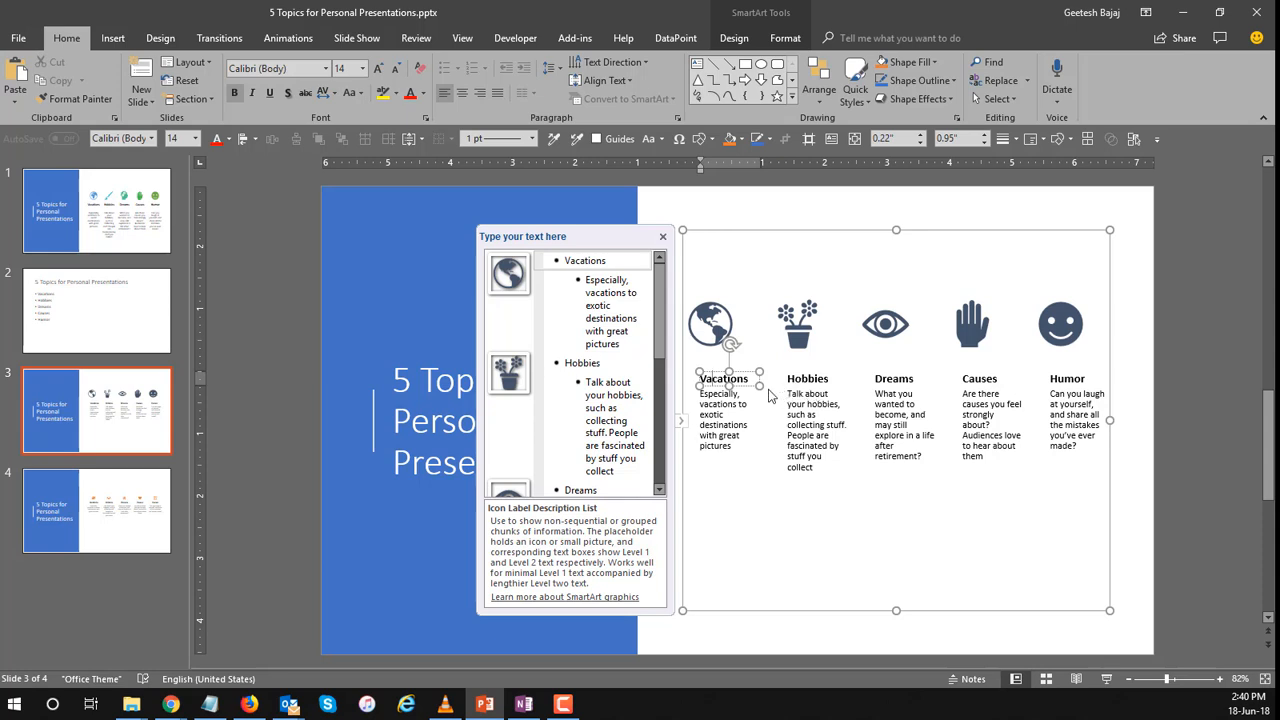
pyautogui.moveTo(748, 392)
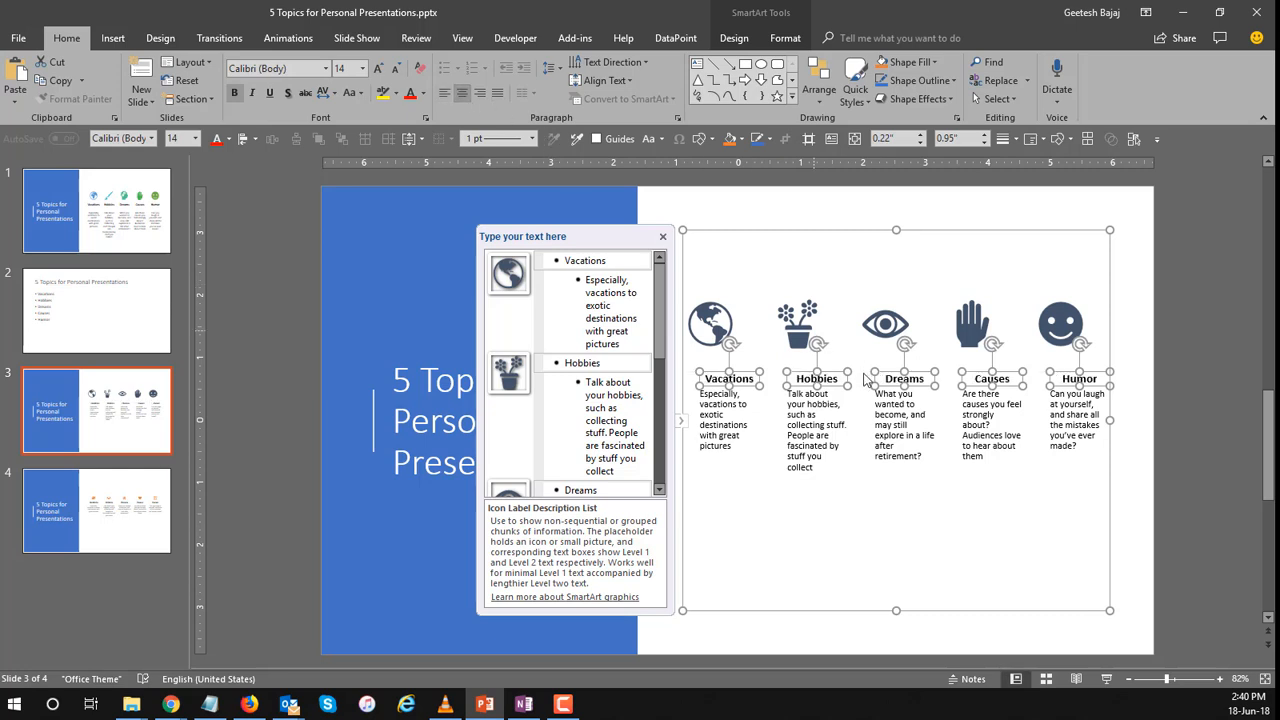
pyautogui.moveTo(752, 424)
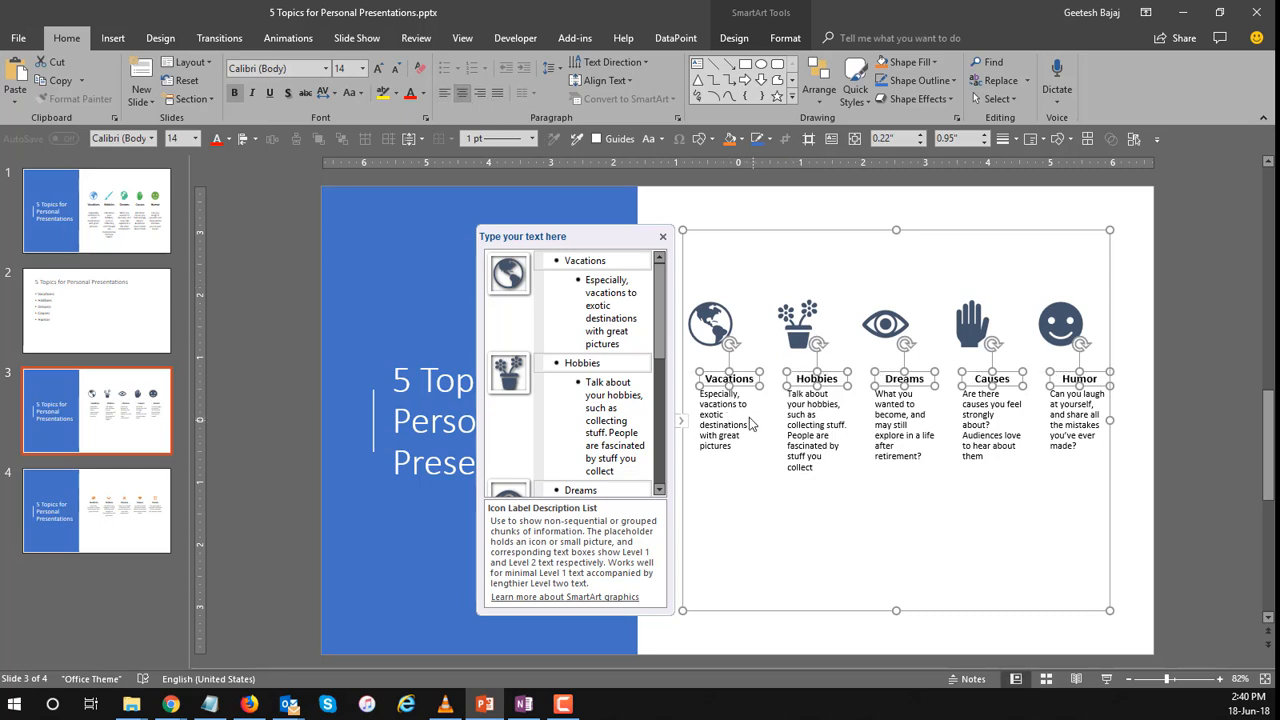
pyautogui.click(378, 68)
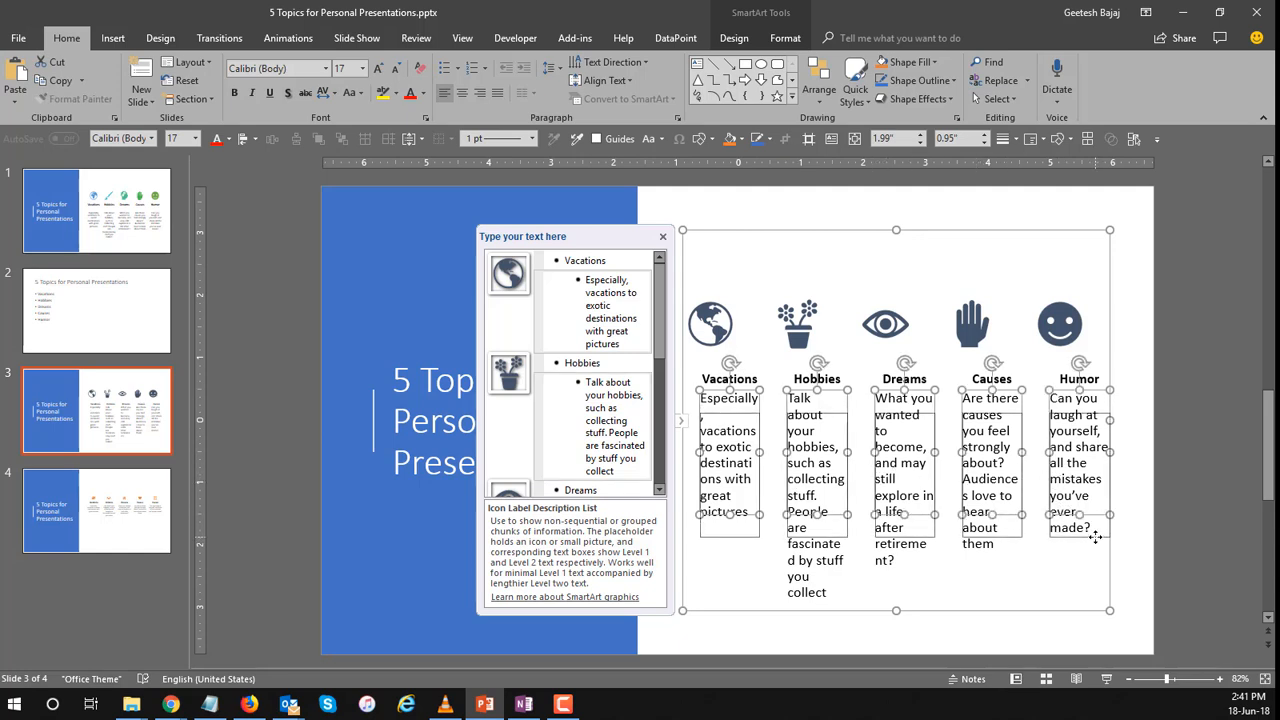
pyautogui.click(396, 68)
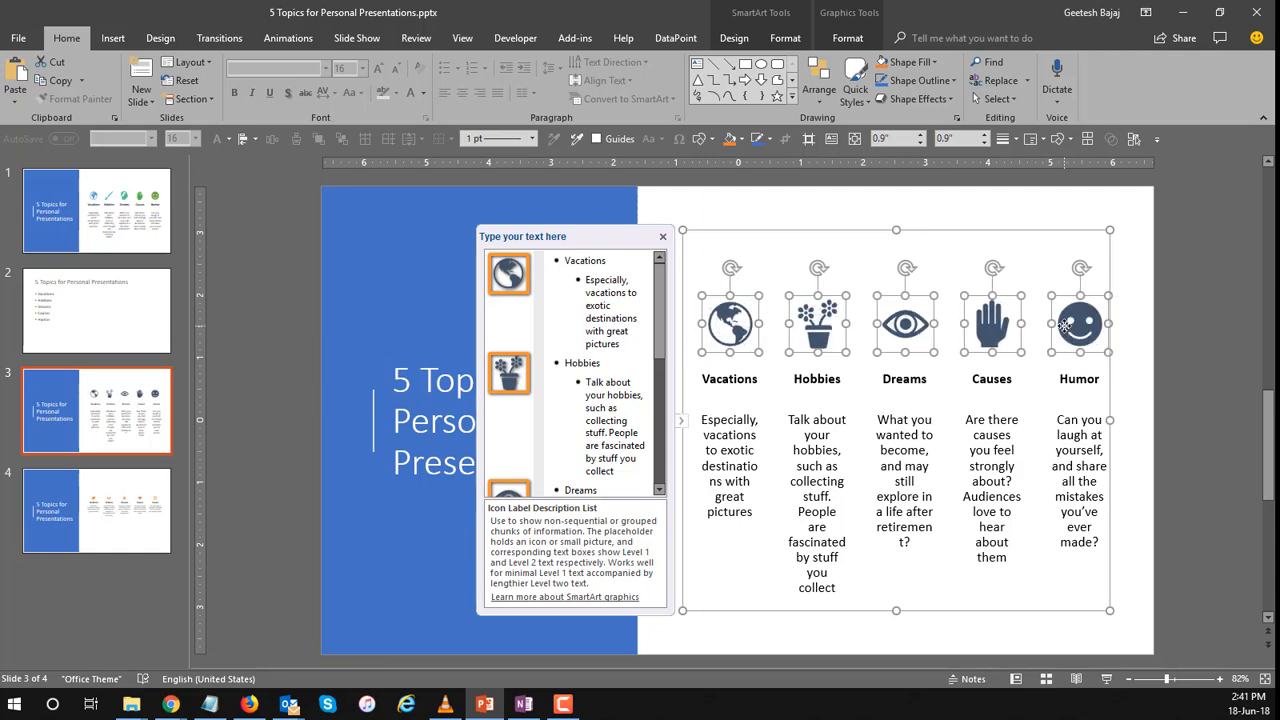
pyautogui.click(662, 236)
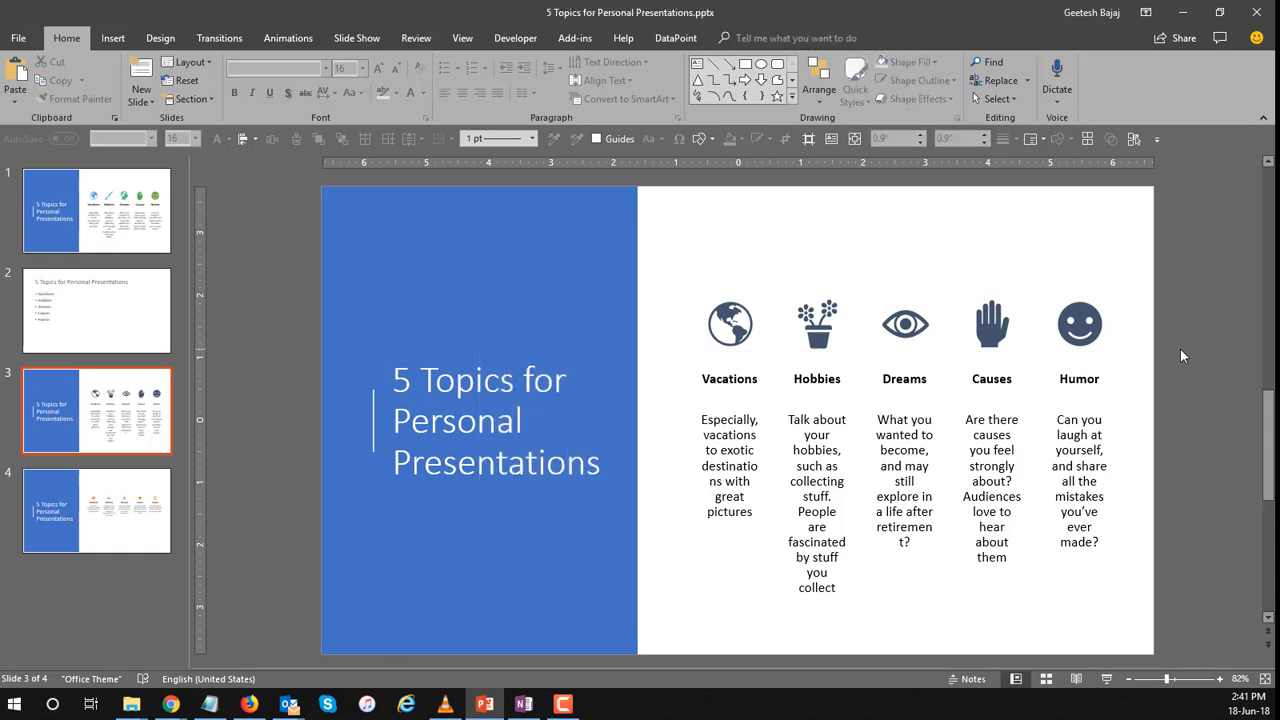
pyautogui.moveTo(1164, 272)
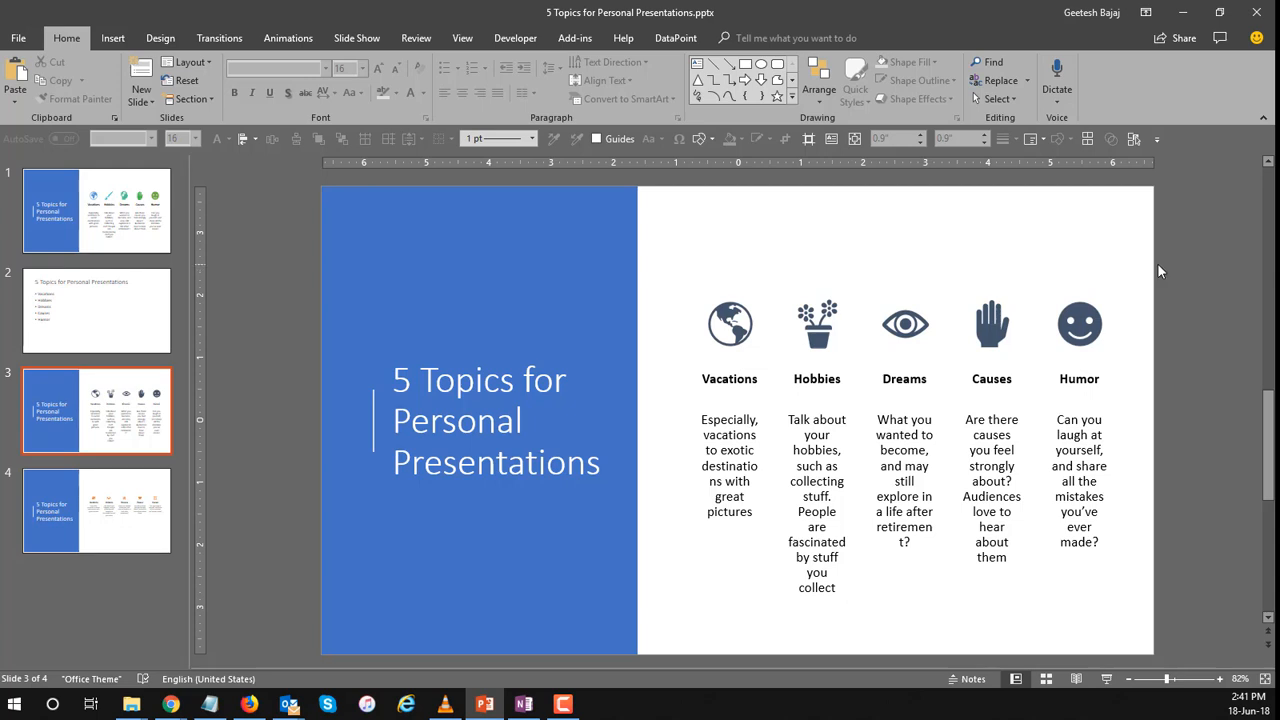
pyautogui.moveTo(680, 200)
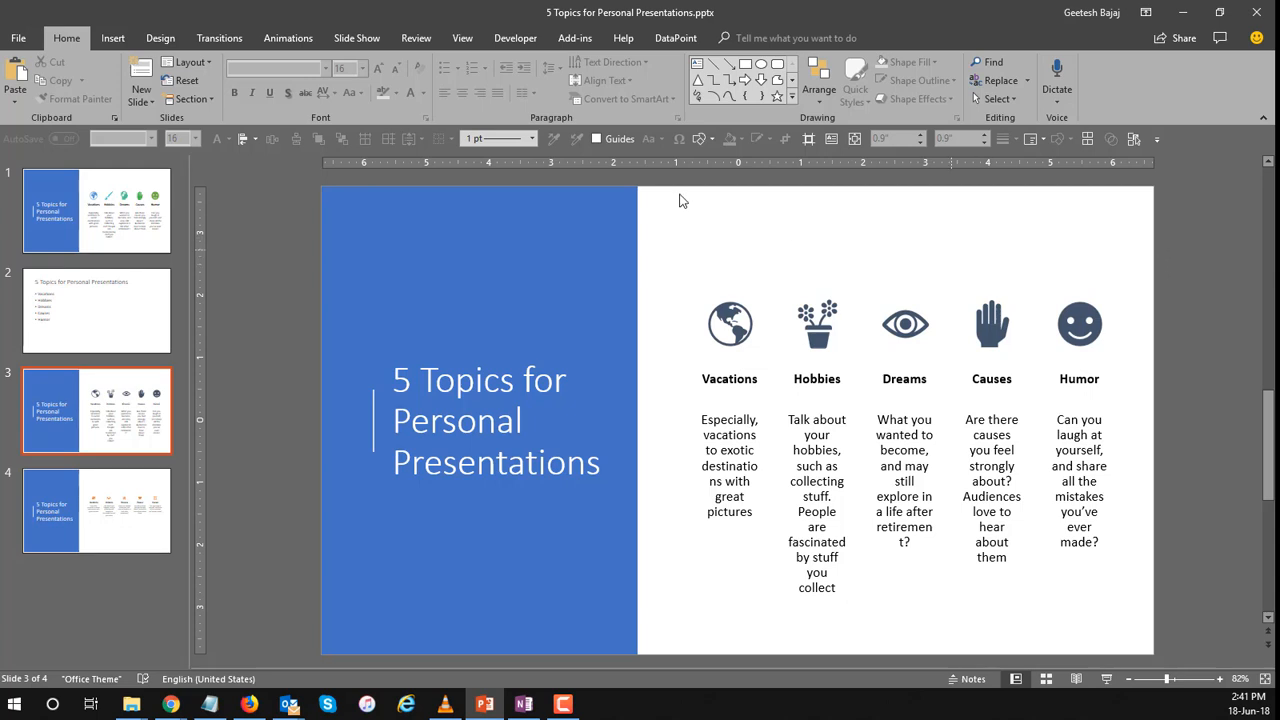
pyautogui.click(904, 330)
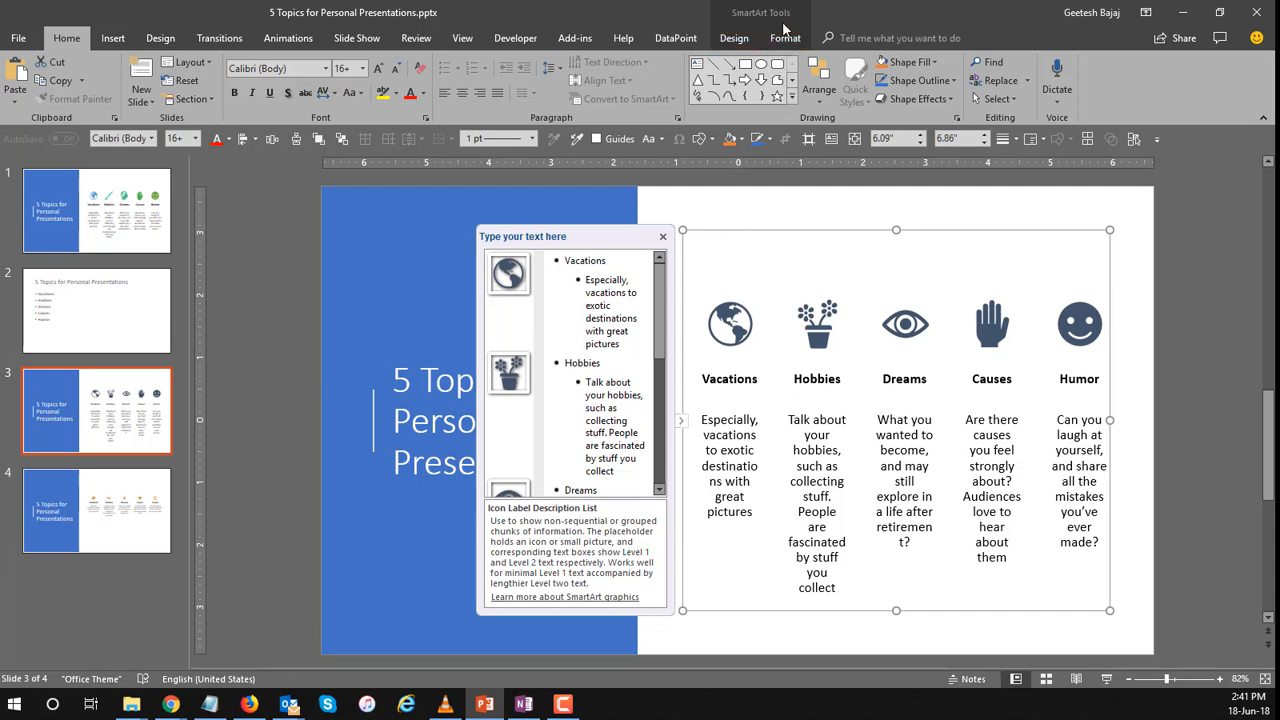
# Apply a Colorful multi-color SmartArt scheme so each topic icon gets its own color.
pyautogui.click(784, 38)
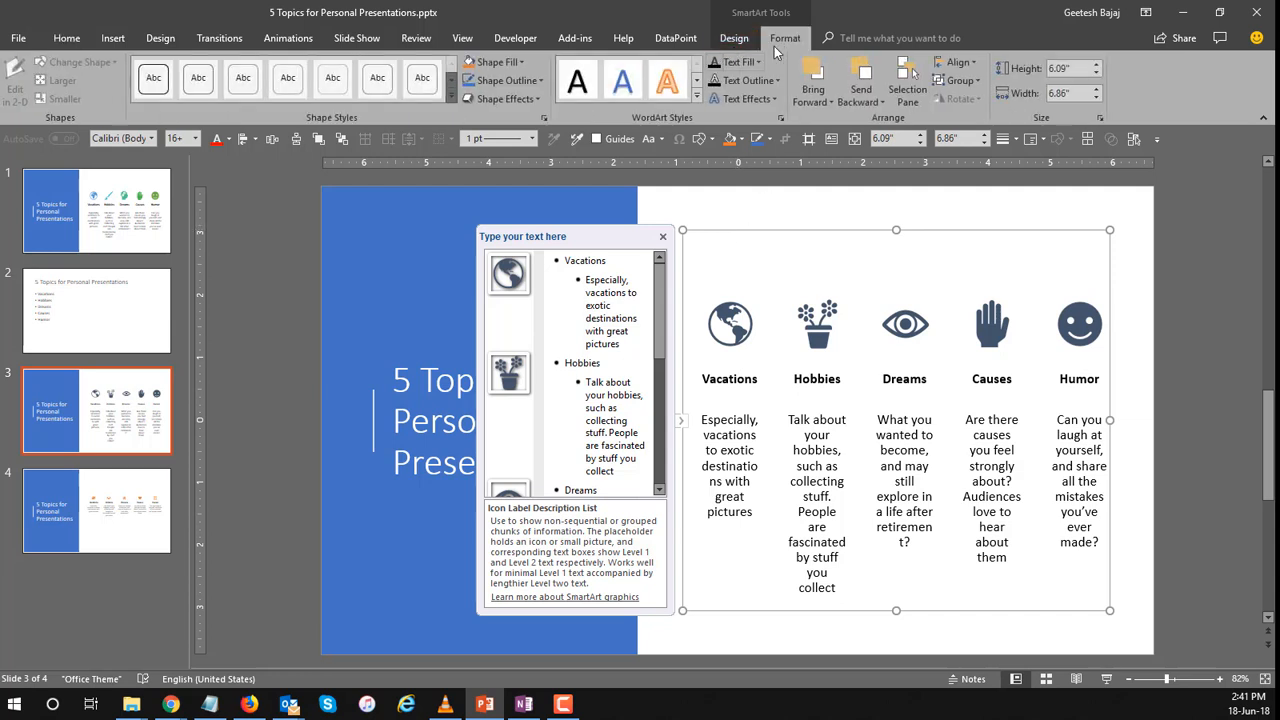
pyautogui.click(732, 38)
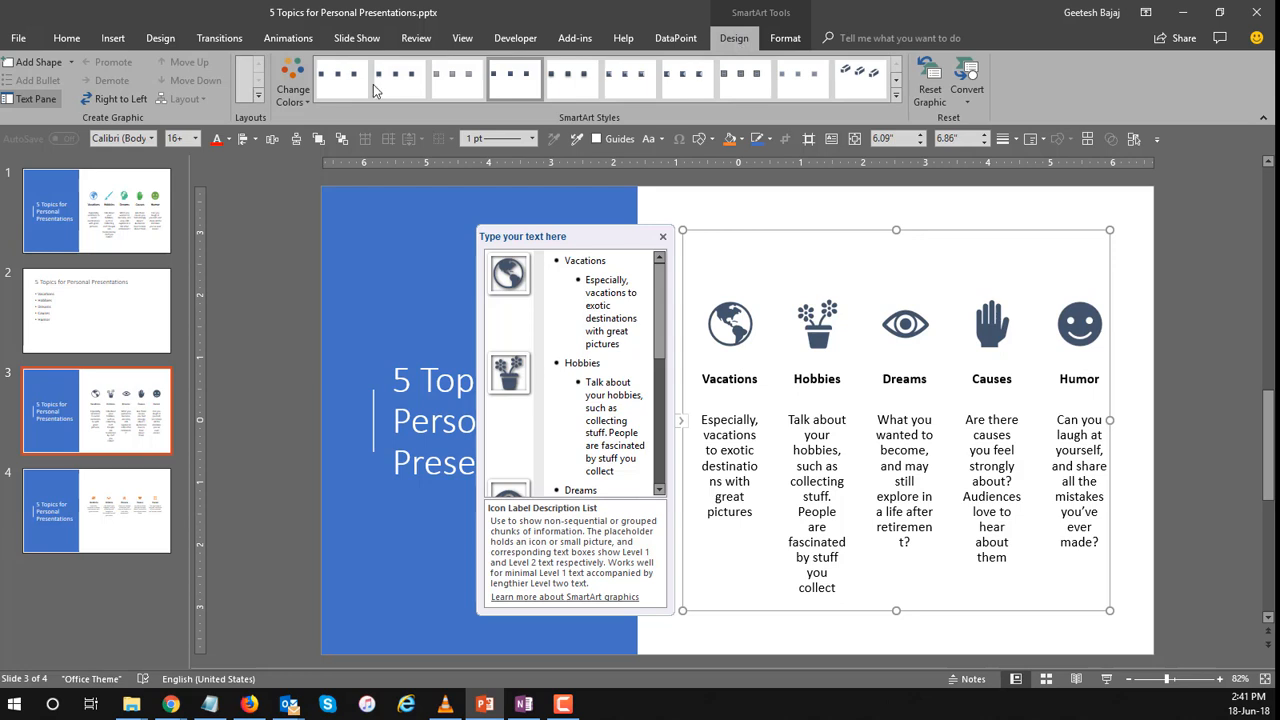
pyautogui.click(292, 84)
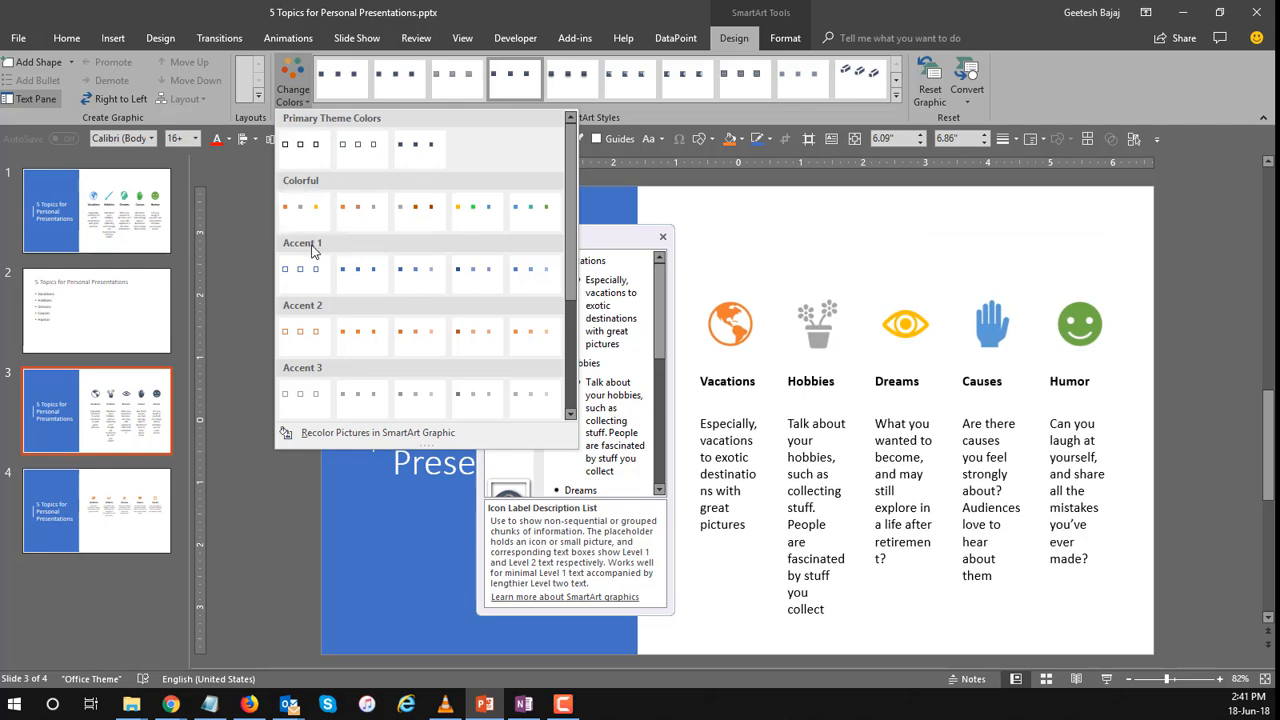
pyautogui.moveTo(300, 270)
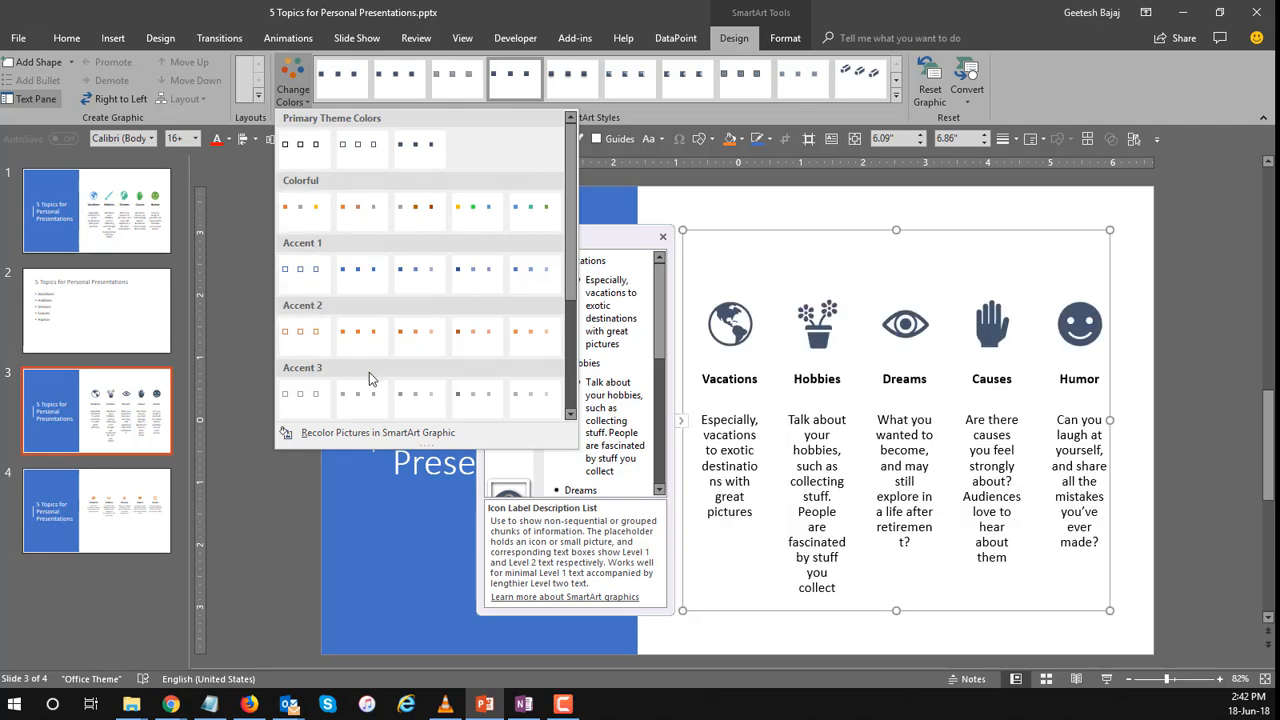
pyautogui.scroll(-3)
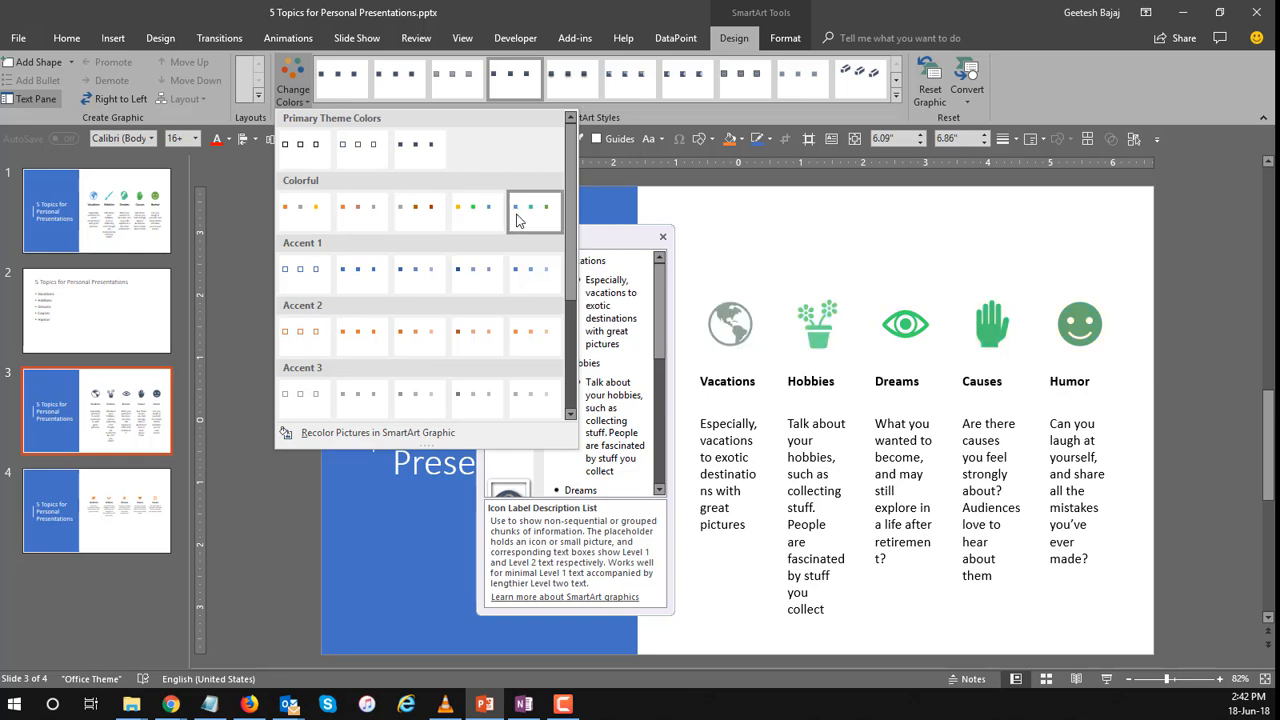
pyautogui.click(514, 206)
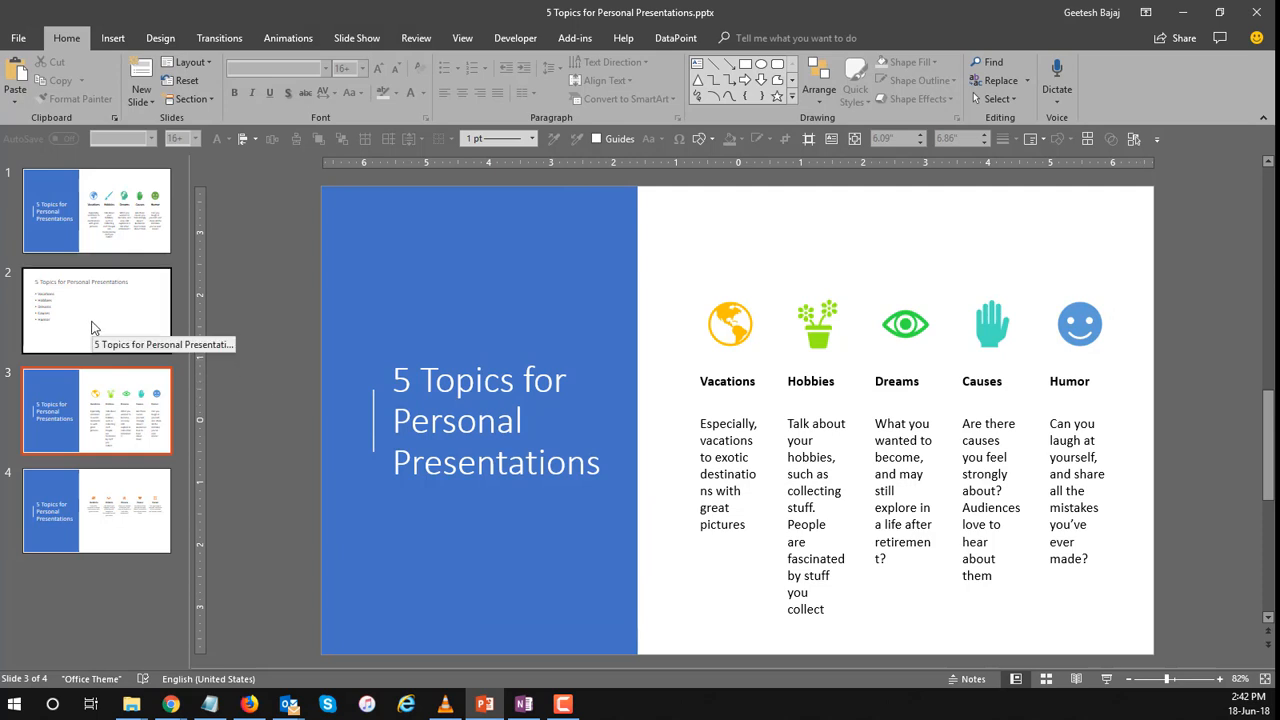
pyautogui.moveTo(108, 432)
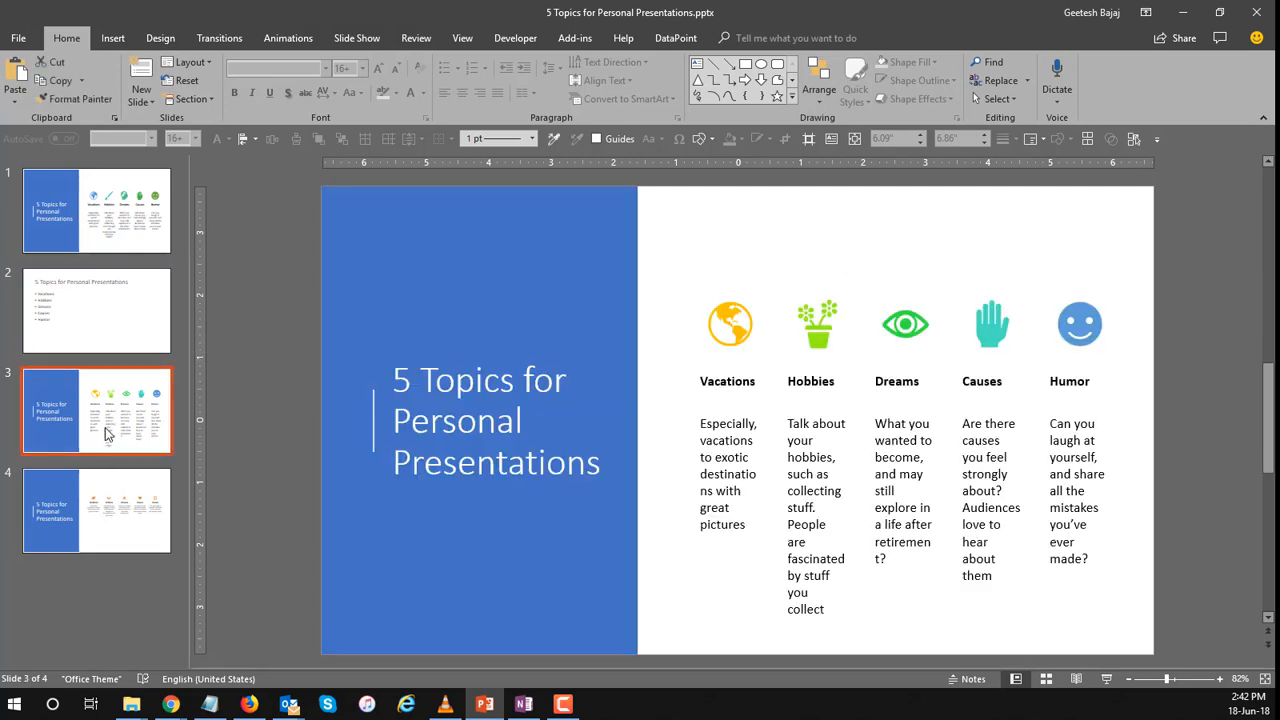
pyautogui.moveTo(80, 518)
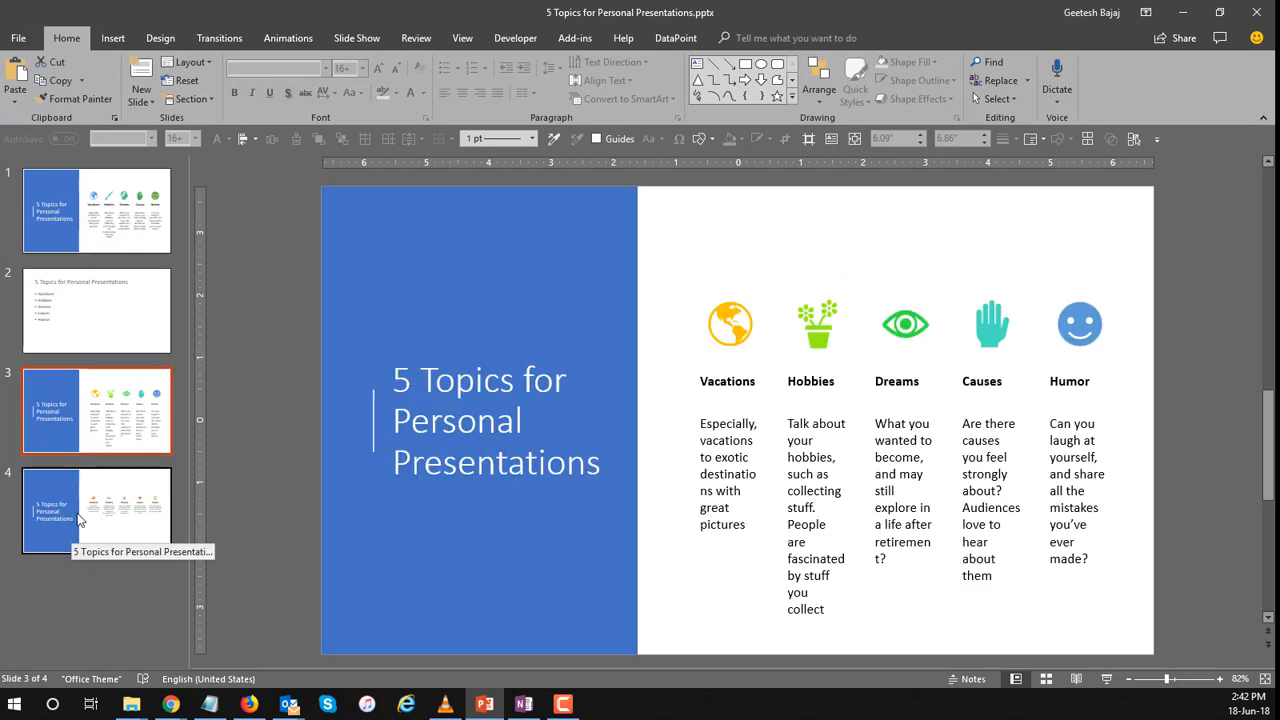